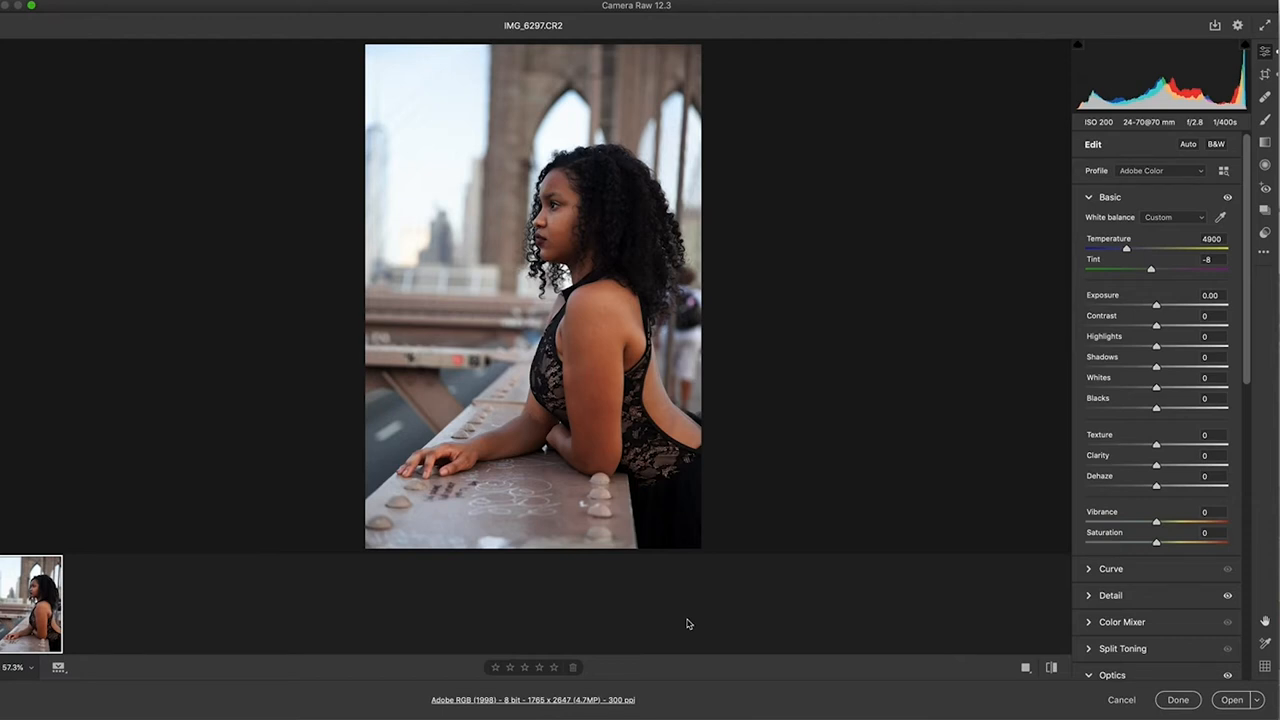
{"action": "mouse_move", "coordinate": [903, 651]}
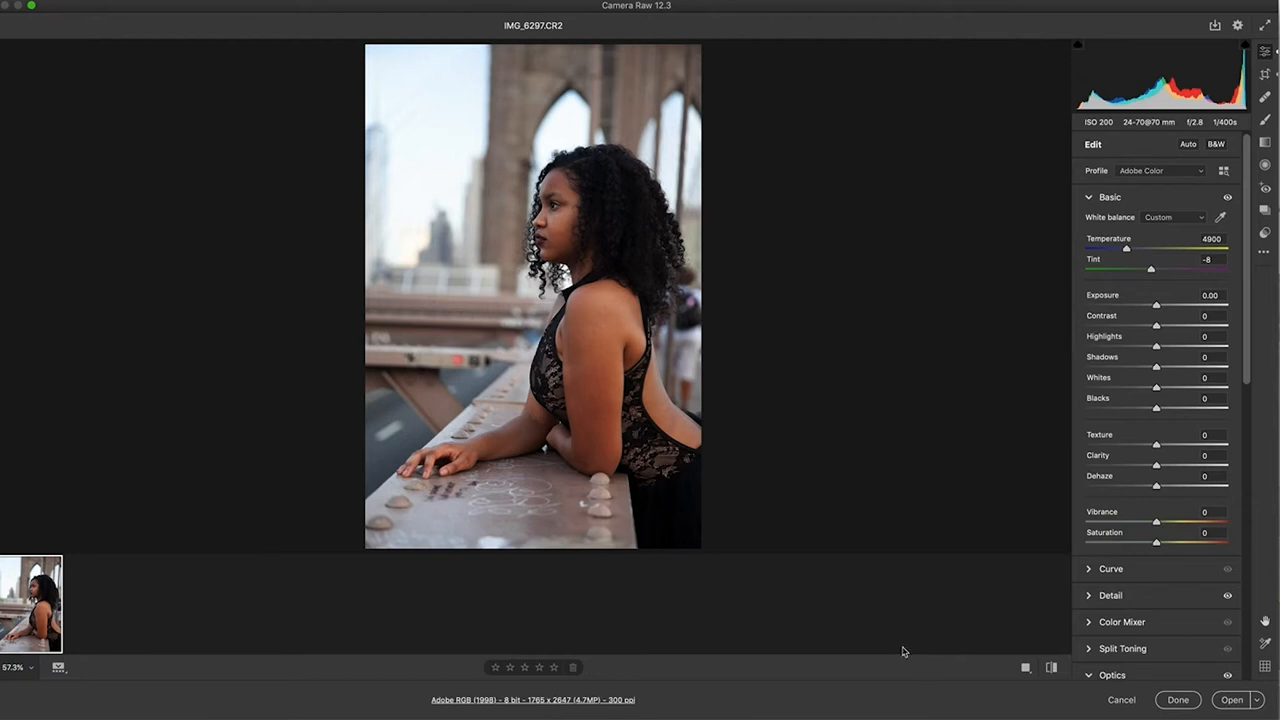
{"action": "mouse_move", "coordinate": [910, 651]}
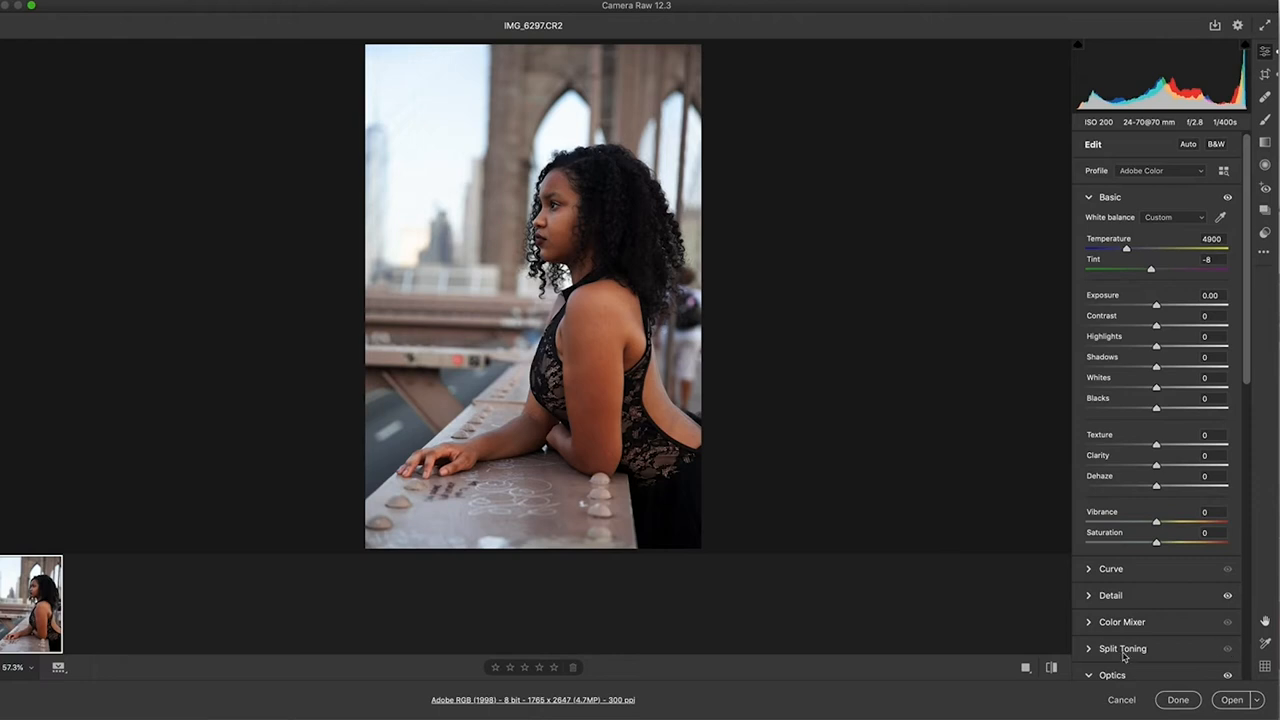
{"action": "mouse_move", "coordinate": [984, 688]}
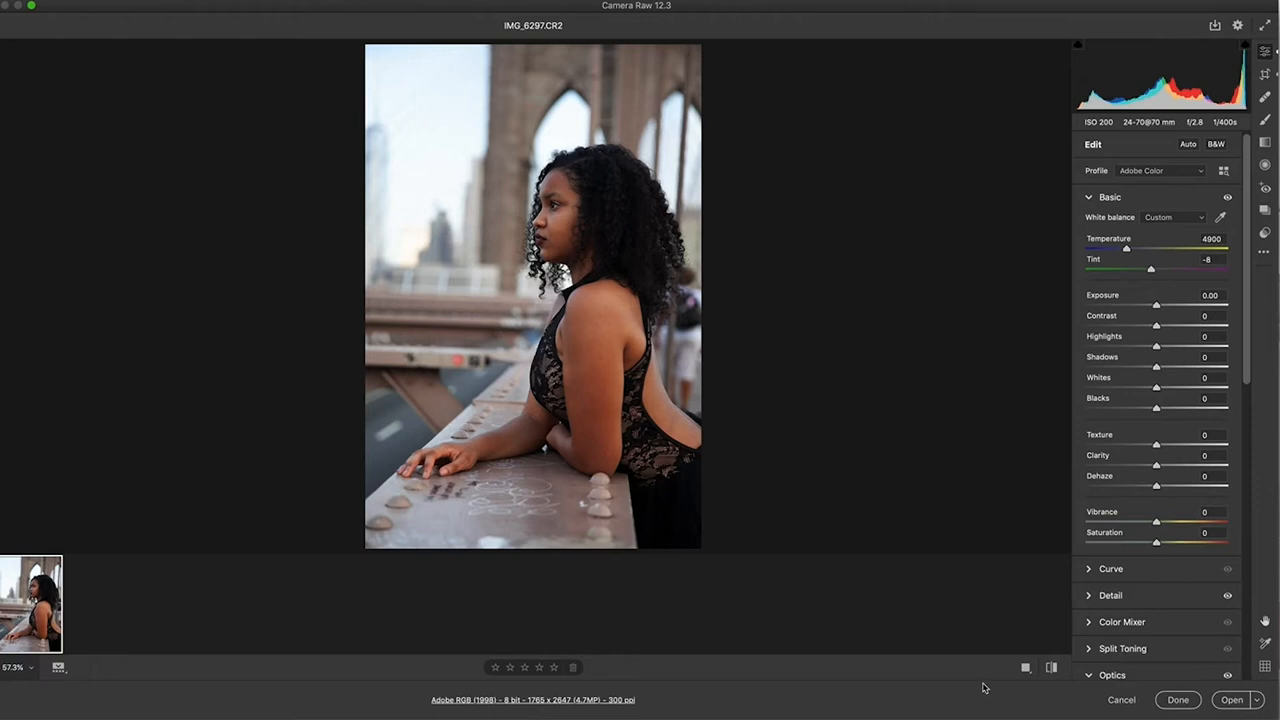
{"action": "mouse_move", "coordinate": [1080, 691]}
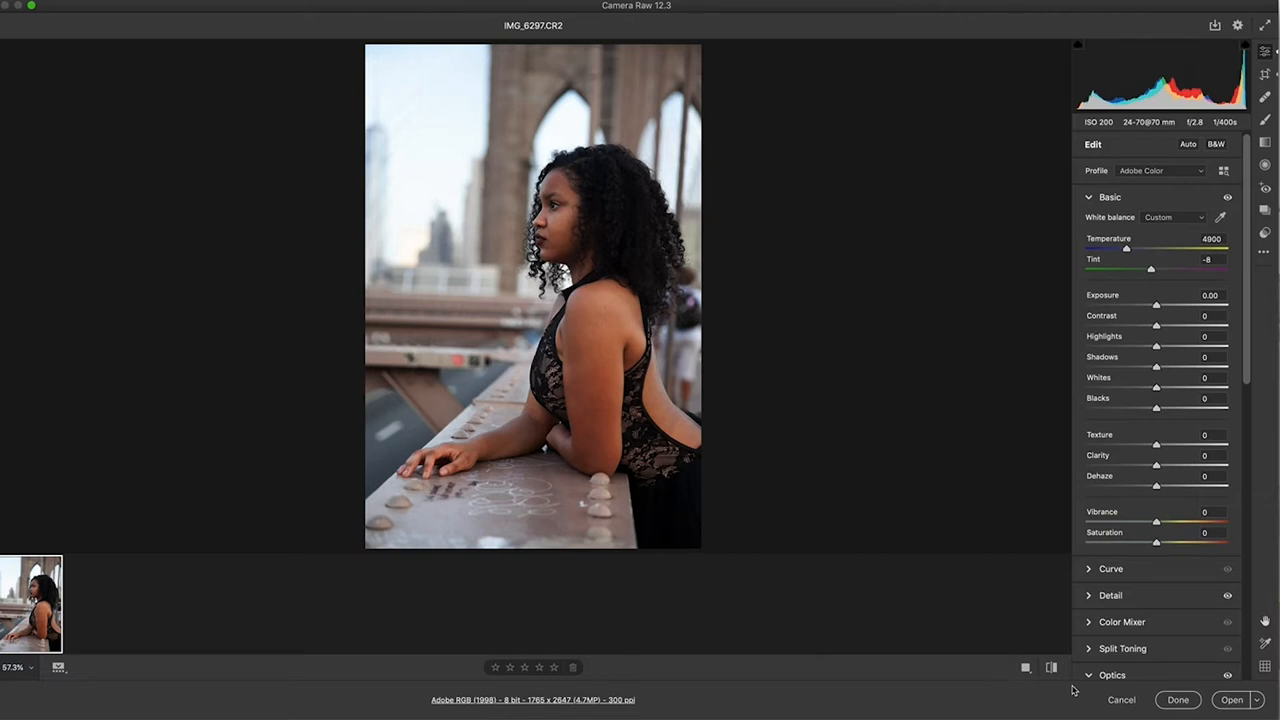
{"action": "mouse_move", "coordinate": [1168, 558]}
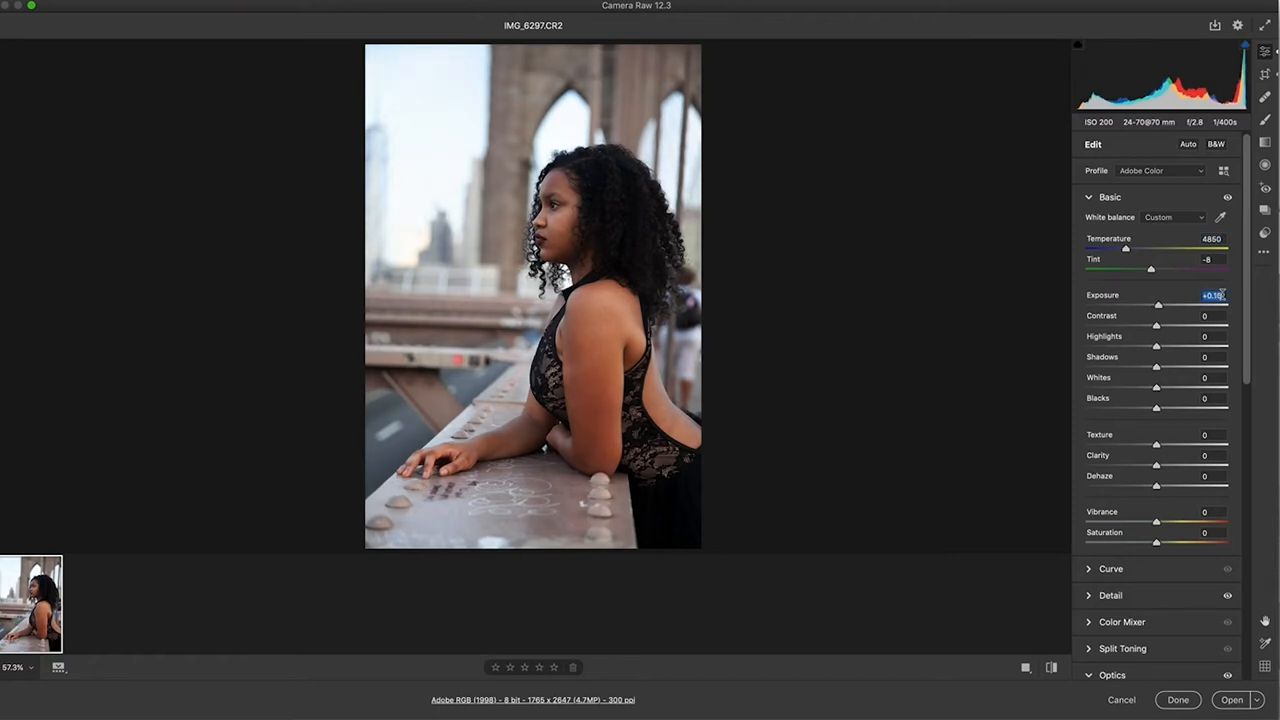
In the Basic panel, brighten exposure to +0.20, drop blacks to -10 and raise contrast to +10
{"action": "left_click_drag", "start_coordinate": [1152, 304], "coordinate": [1160, 304]}
{"action": "type", "text": "+10"}
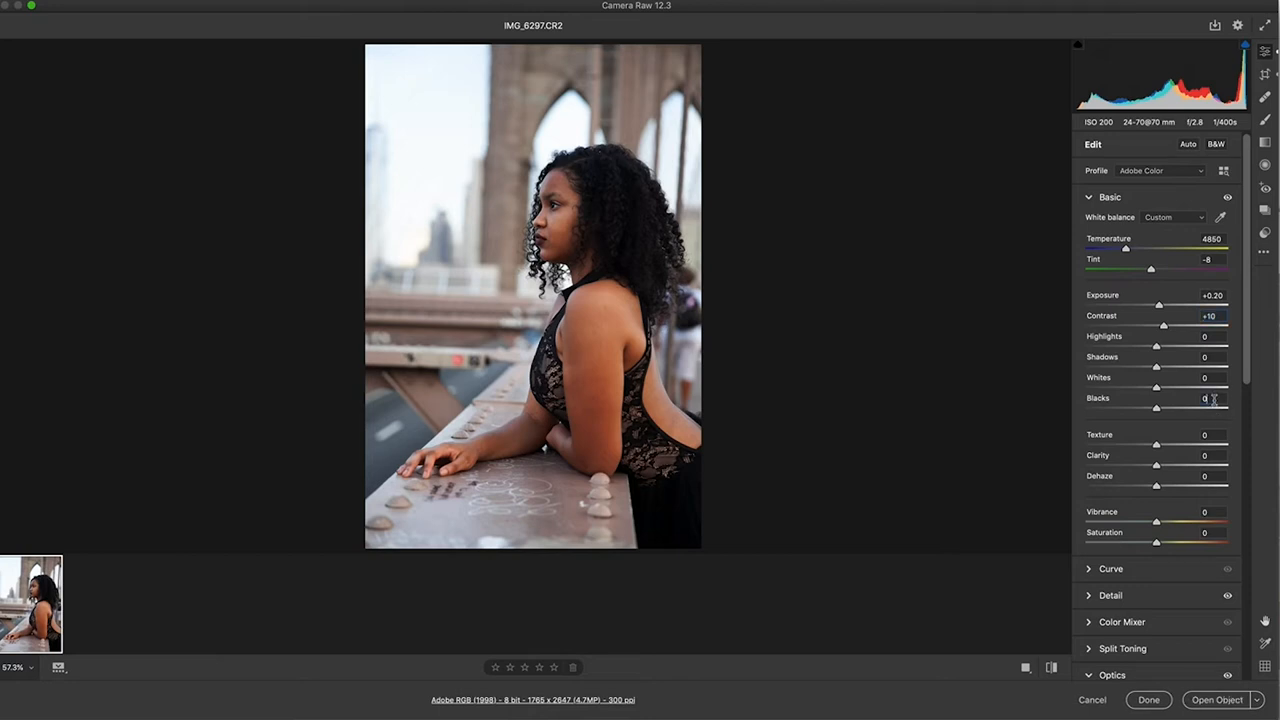
{"action": "type", "text": "-10"}
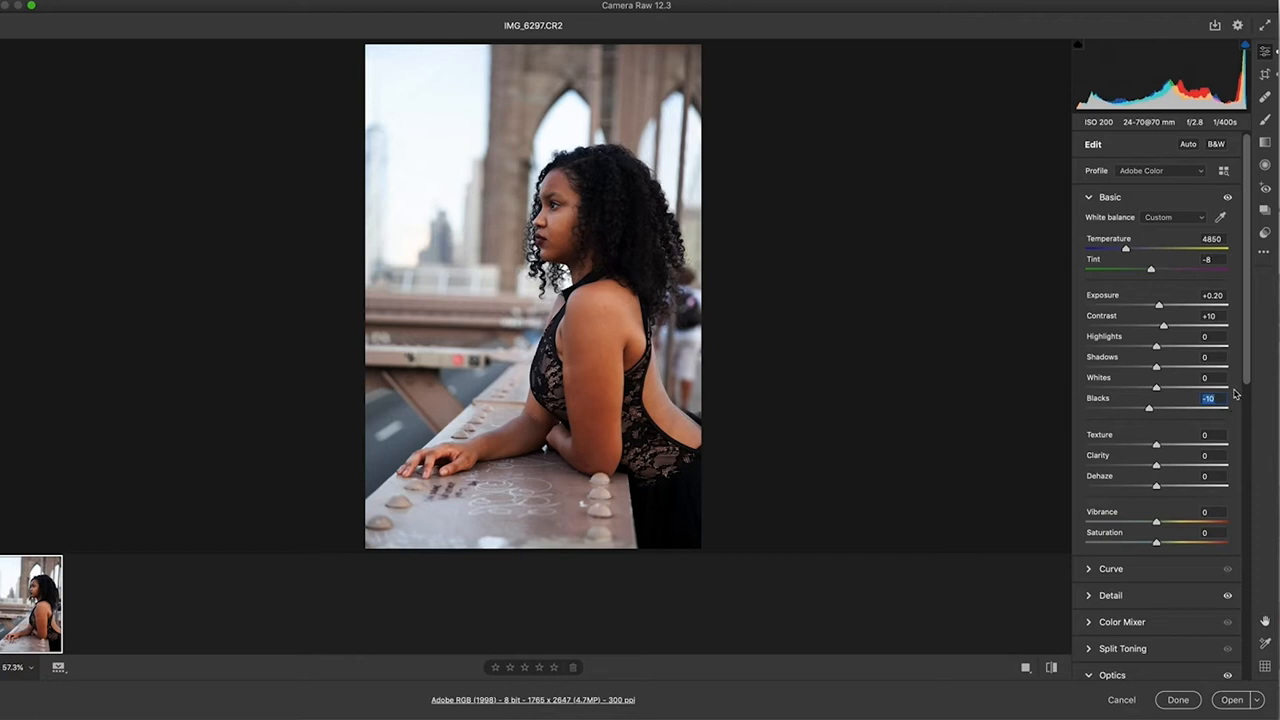
{"action": "left_click_drag", "start_coordinate": [1156, 445], "coordinate": [1228, 445]}
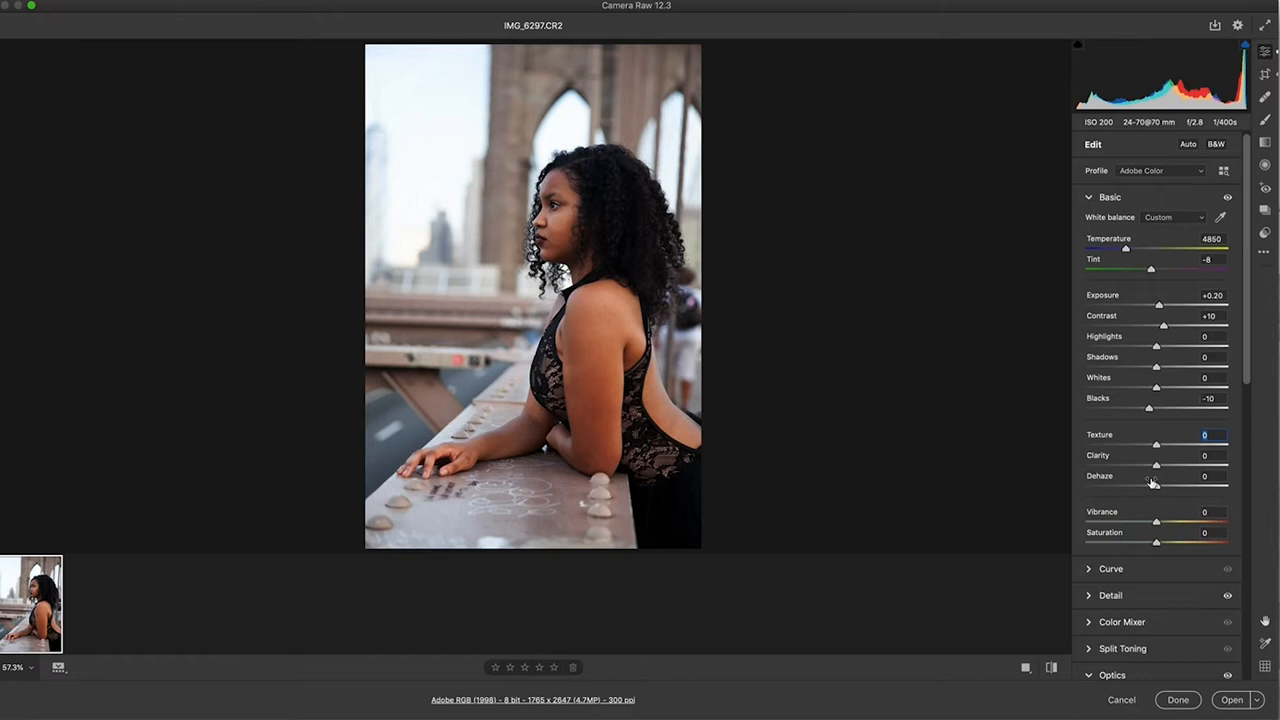
{"action": "mouse_move", "coordinate": [1185, 450]}
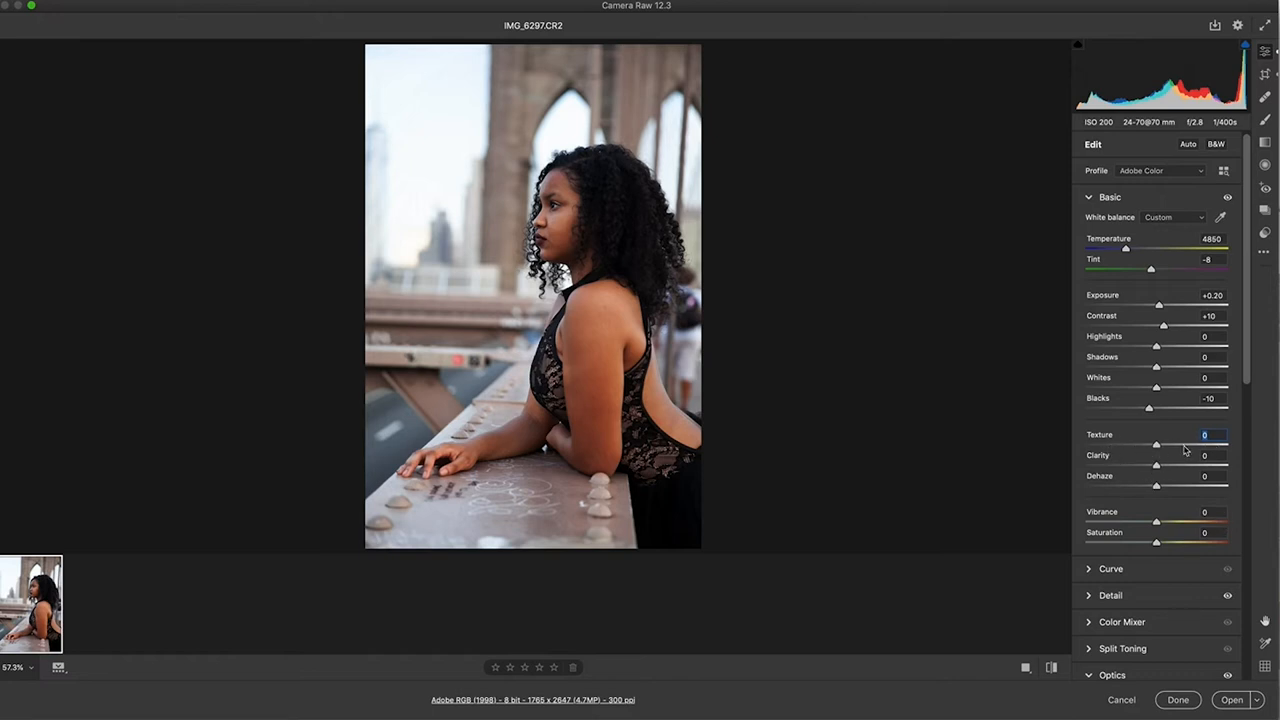
{"action": "mouse_move", "coordinate": [1210, 528]}
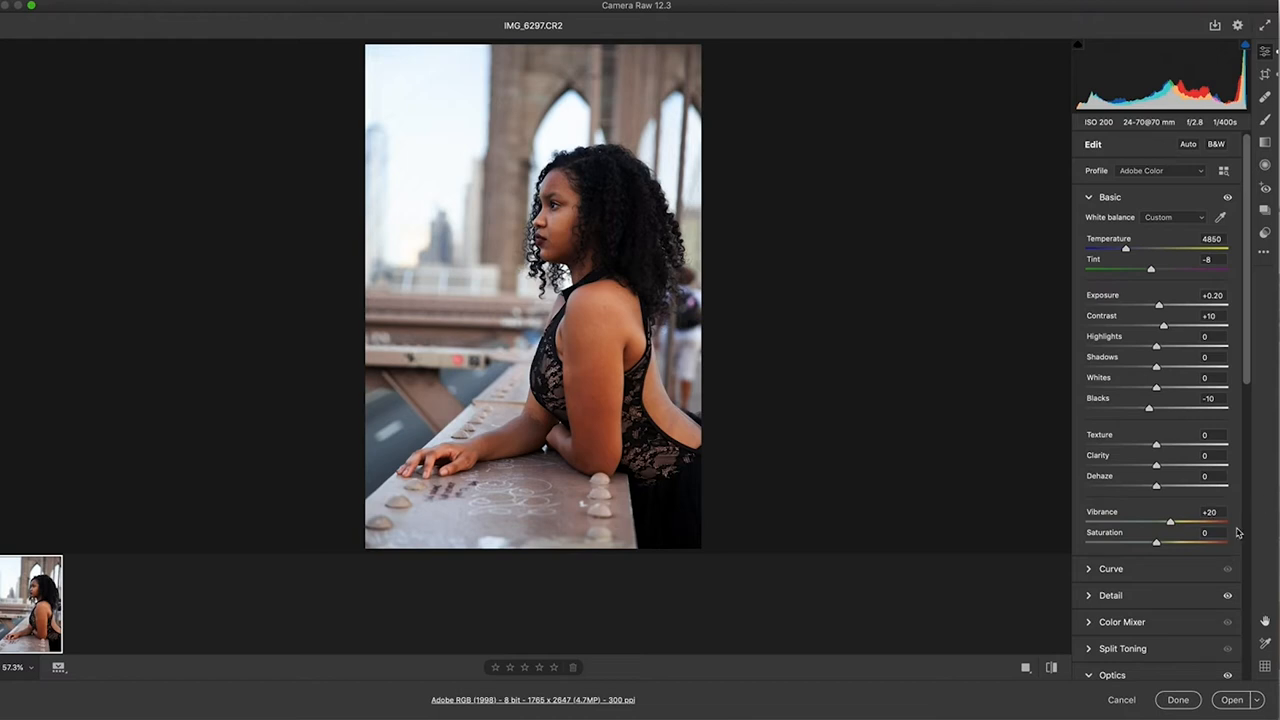
{"action": "mouse_move", "coordinate": [1243, 556]}
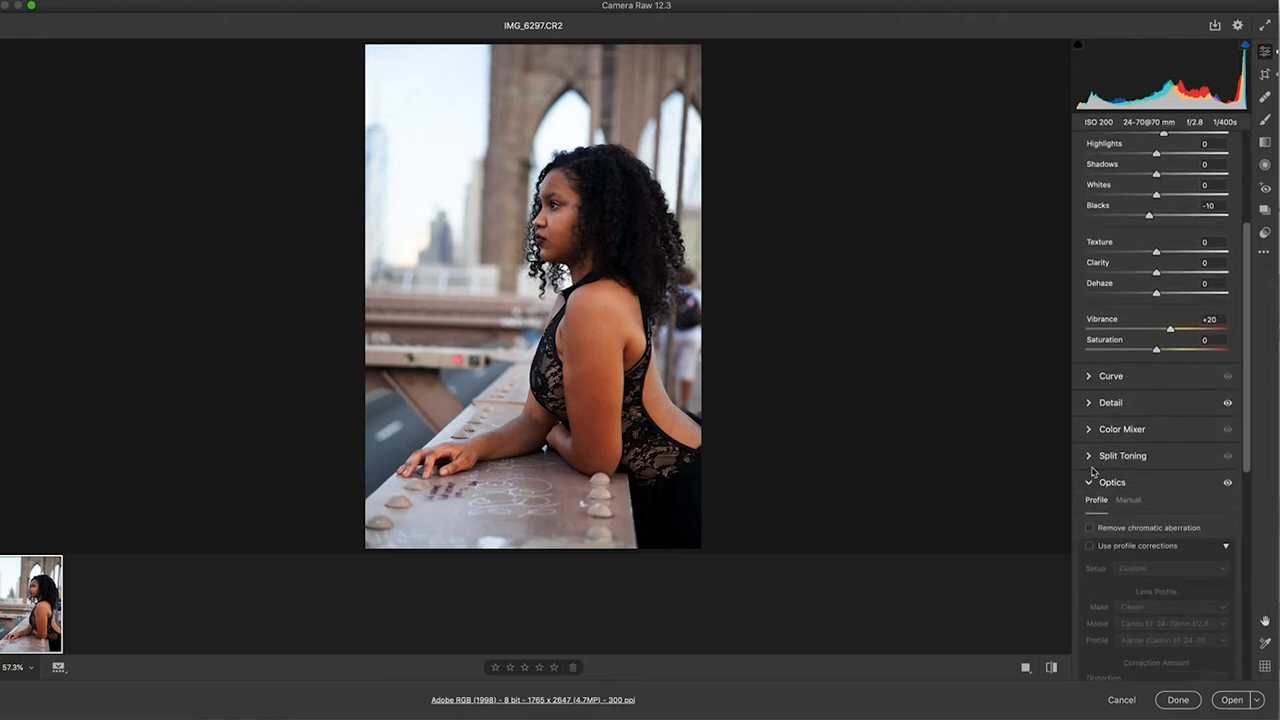
In Optics, enable Use profile corrections and bring Vignette correction down to 0
{"action": "scroll", "scroll_direction": "down", "scroll_amount": 3}
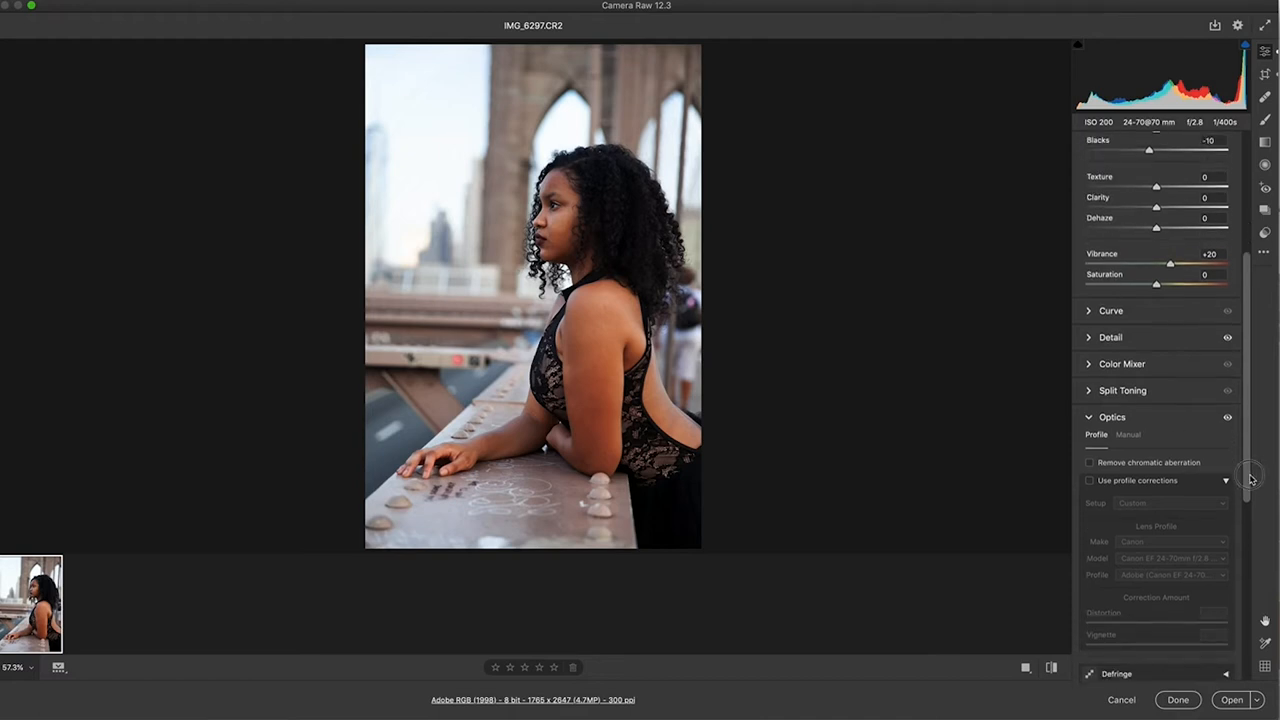
{"action": "scroll", "scroll_direction": "down", "scroll_amount": 3}
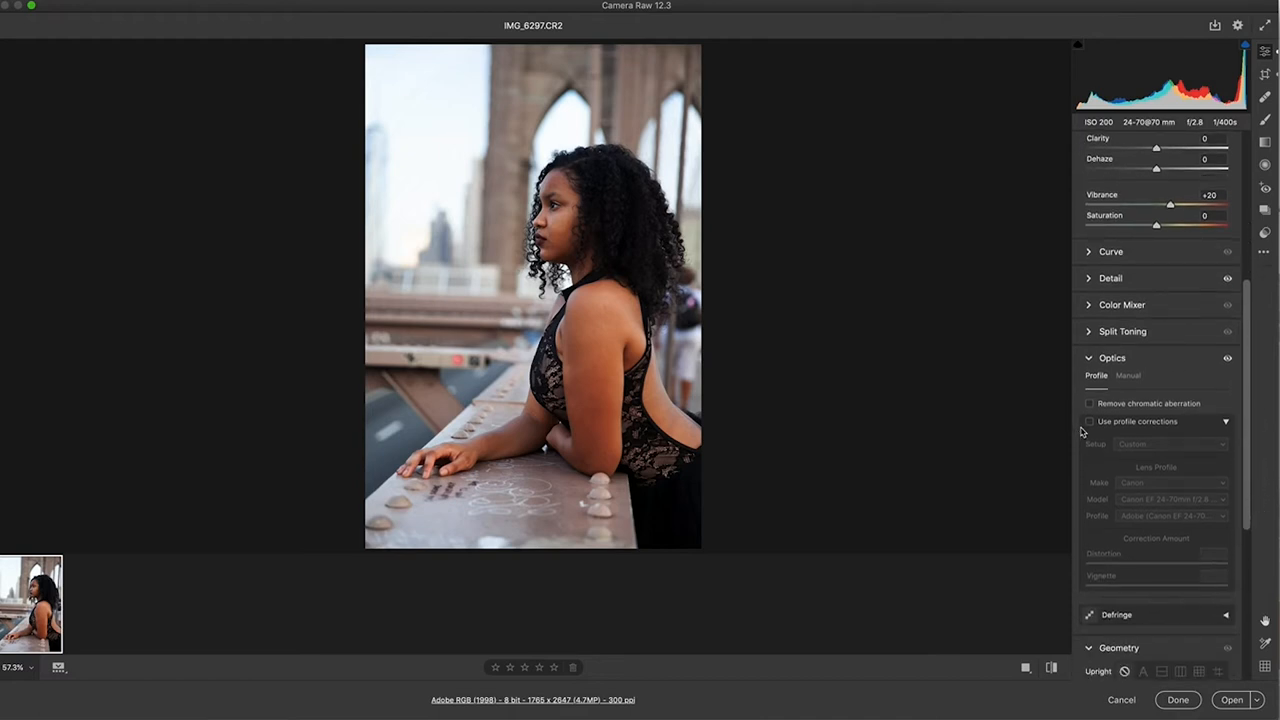
{"action": "left_click", "coordinate": [1090, 421]}
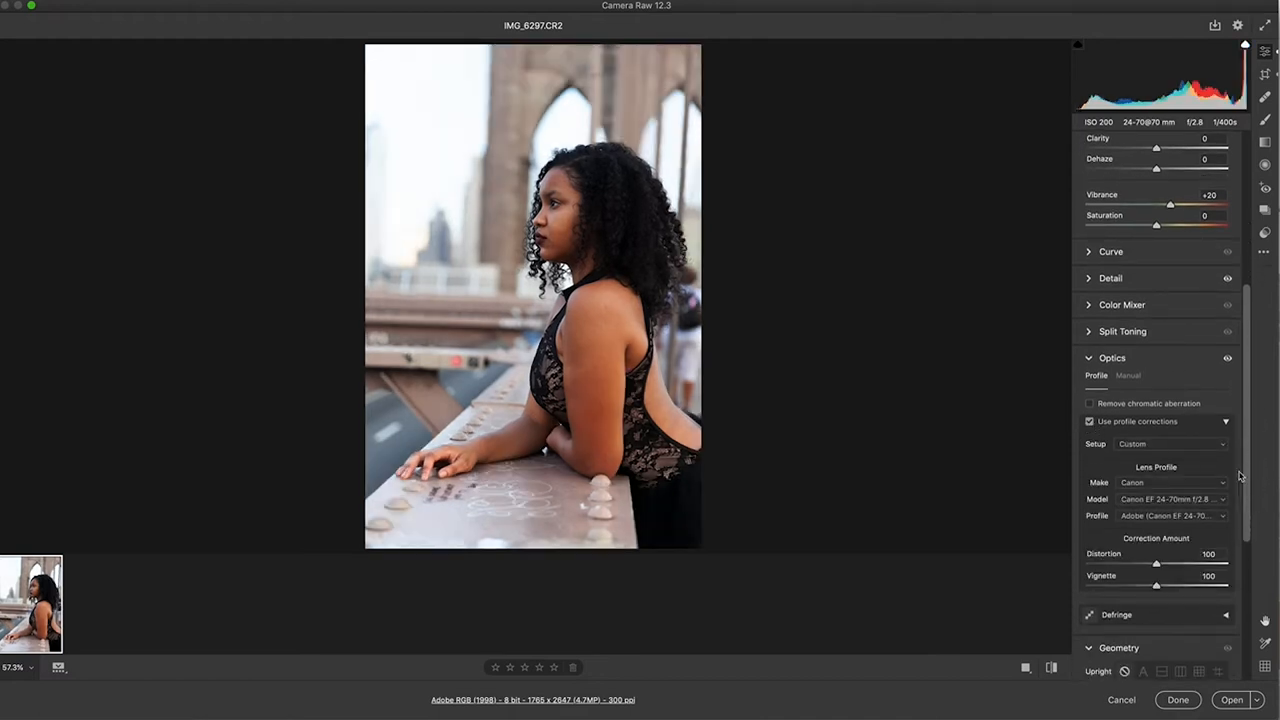
{"action": "left_click_drag", "start_coordinate": [1156, 563], "coordinate": [1091, 588]}
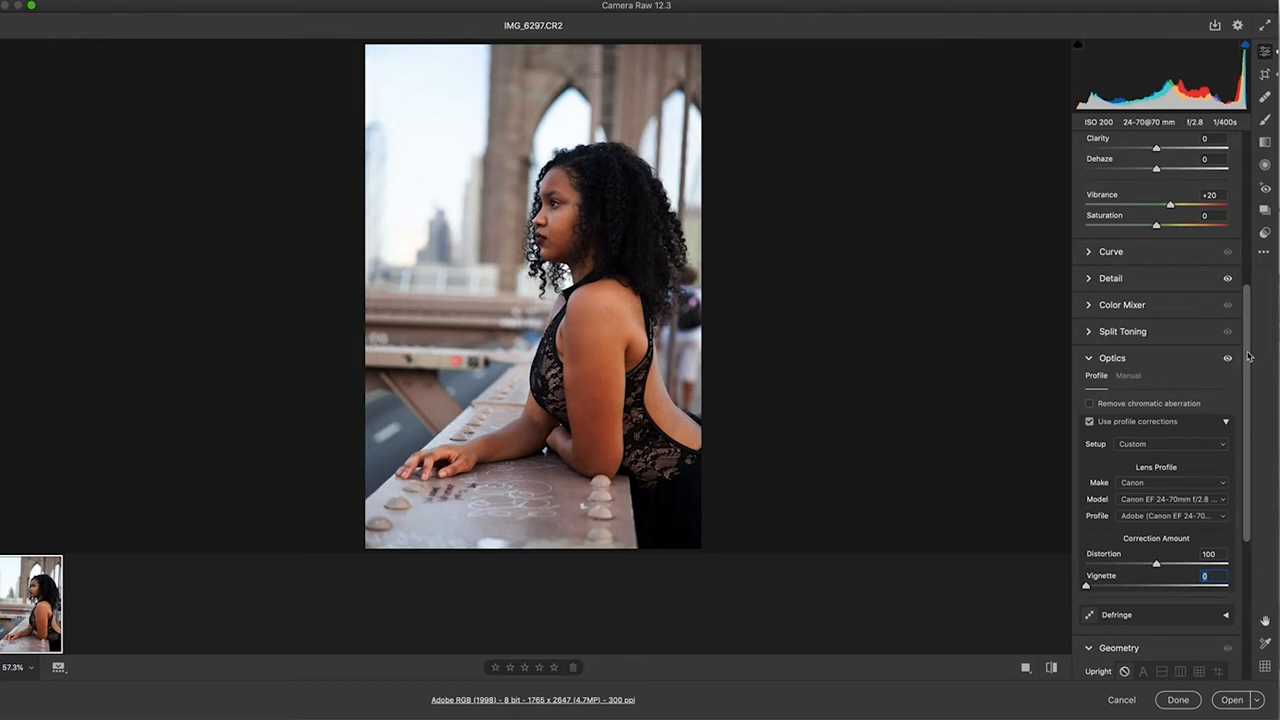
{"action": "scroll", "scroll_direction": "down", "scroll_amount": 3}
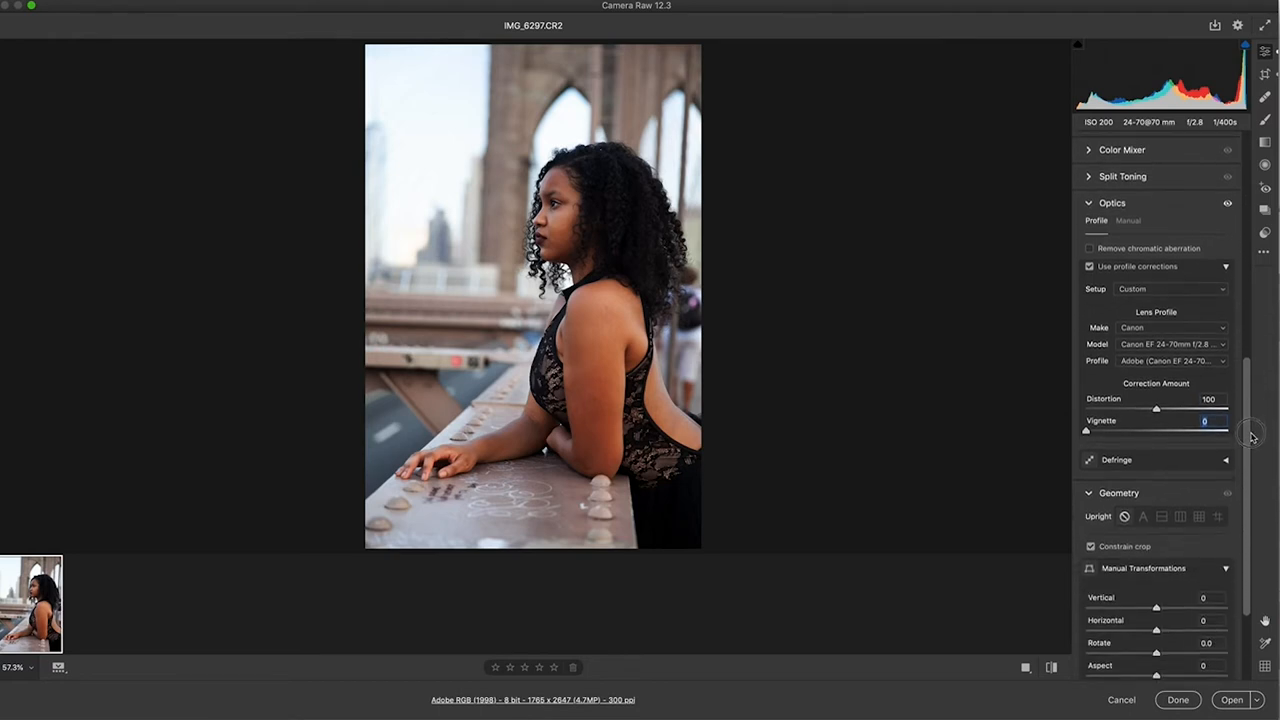
{"action": "scroll", "scroll_direction": "down", "scroll_amount": 3}
{"action": "type", "text": "-2"}
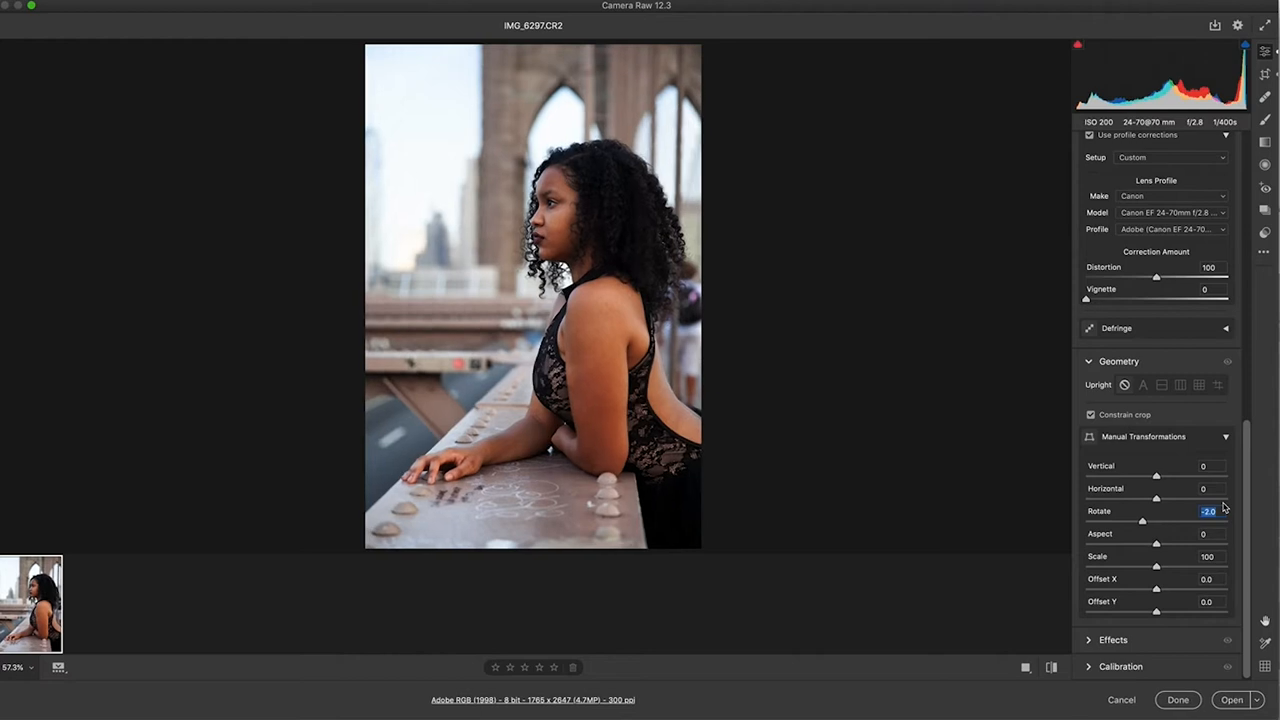
Straighten the photo with a -1.6 rotation and send it to Photoshop
{"action": "left_click_drag", "start_coordinate": [1143, 521], "coordinate": [1145, 521]}
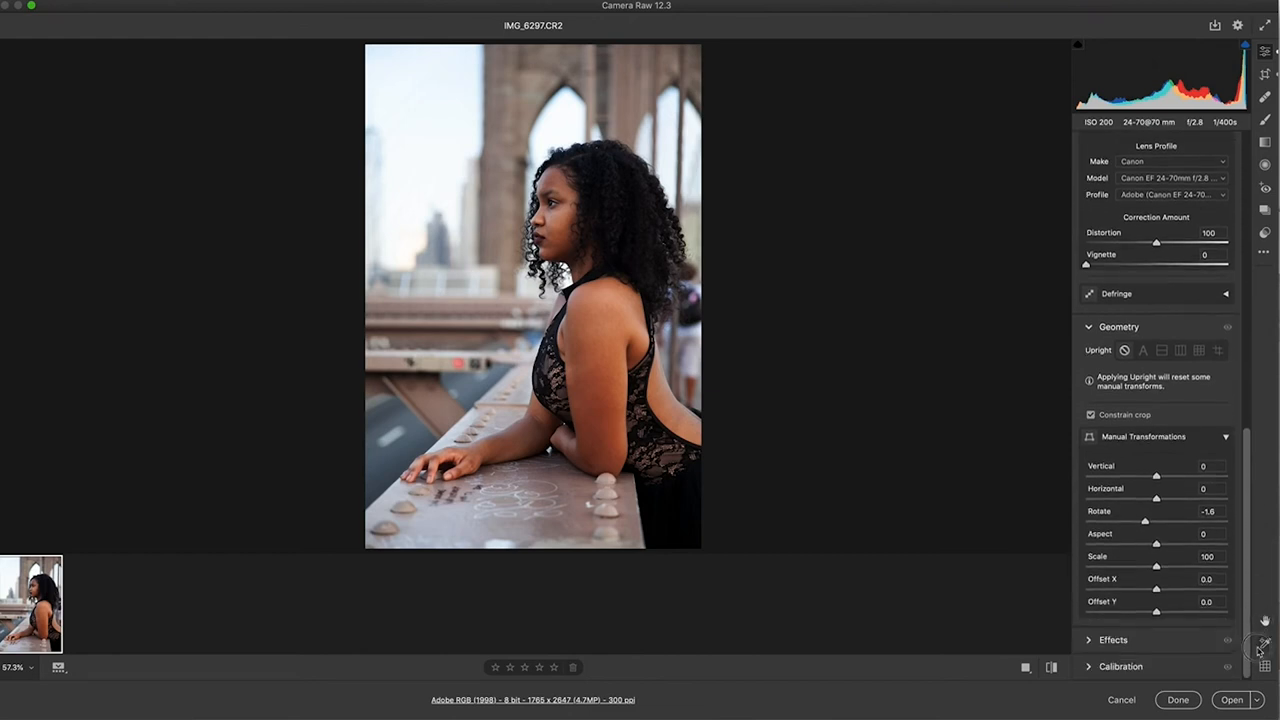
{"action": "mouse_move", "coordinate": [1248, 615]}
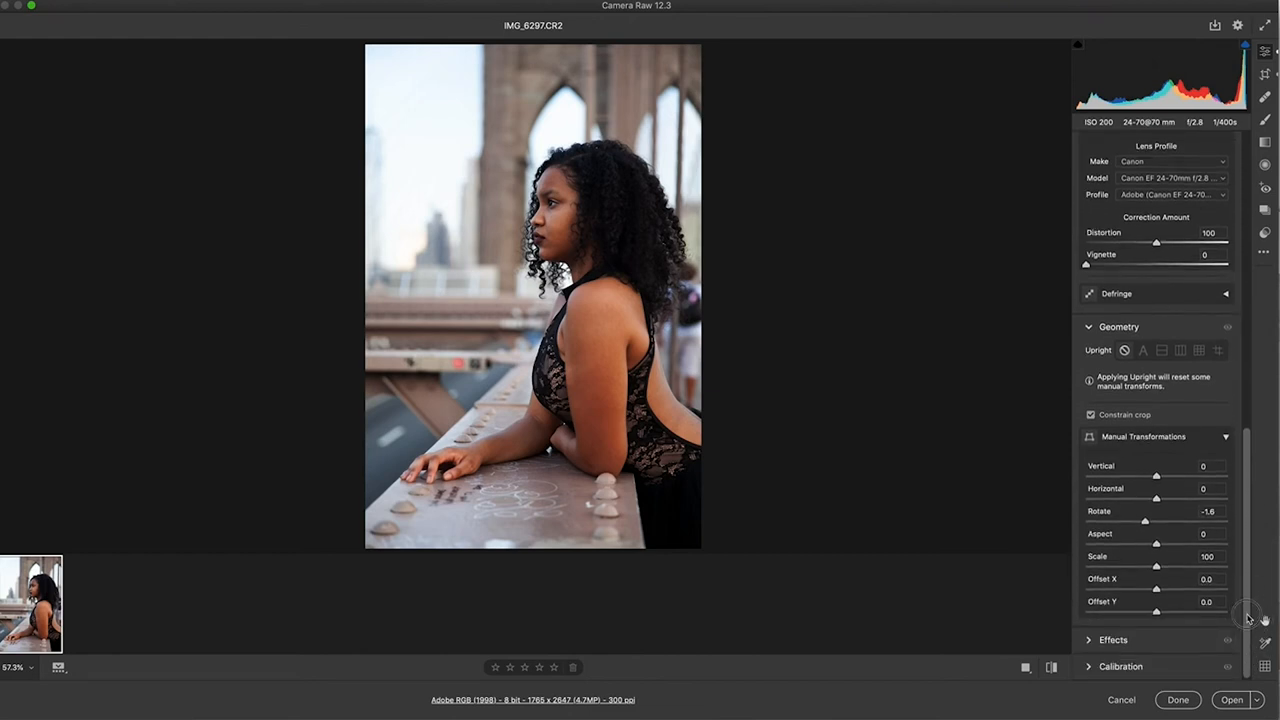
{"action": "mouse_move", "coordinate": [955, 650]}
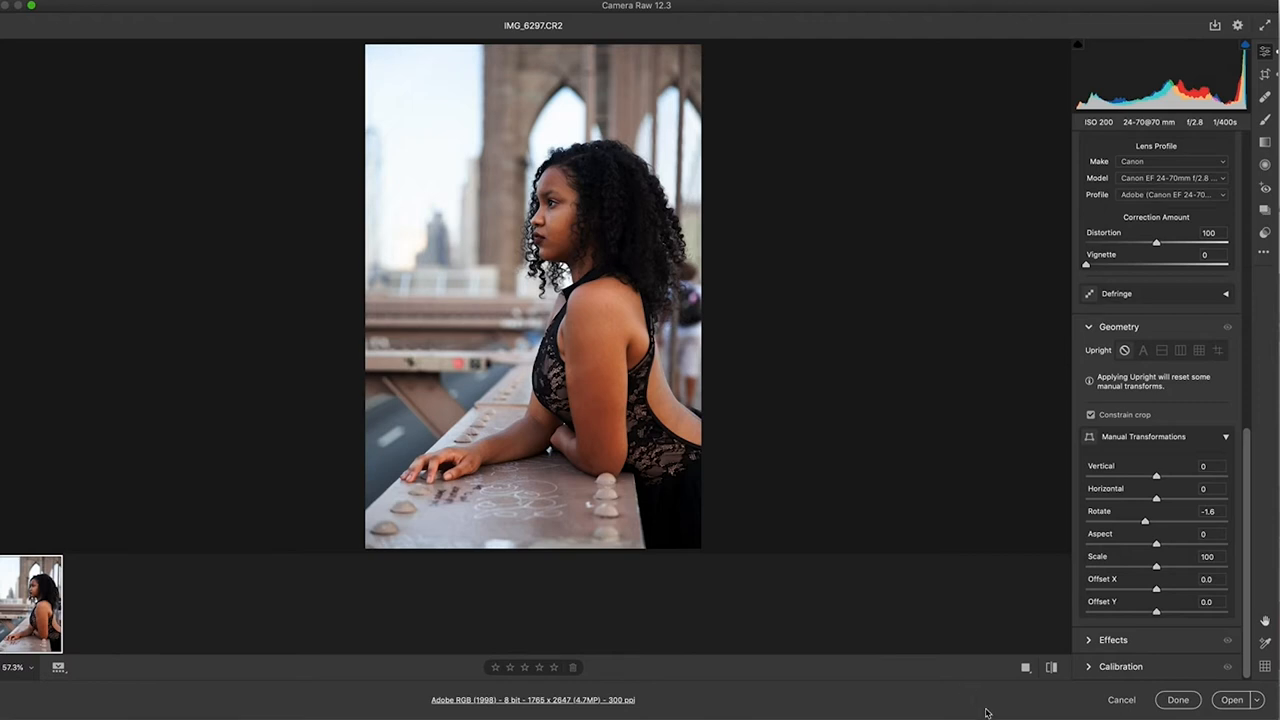
{"action": "mouse_move", "coordinate": [1256, 589]}
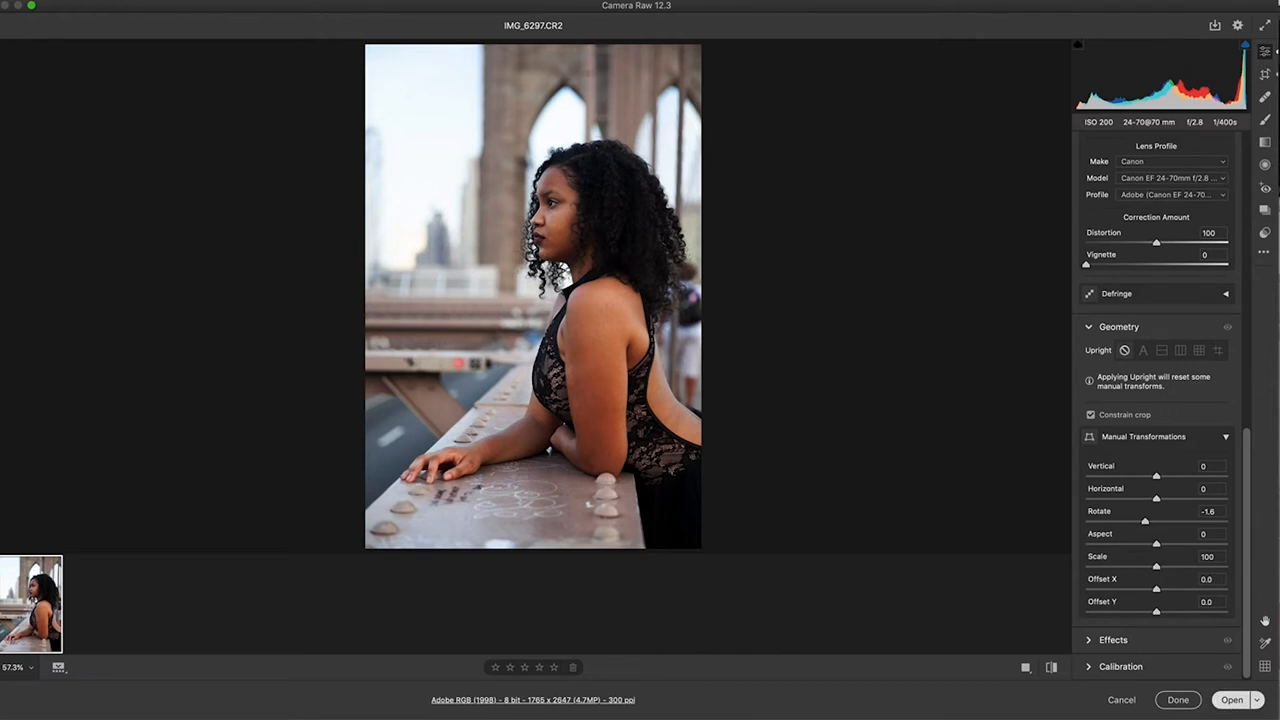
{"action": "left_click", "coordinate": [1232, 699]}
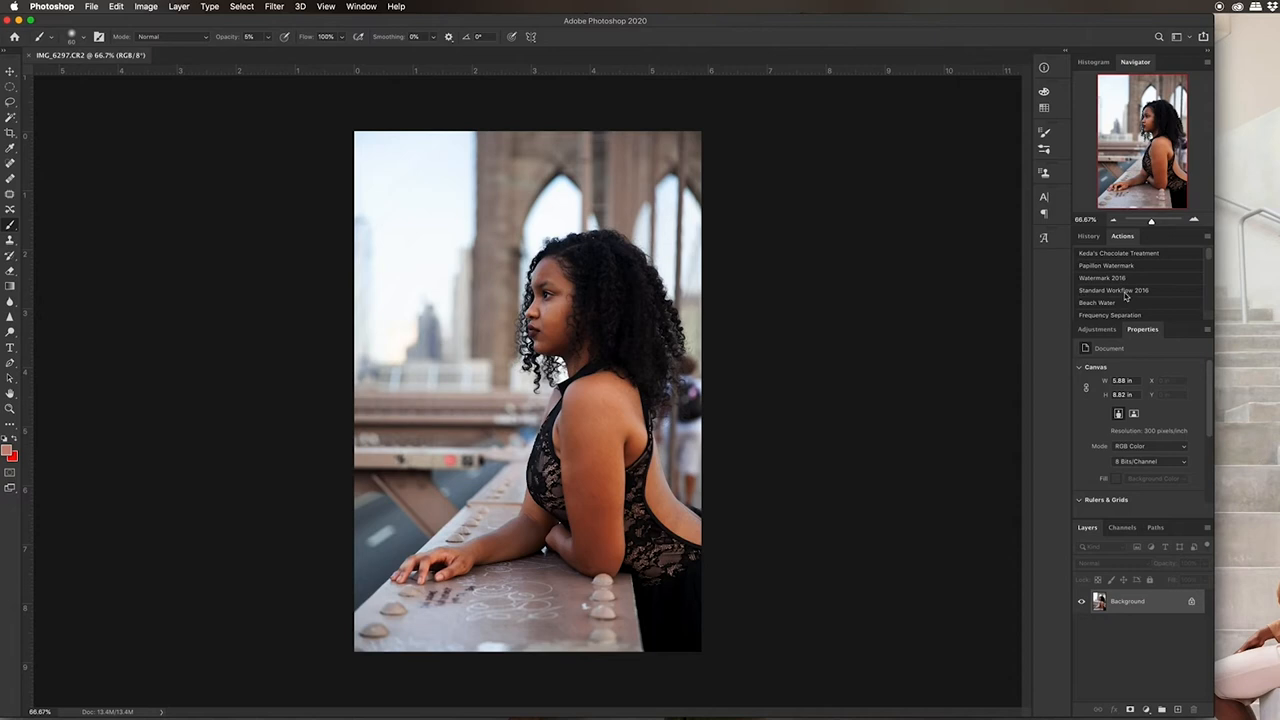
{"action": "mouse_move", "coordinate": [1120, 297]}
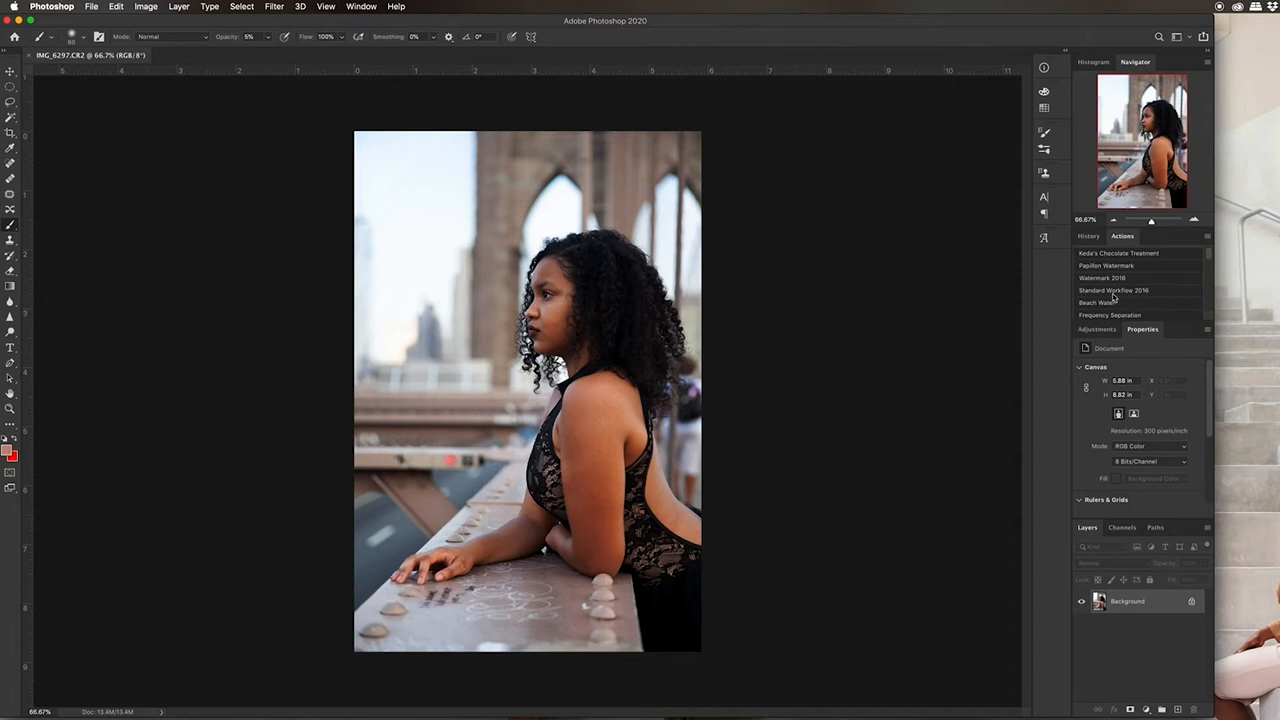
{"action": "mouse_move", "coordinate": [1147, 297]}
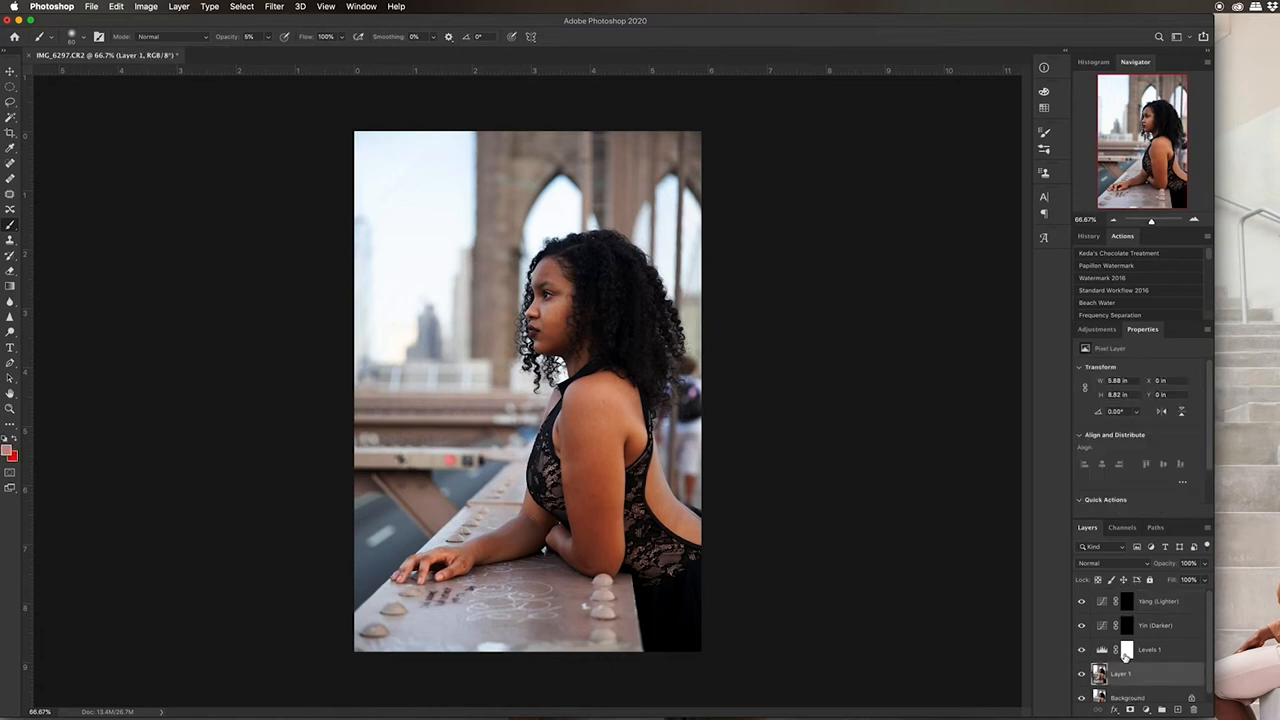
Zoom to 300% on the model's face with Layer 1 active
{"action": "left_click", "coordinate": [1149, 649]}
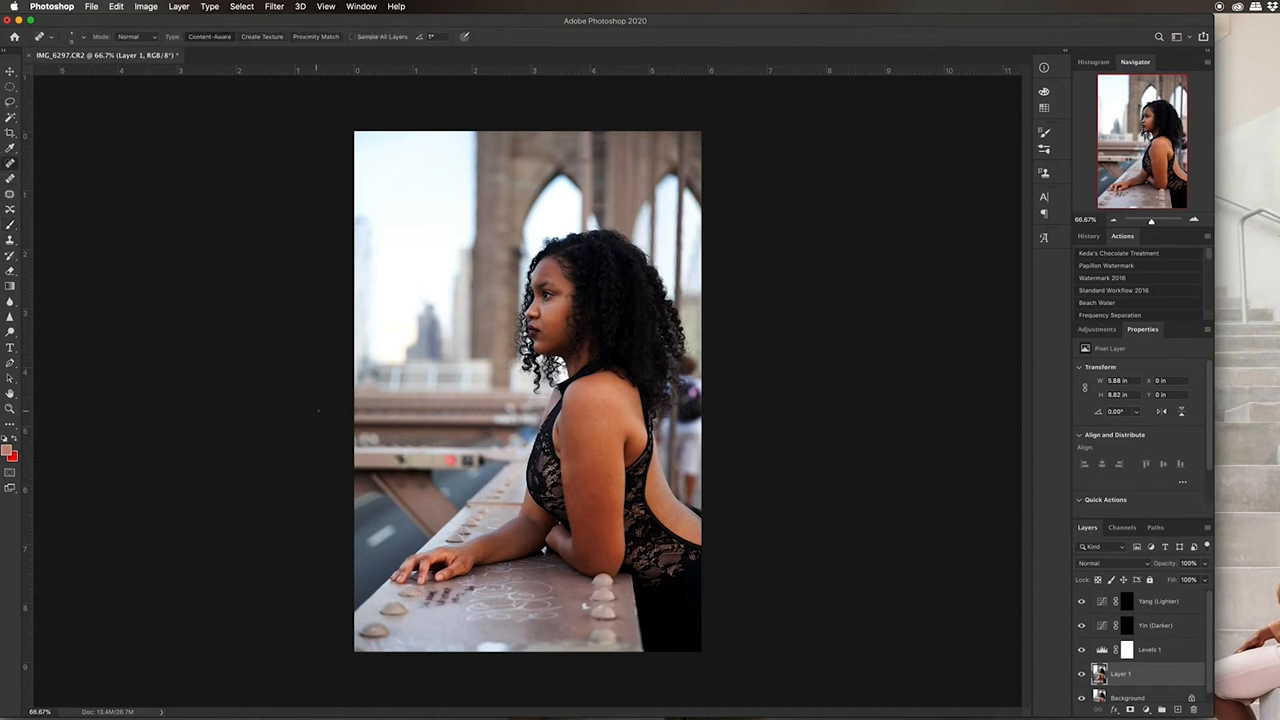
{"action": "left_click", "coordinate": [325, 6]}
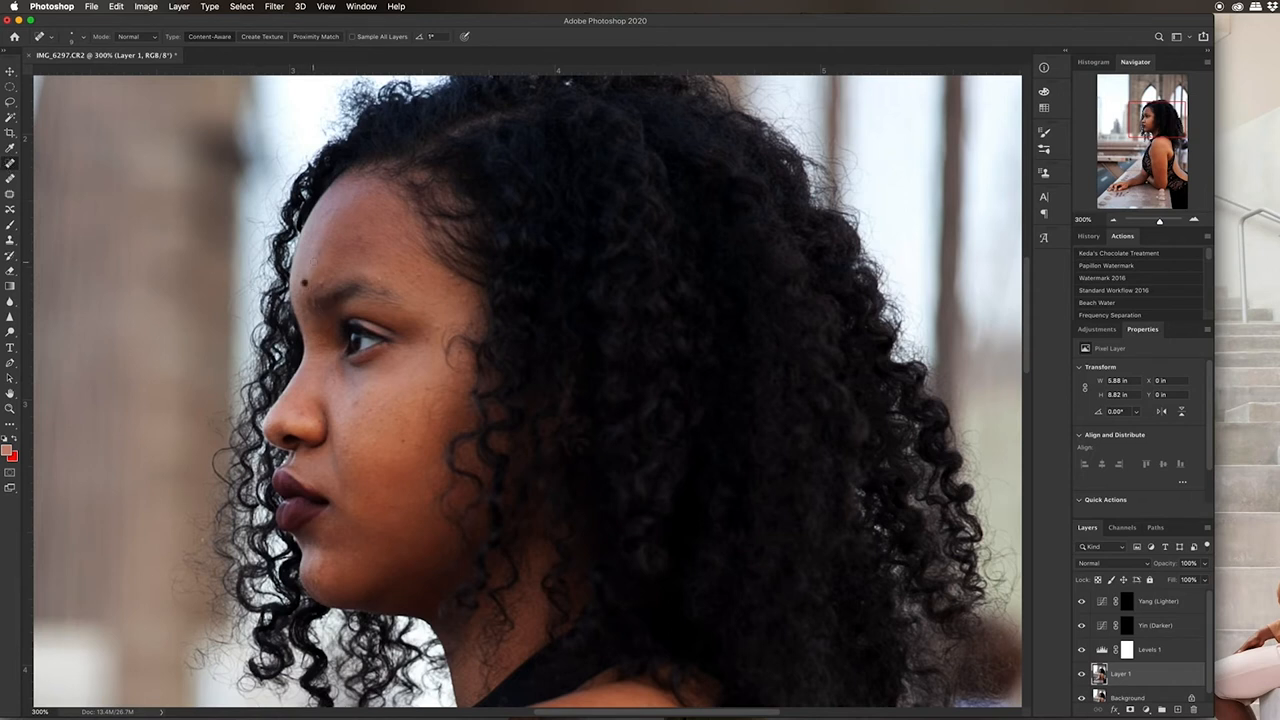
Spot-heal nine blemishes across the forehead, brow, hairline and temple in Content-Aware mode
{"action": "left_click", "coordinate": [363, 253]}
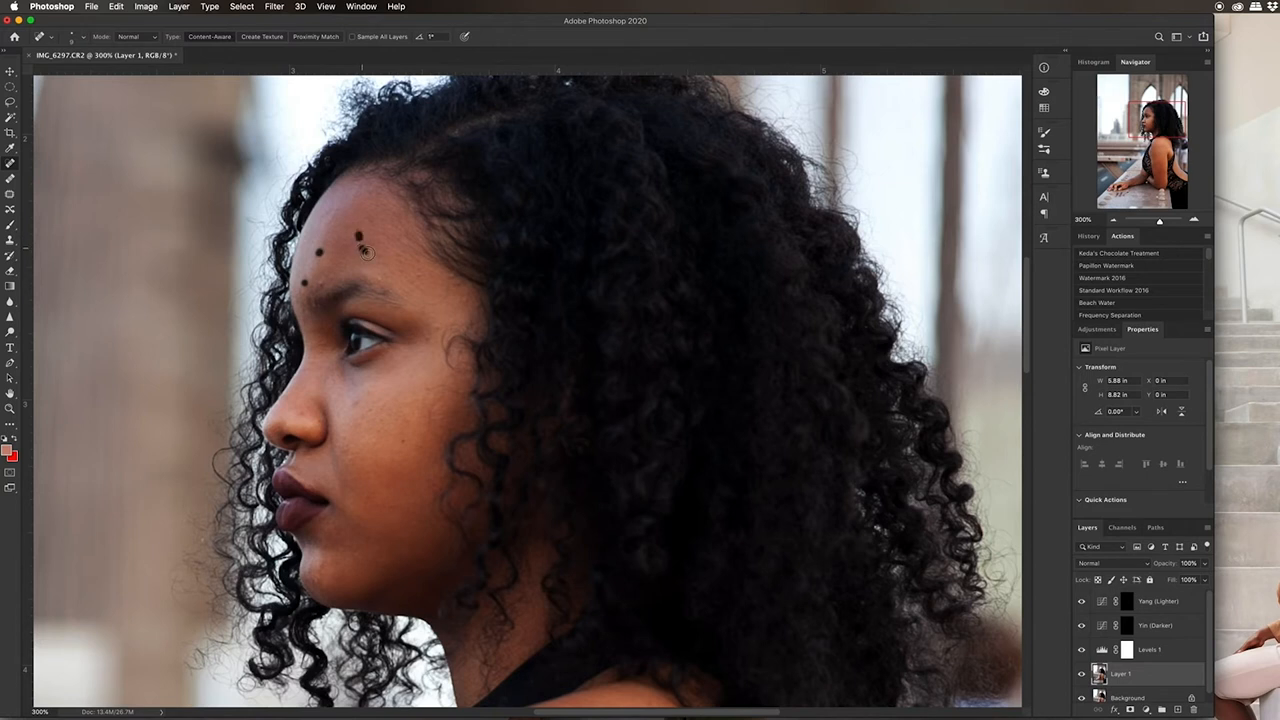
{"action": "left_click", "coordinate": [380, 265]}
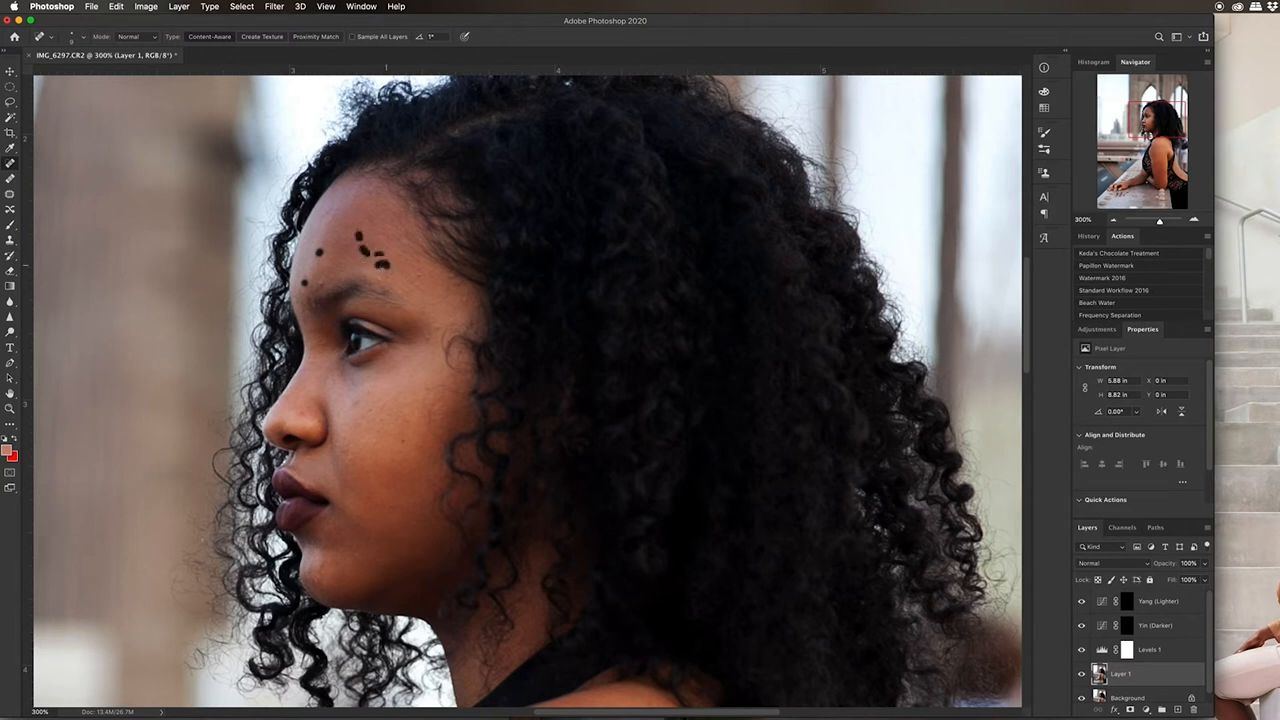
{"action": "left_click", "coordinate": [405, 271]}
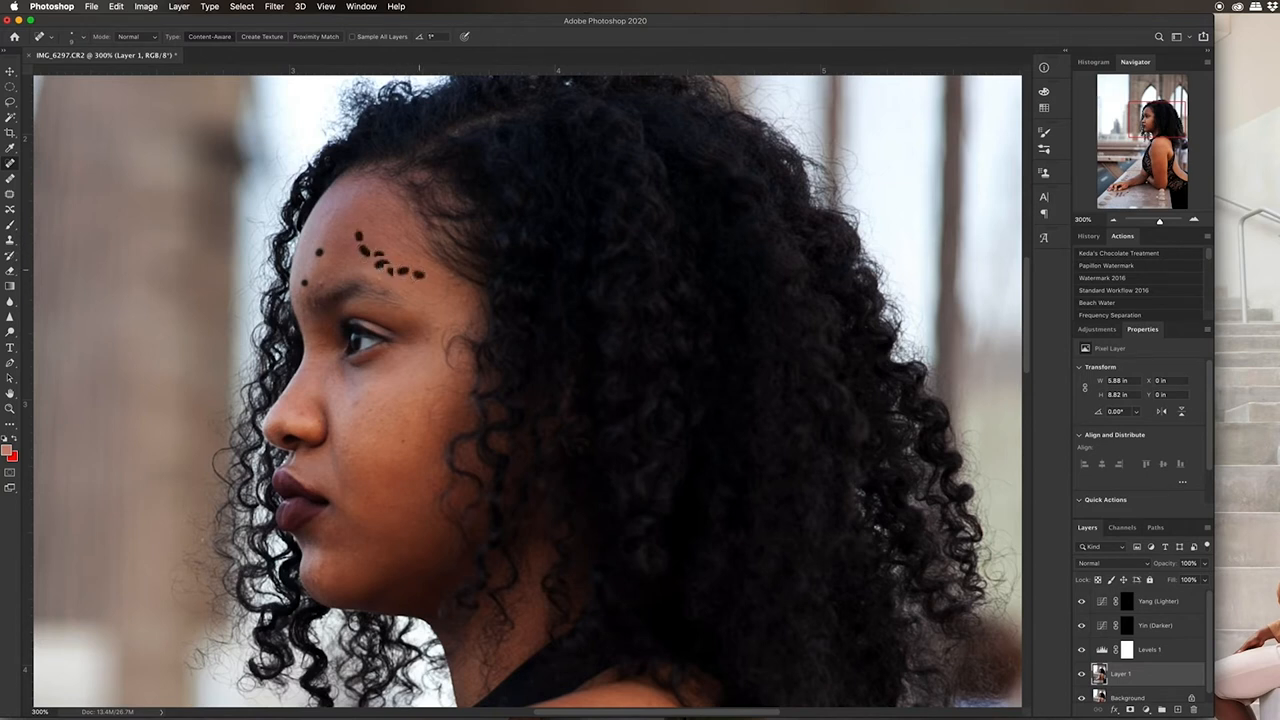
{"action": "left_click", "coordinate": [445, 277]}
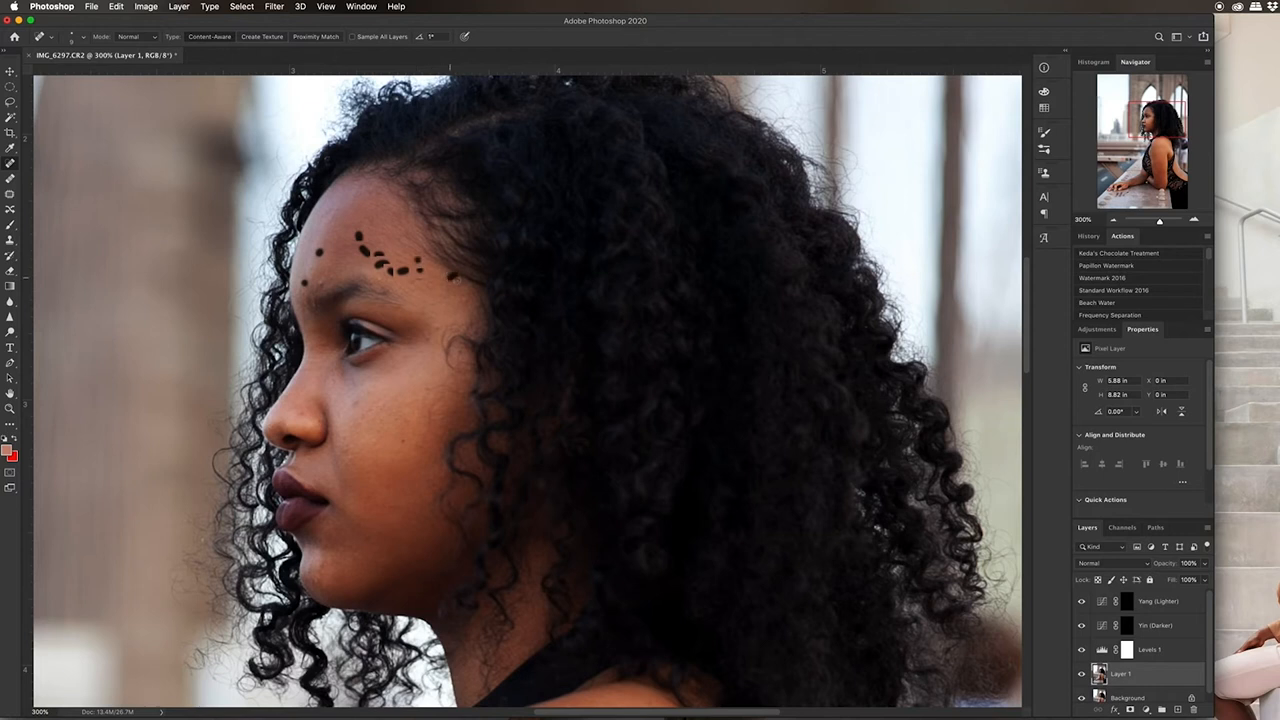
{"action": "left_click", "coordinate": [455, 305]}
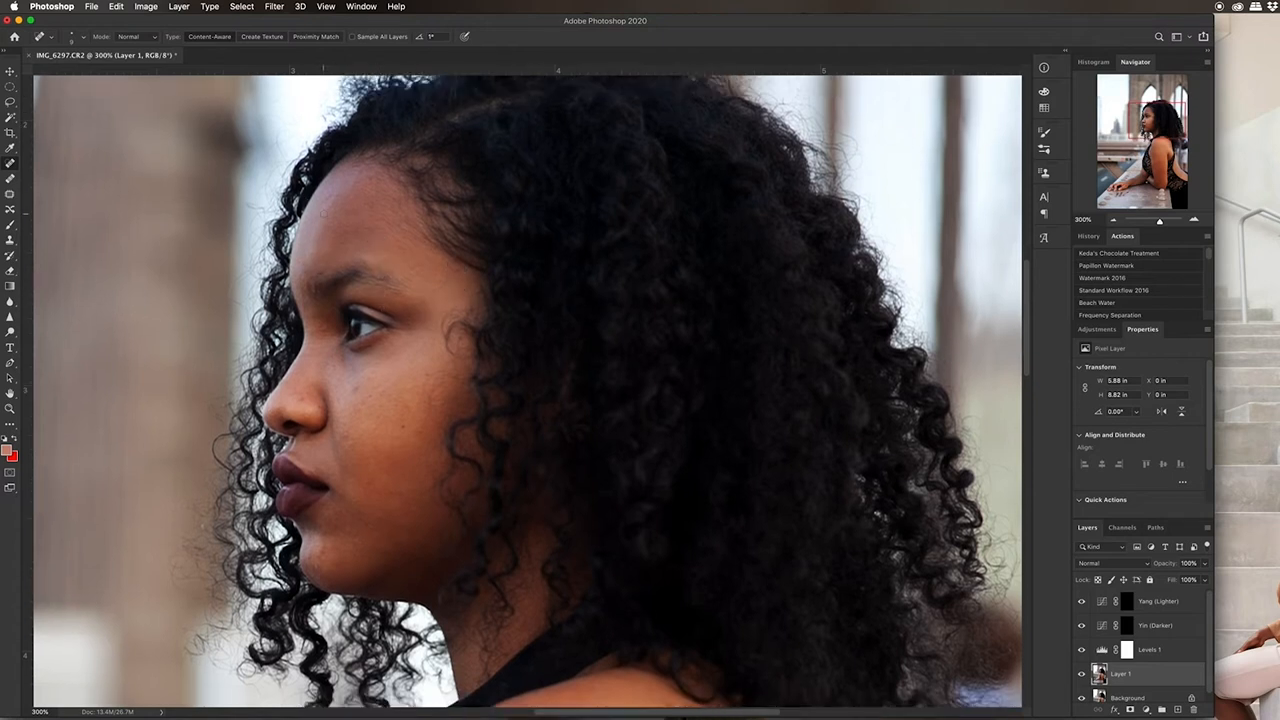
{"action": "left_click", "coordinate": [325, 200]}
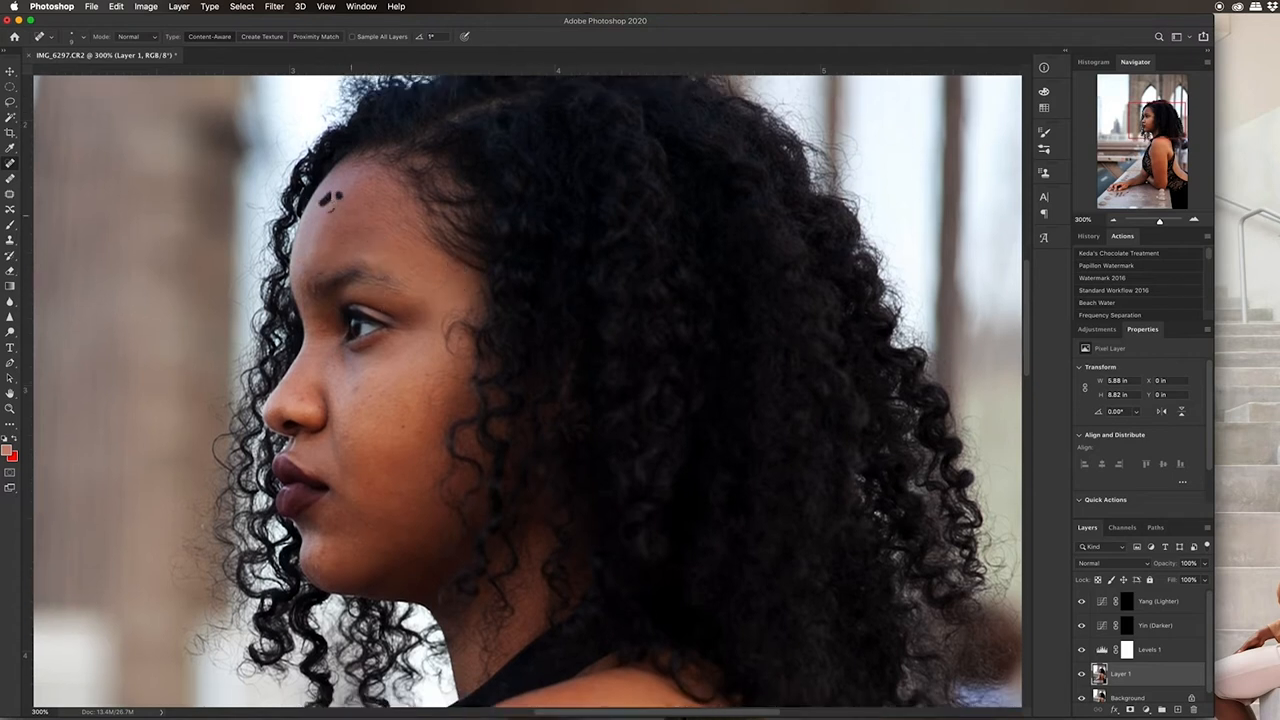
{"action": "left_click", "coordinate": [410, 265]}
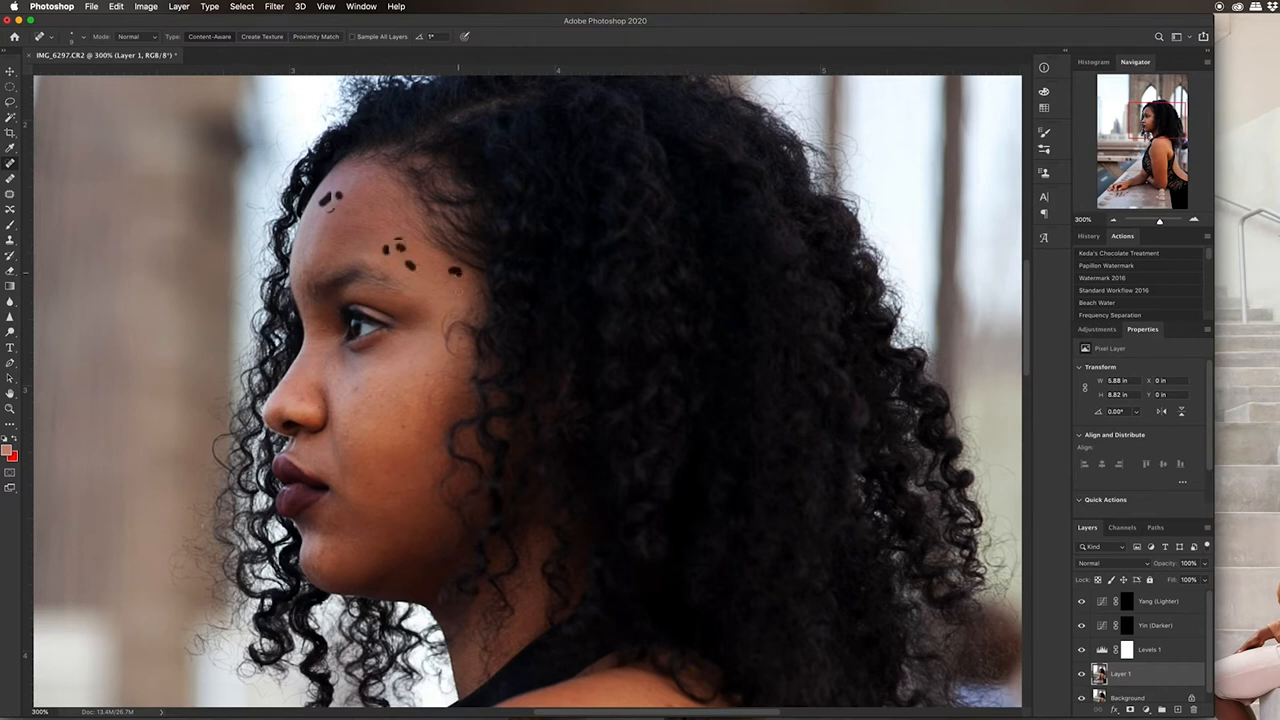
{"action": "left_click", "coordinate": [459, 337]}
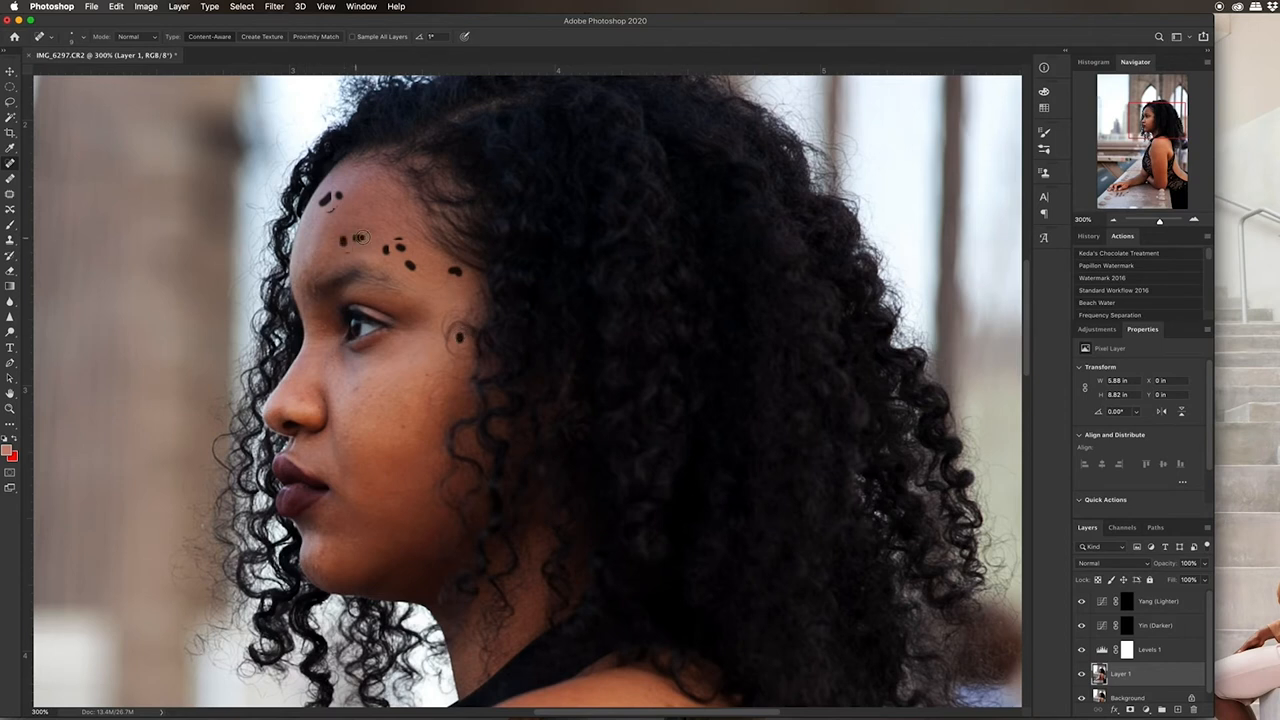
{"action": "left_click", "coordinate": [360, 235]}
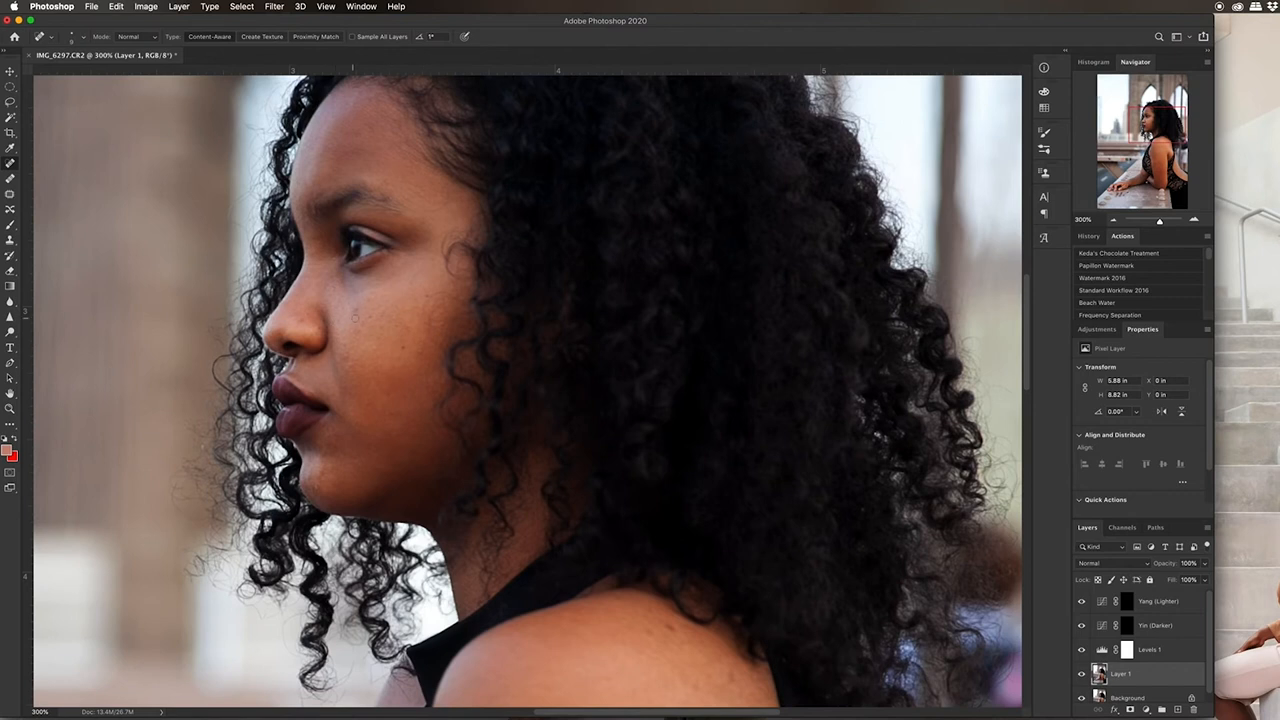
Spot-heal the cheek blemishes, then the spots beside the mouth and on the chin
{"action": "left_click", "coordinate": [367, 318]}
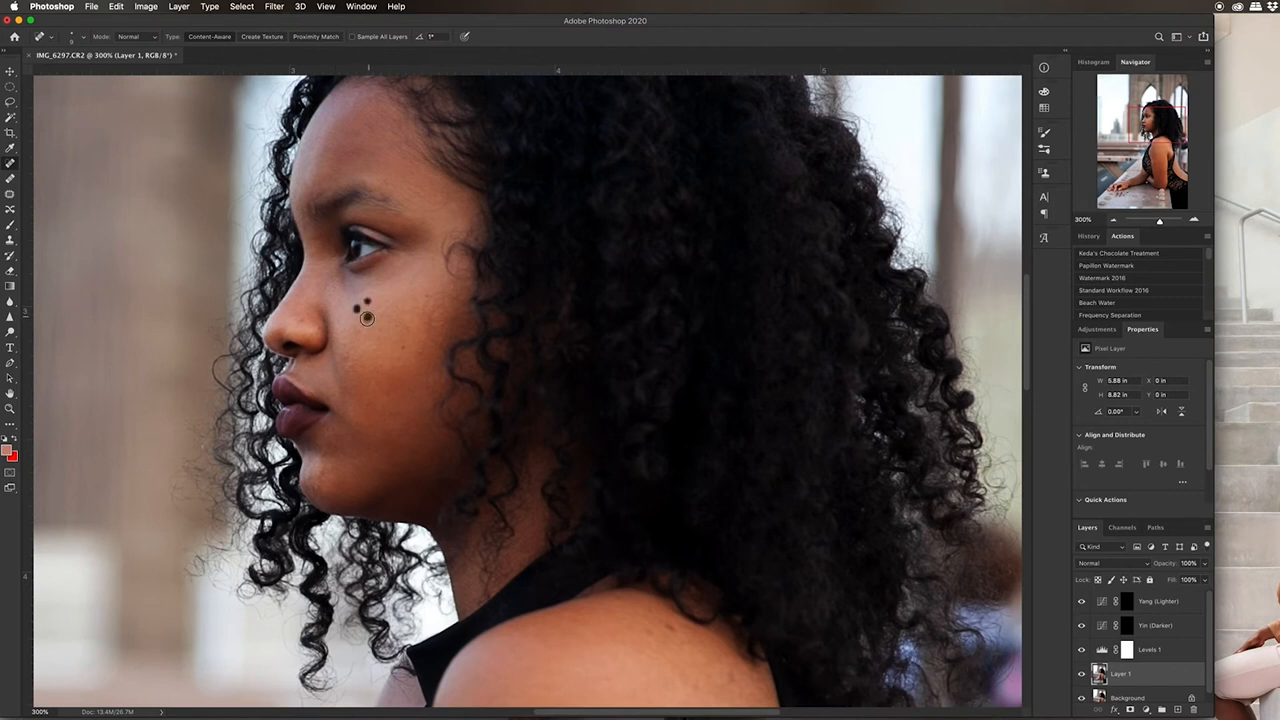
{"action": "left_click", "coordinate": [367, 318]}
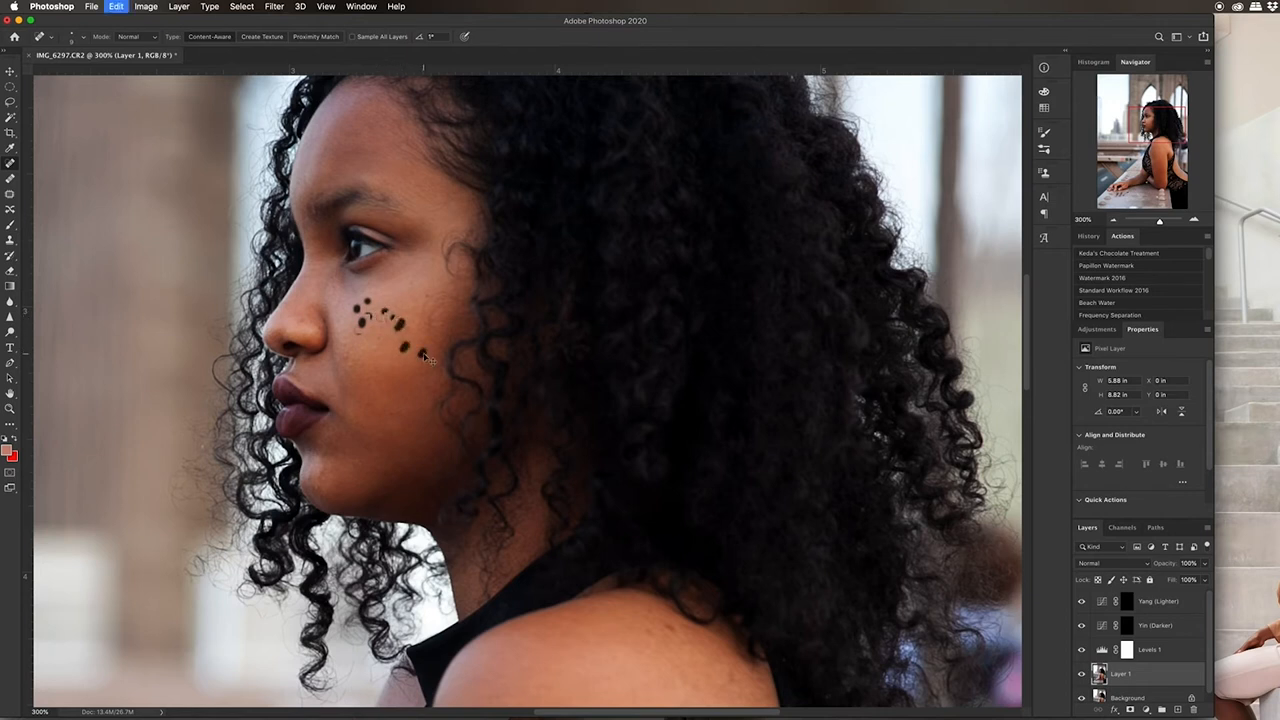
{"action": "left_click", "coordinate": [410, 352]}
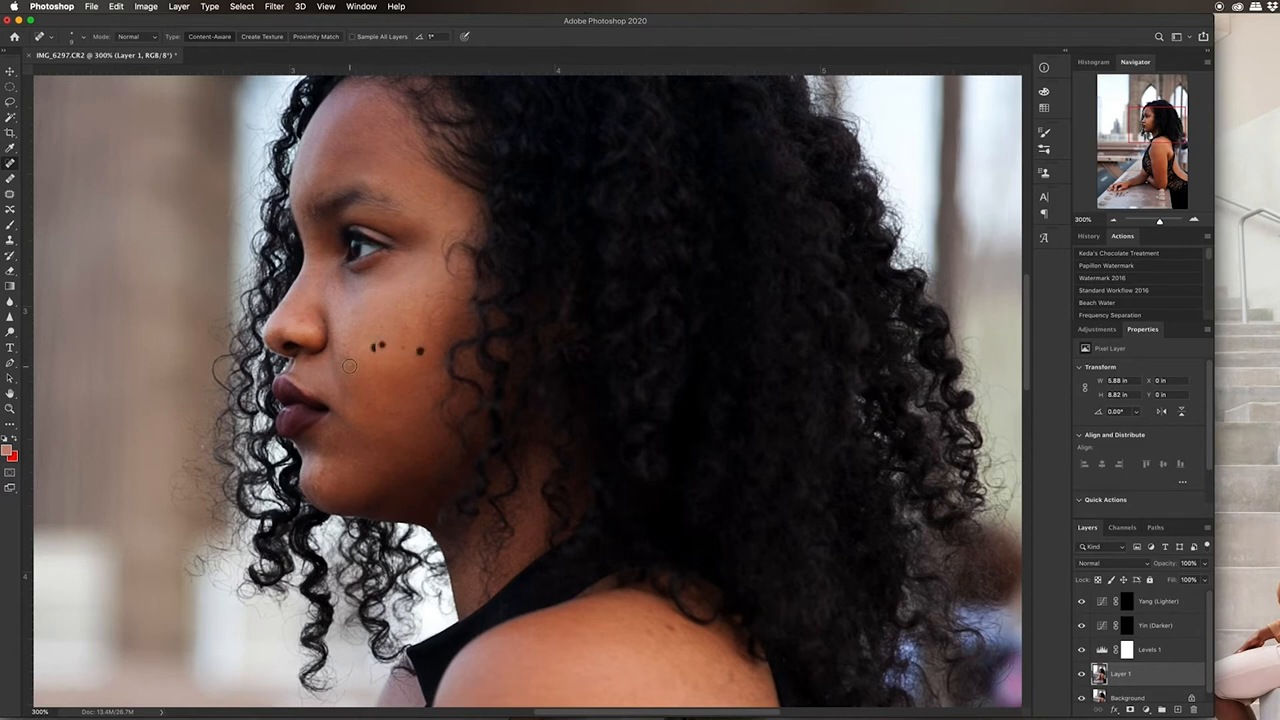
{"action": "left_click", "coordinate": [349, 366]}
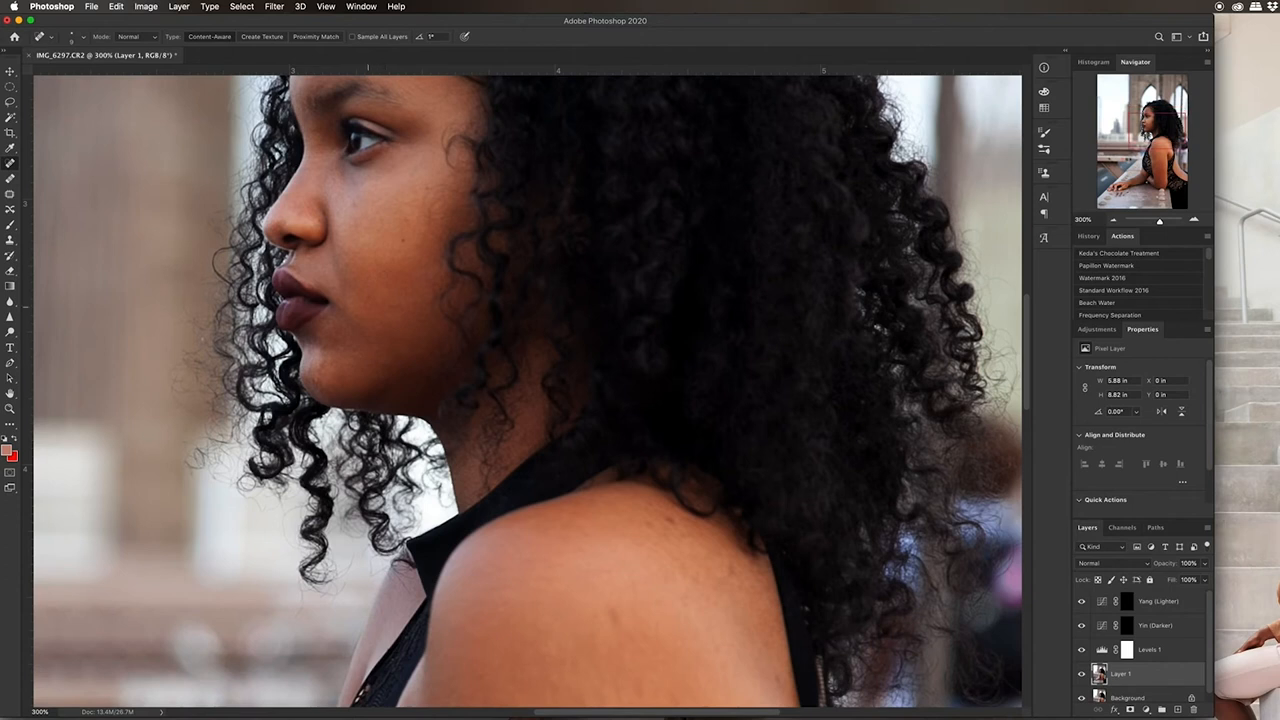
{"action": "left_click", "coordinate": [357, 313]}
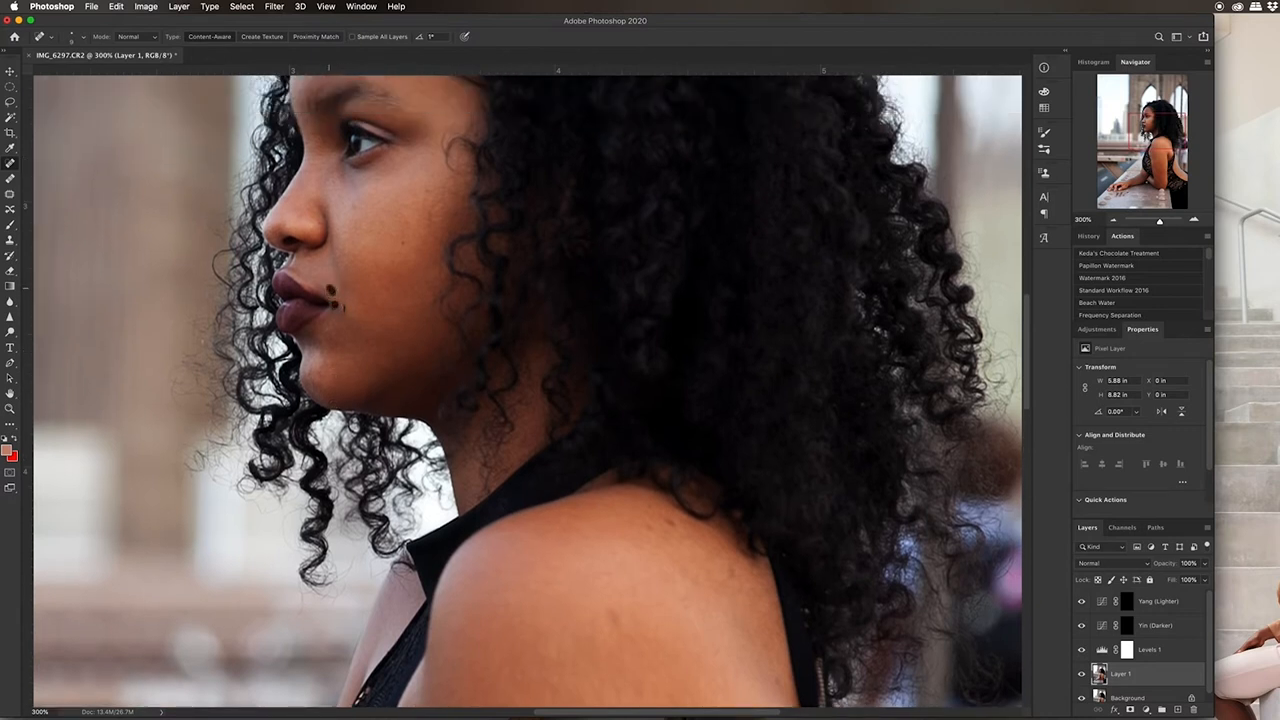
{"action": "left_click", "coordinate": [375, 375]}
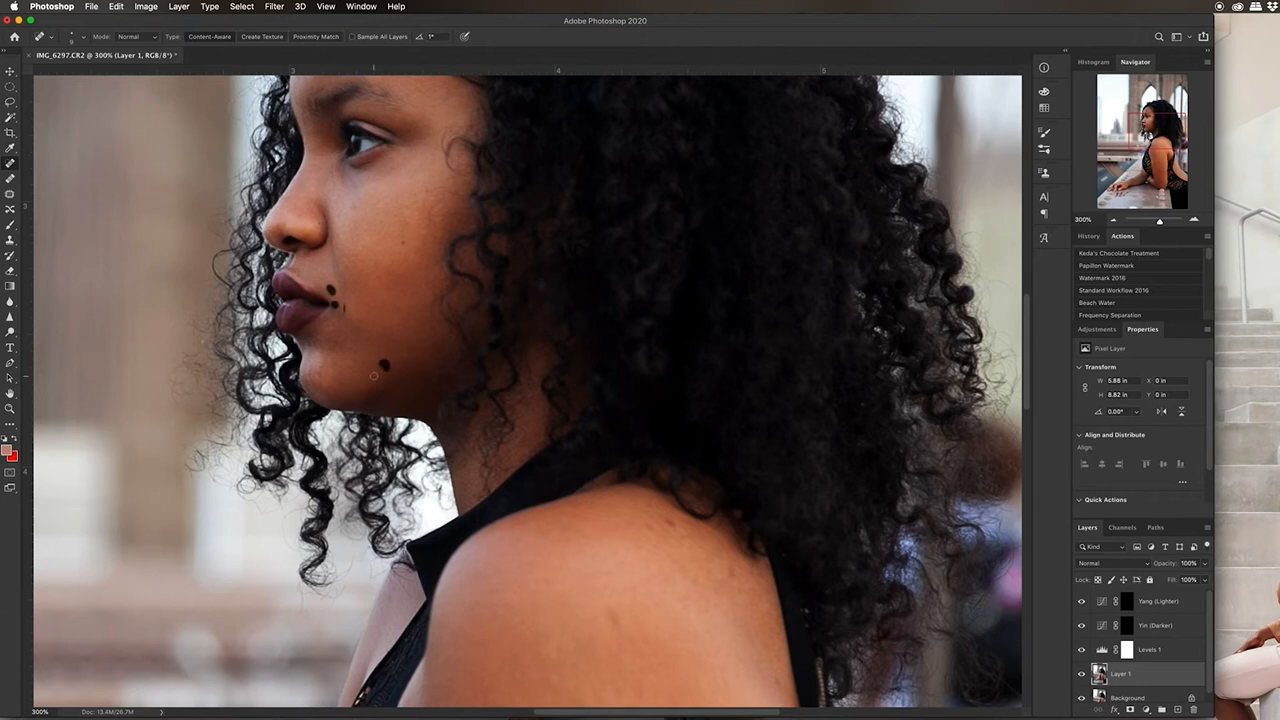
{"action": "left_click", "coordinate": [375, 360]}
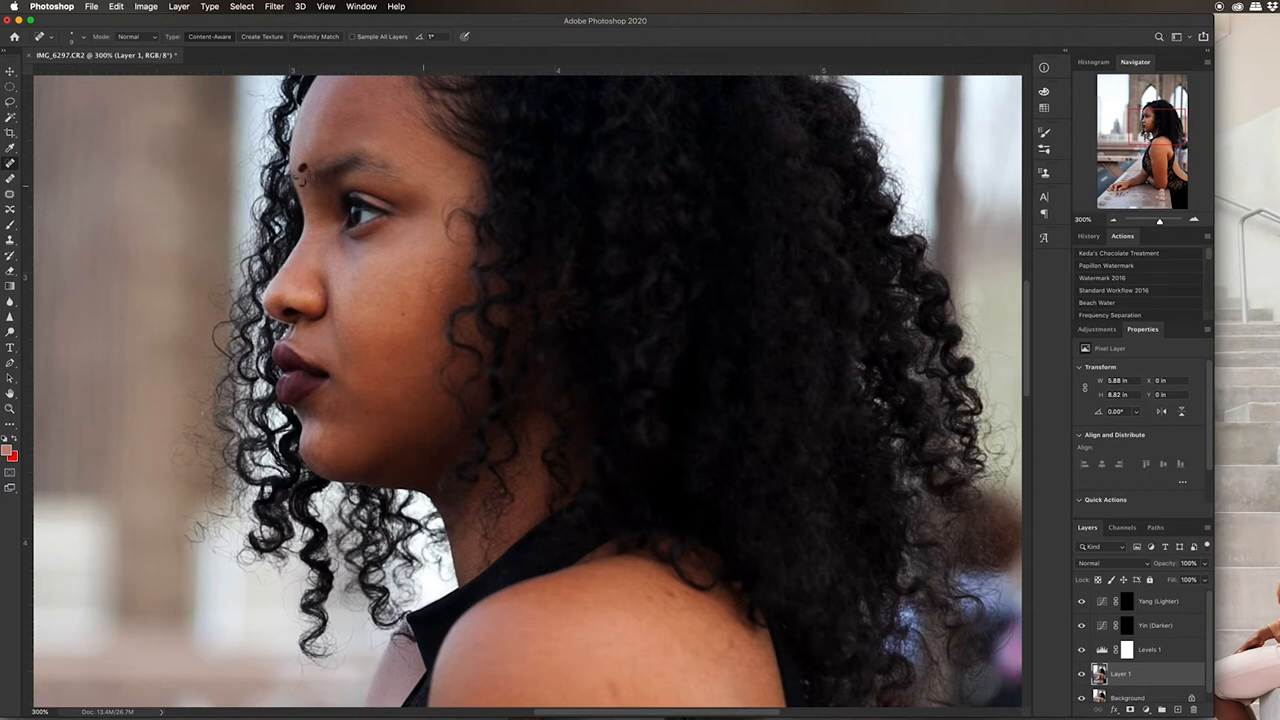
Heal the leftover forehead spots and paint over the remaining cheek blemish
{"action": "left_click_drag", "start_coordinate": [445, 155], "coordinate": [435, 180]}
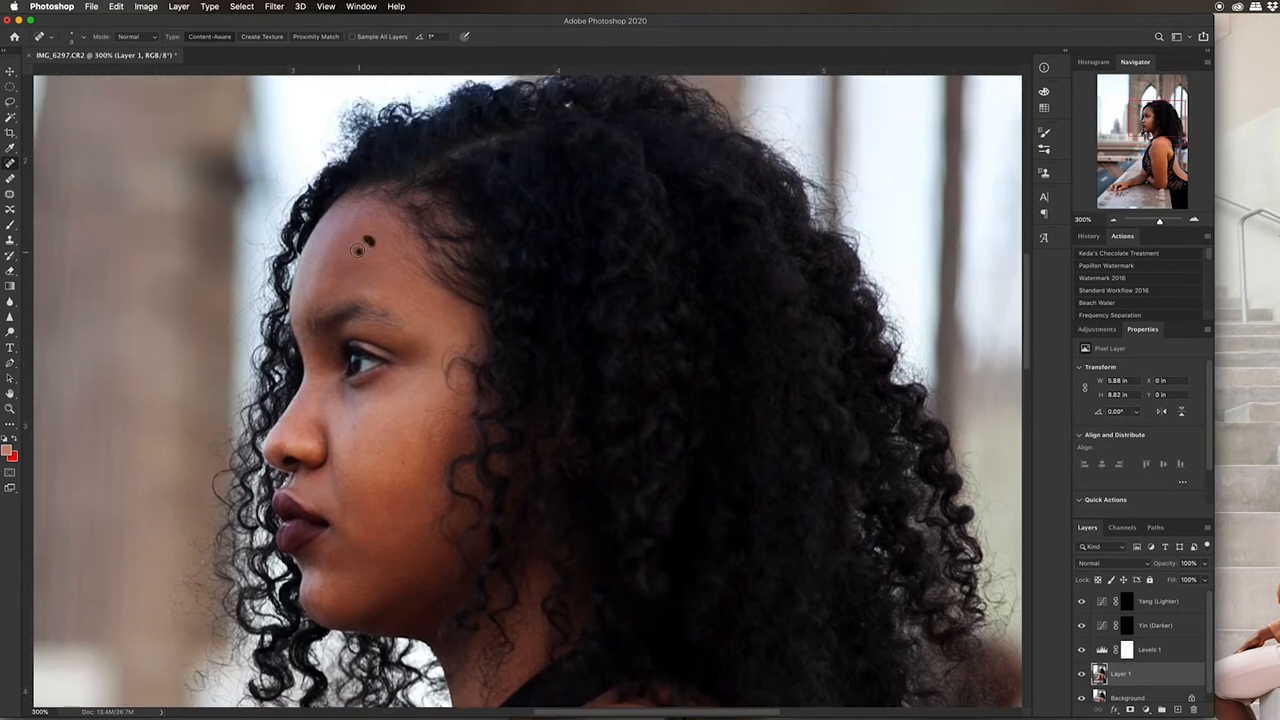
{"action": "left_click", "coordinate": [358, 245]}
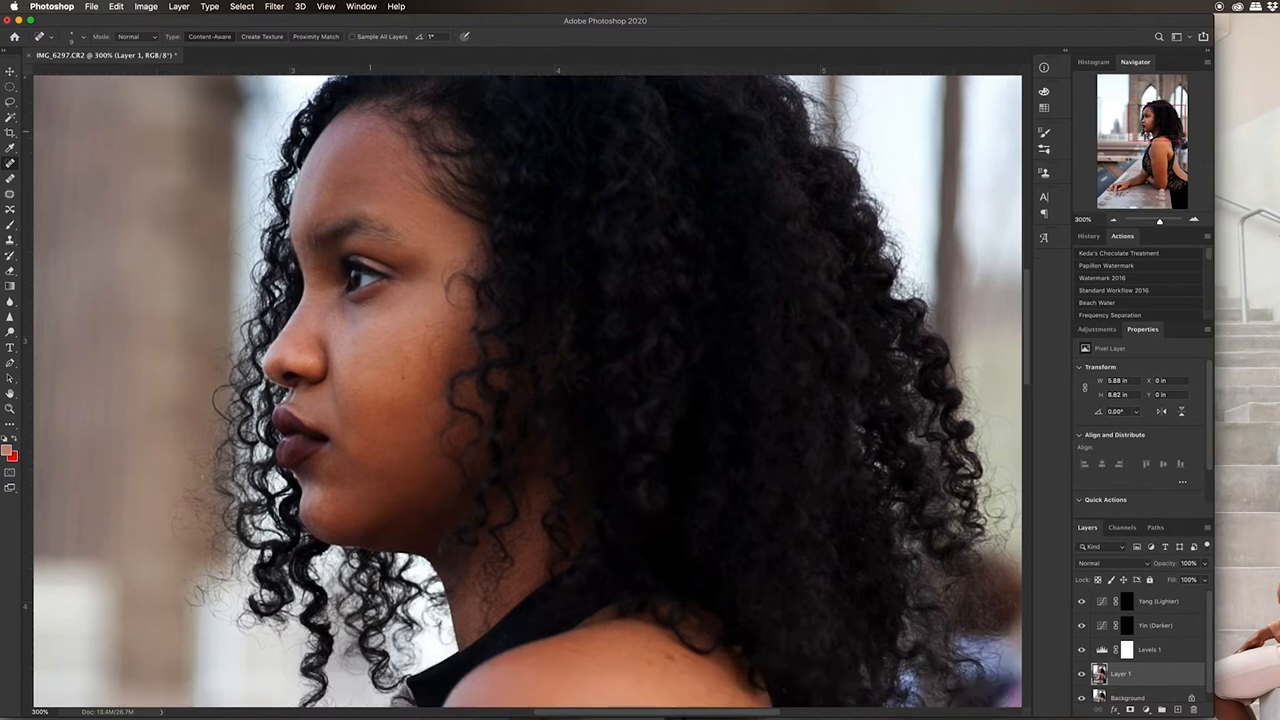
{"action": "left_click", "coordinate": [370, 130]}
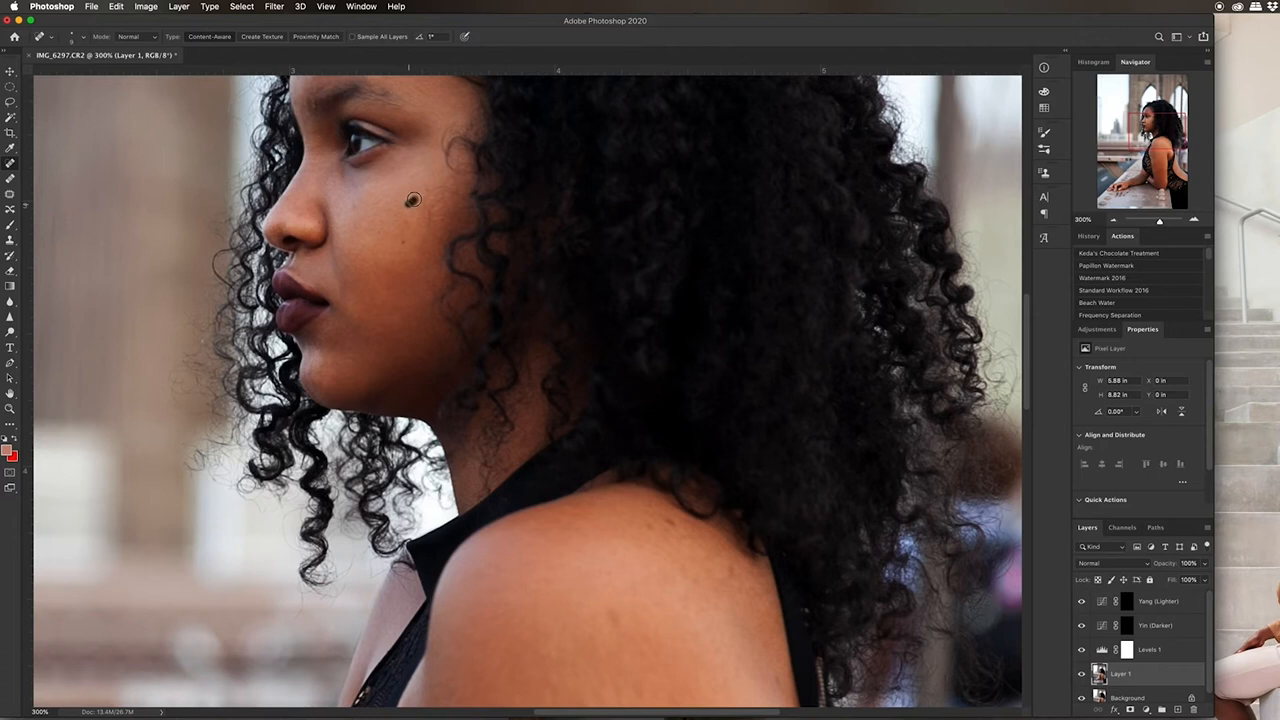
{"action": "left_click", "coordinate": [413, 199]}
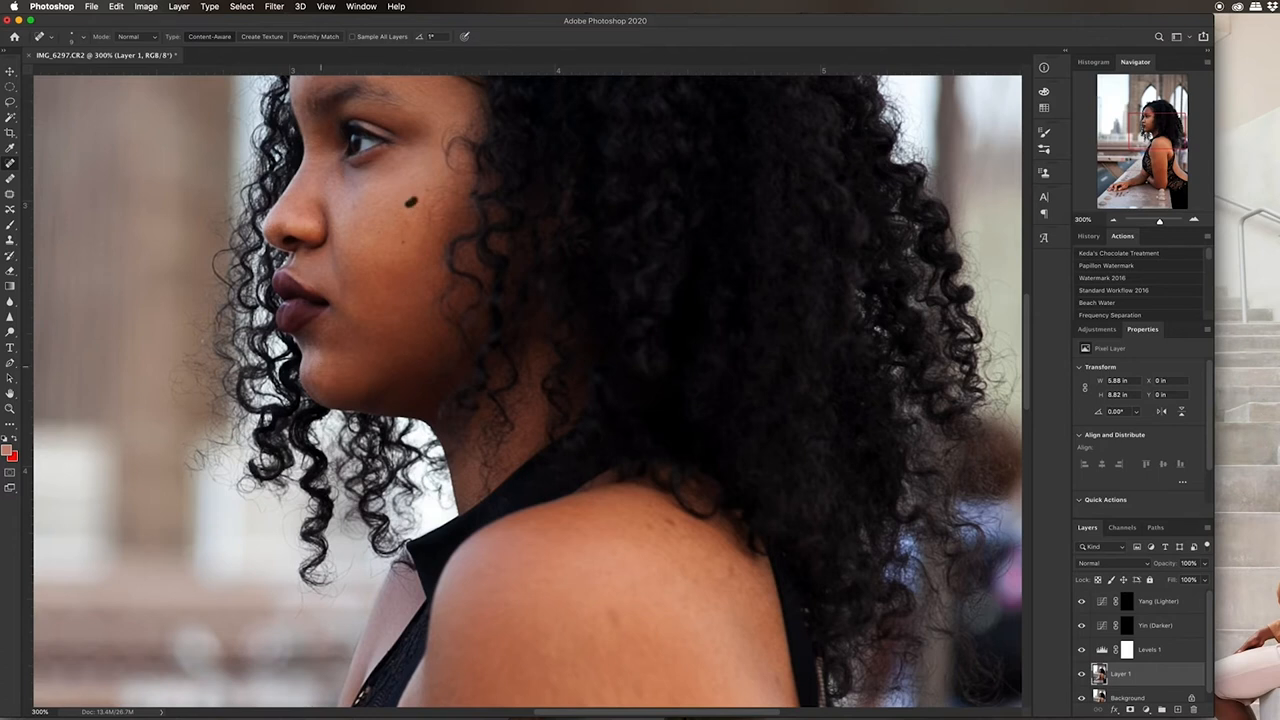
{"action": "left_click_drag", "start_coordinate": [320, 365], "coordinate": [360, 352]}
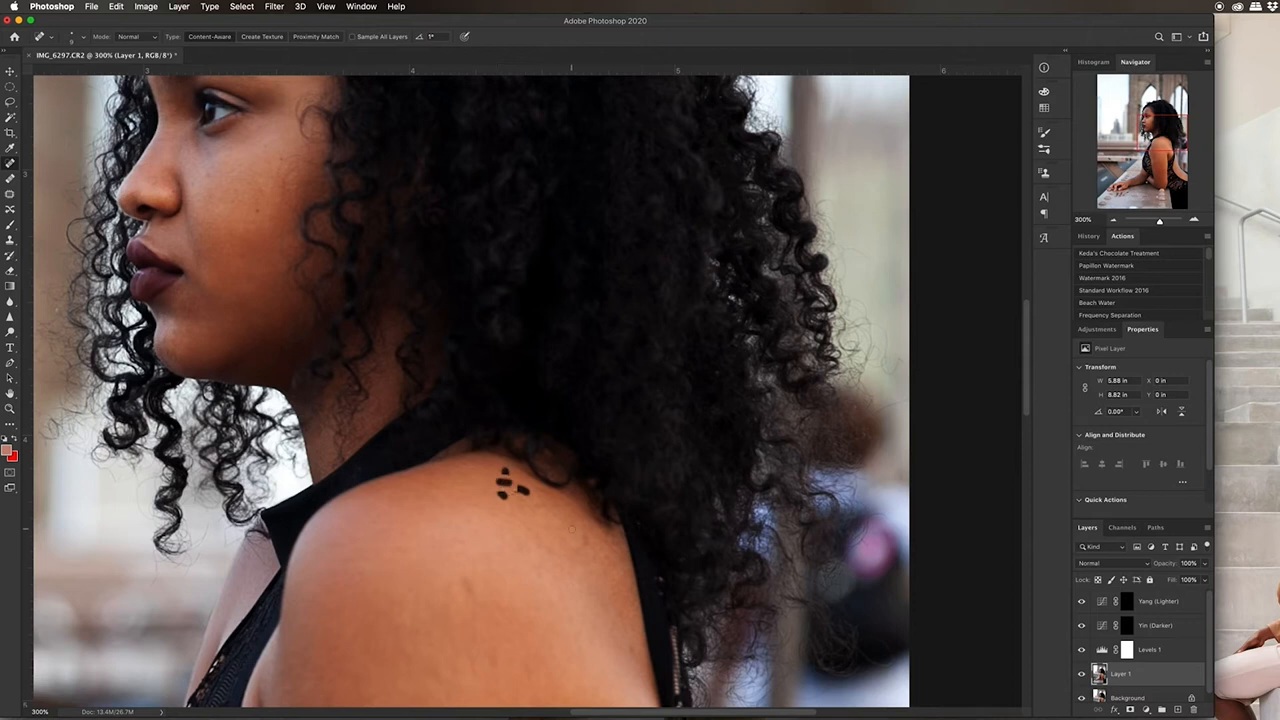
Spot-heal two blemishes on the model's shoulder
{"action": "left_click", "coordinate": [585, 540]}
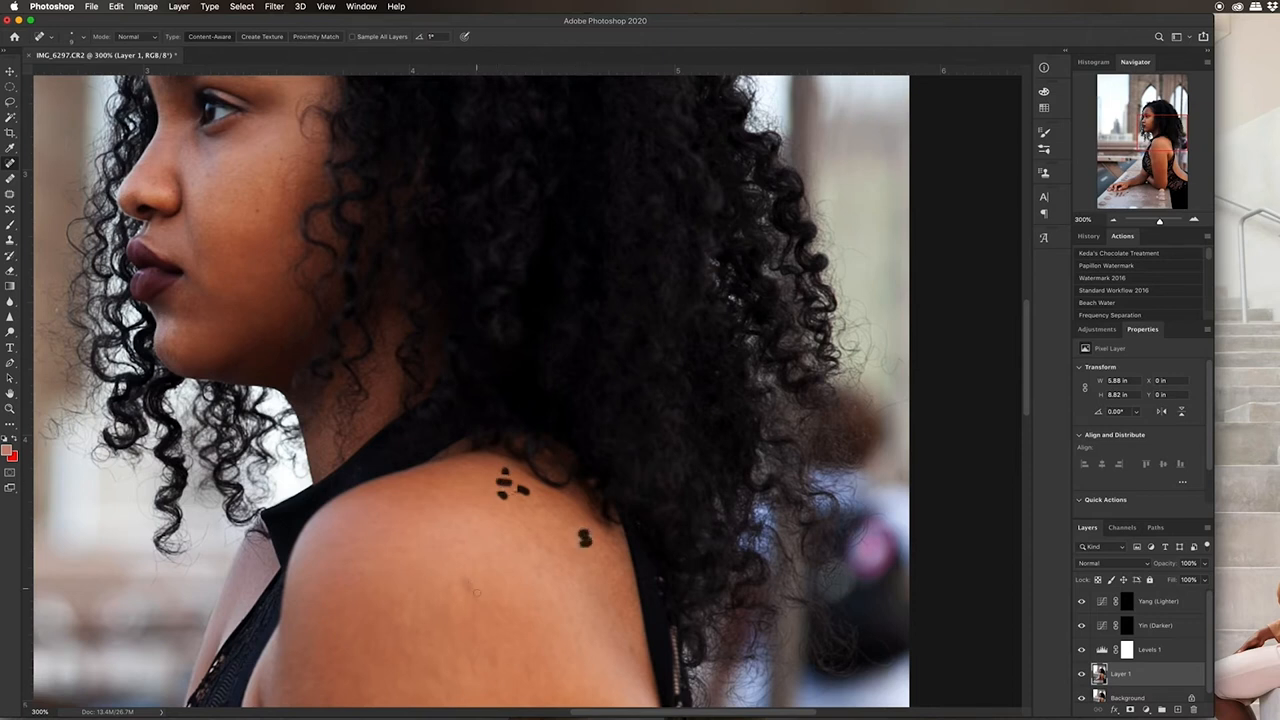
{"action": "left_click", "coordinate": [465, 585]}
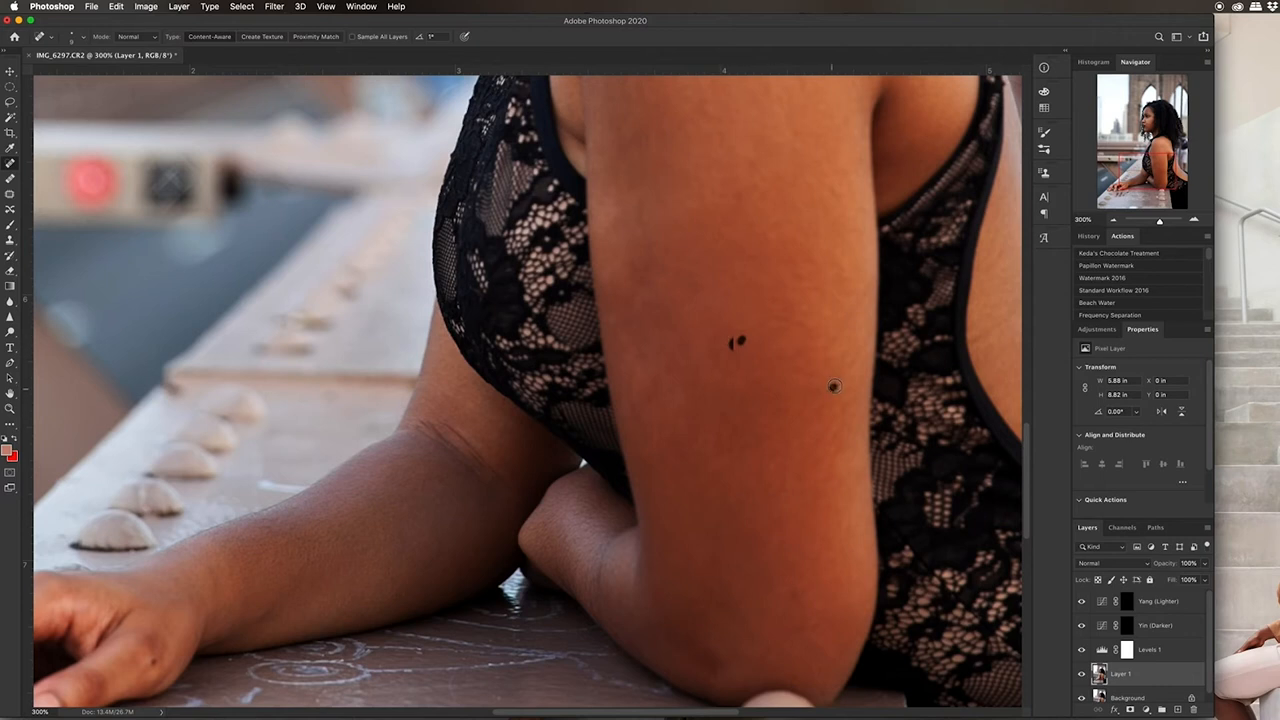
Spot-heal two dark spots on the upper arm and two near the elbow
{"action": "left_click", "coordinate": [835, 387]}
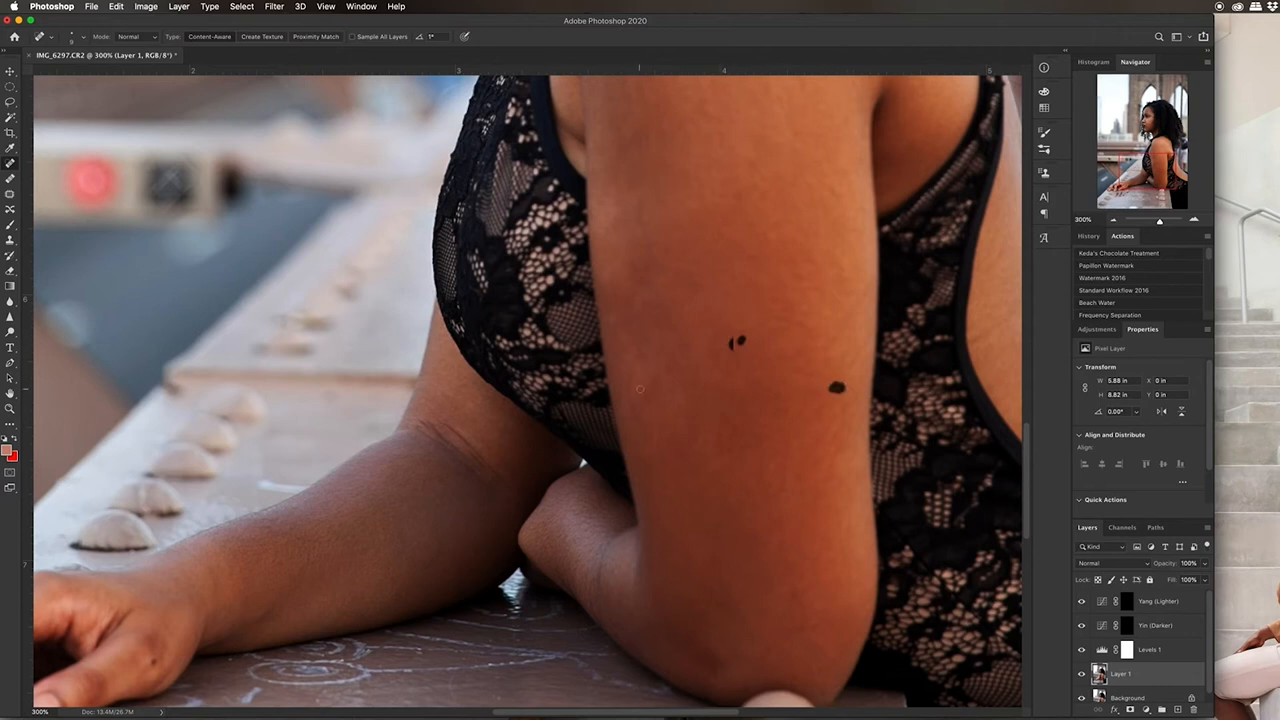
{"action": "left_click", "coordinate": [640, 382]}
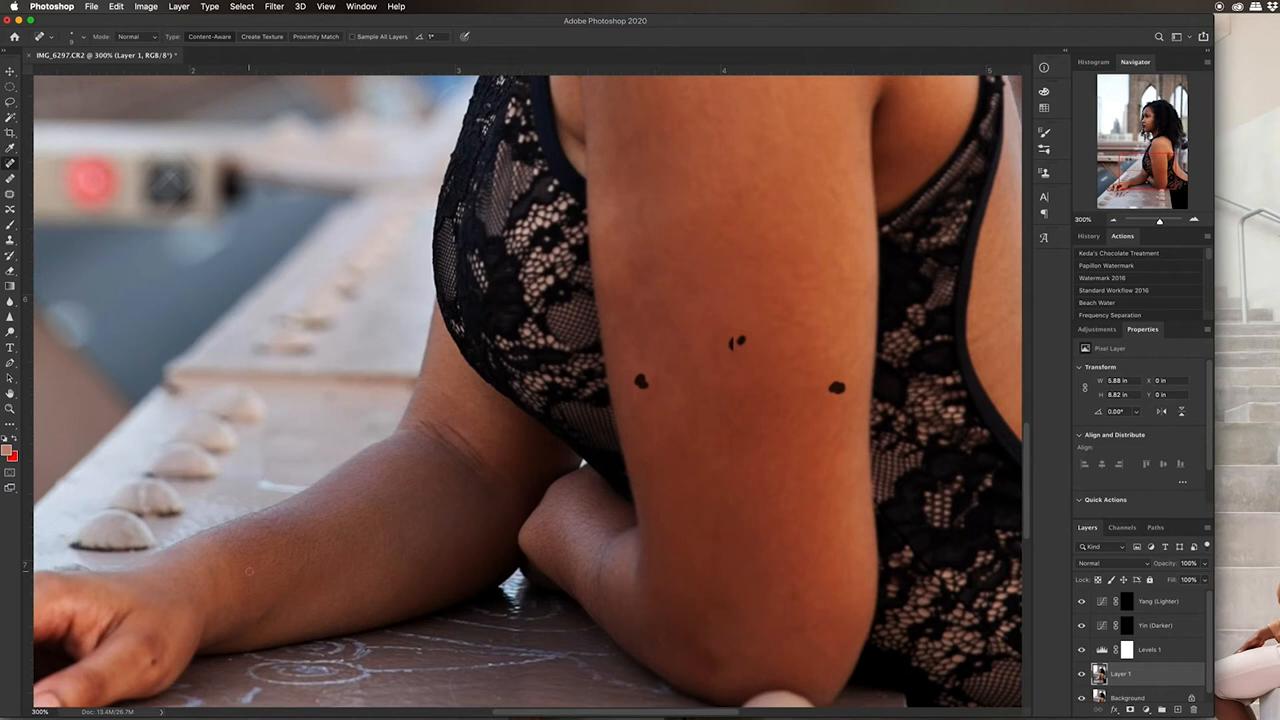
{"action": "mouse_move", "coordinate": [670, 631]}
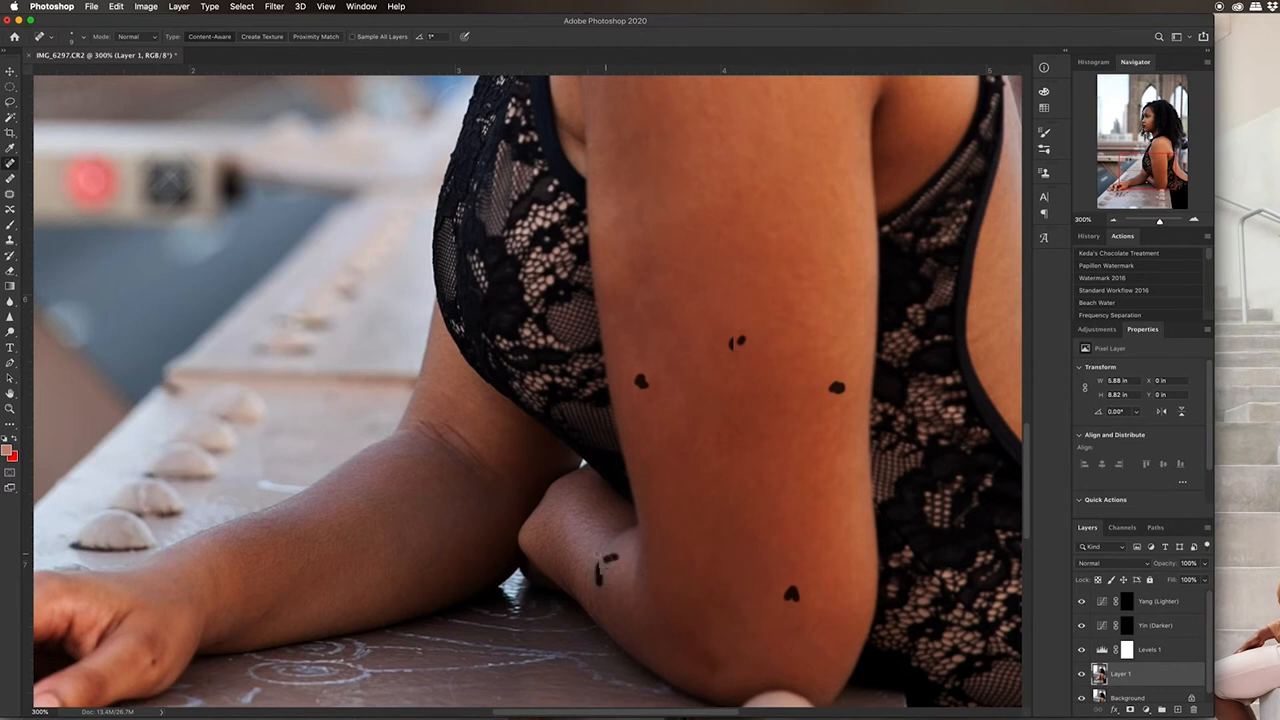
{"action": "left_click", "coordinate": [605, 555]}
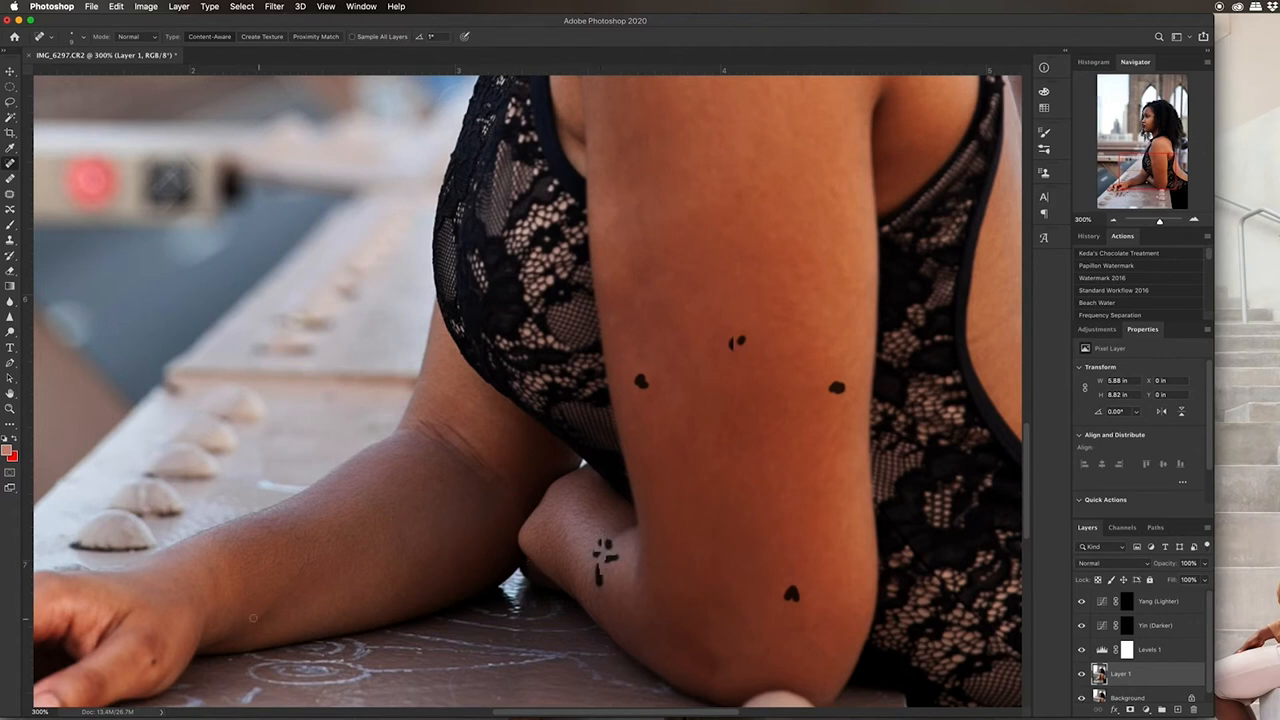
{"action": "left_click", "coordinate": [270, 610]}
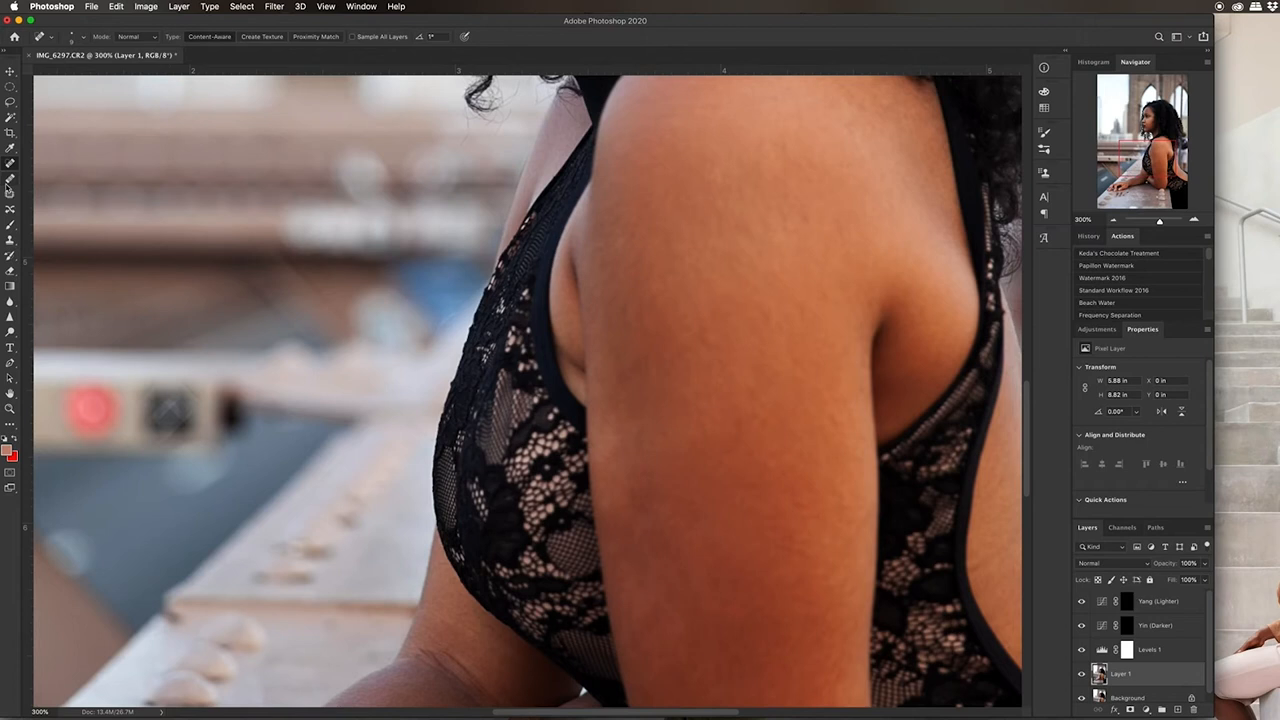
Outline the flaw near the armpit with the Patch tool and fill it using Content-Aware
{"action": "left_click", "coordinate": [10, 188]}
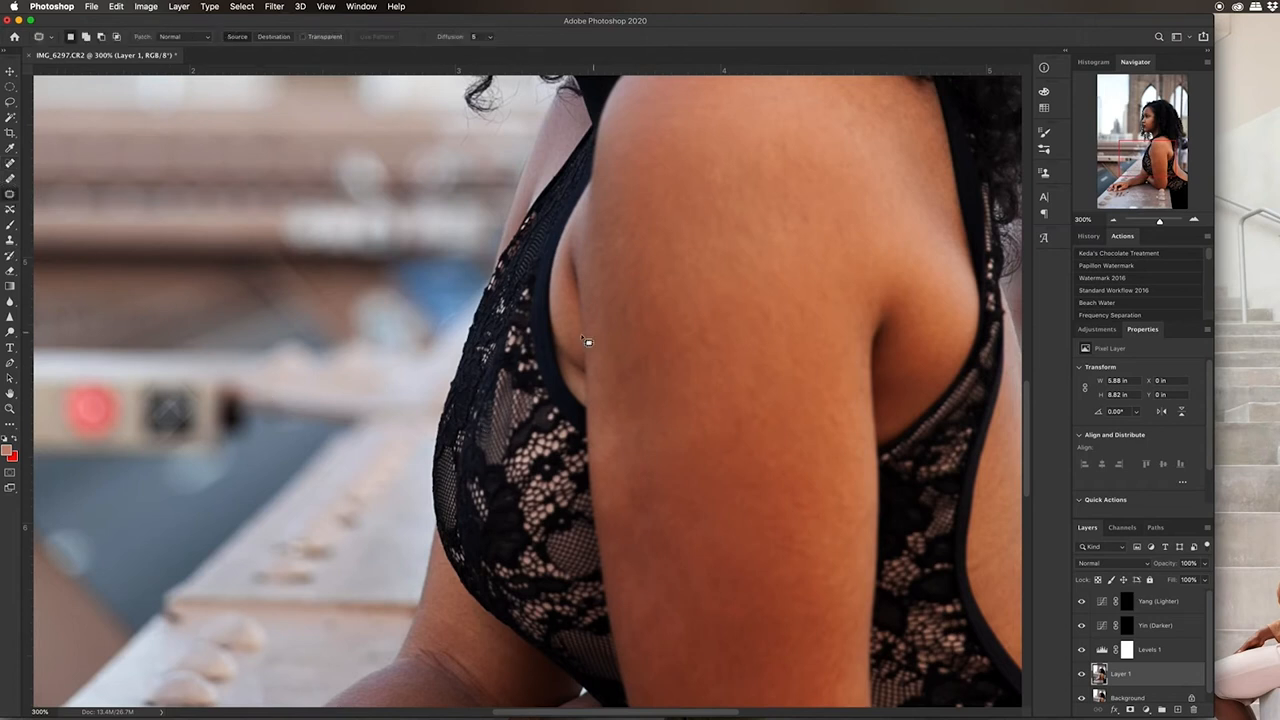
{"action": "mouse_move", "coordinate": [565, 372]}
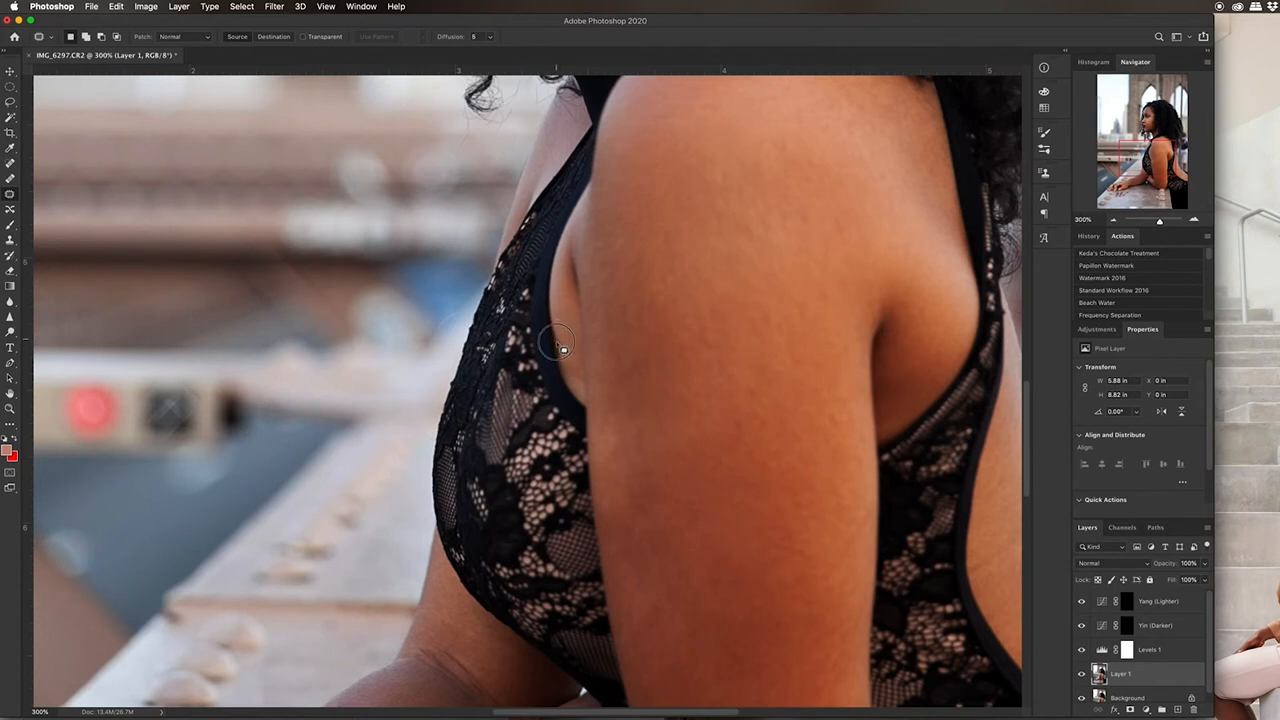
{"action": "key", "text": "shift+f5"}
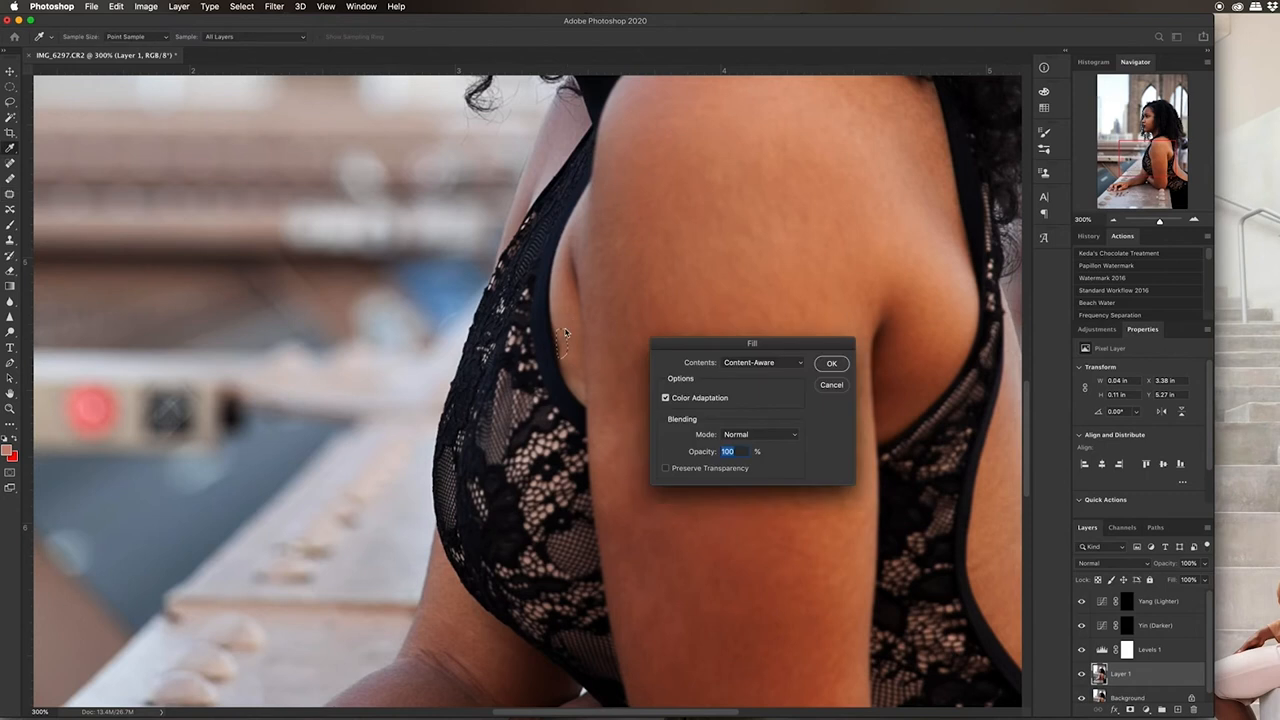
{"action": "left_click", "coordinate": [831, 363]}
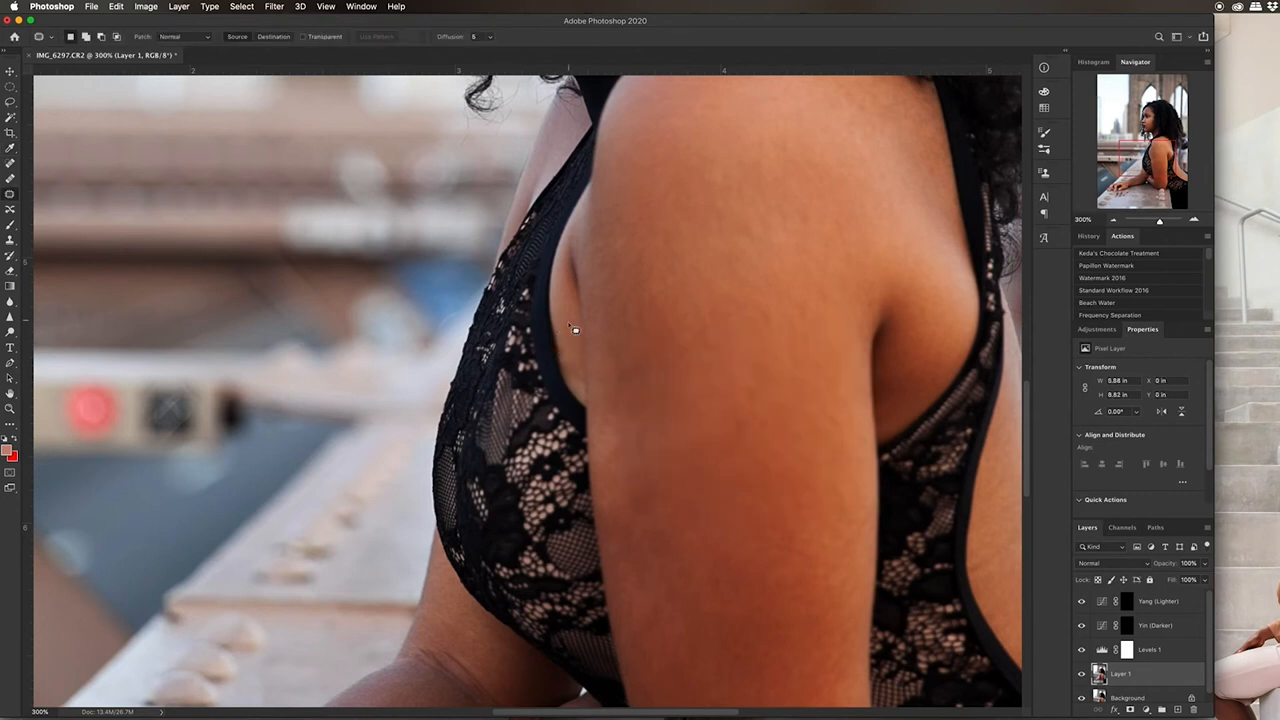
{"action": "mouse_move", "coordinate": [563, 351]}
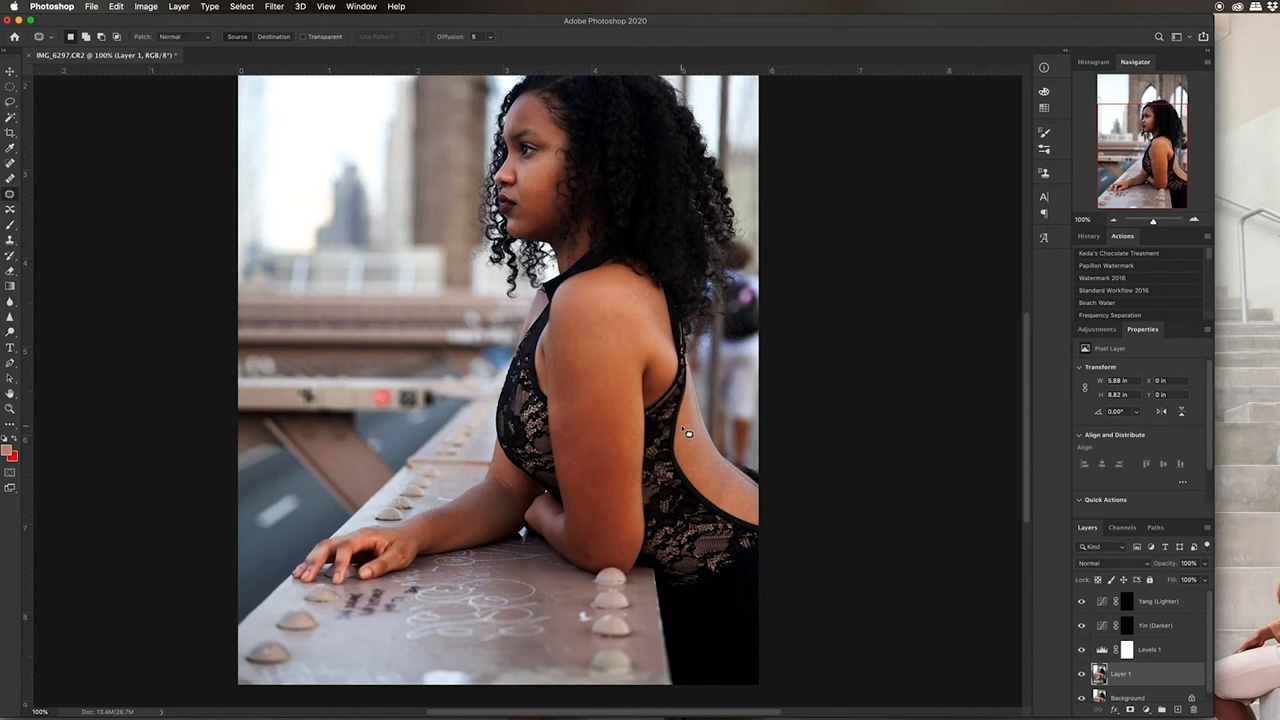
{"action": "mouse_move", "coordinate": [620, 571]}
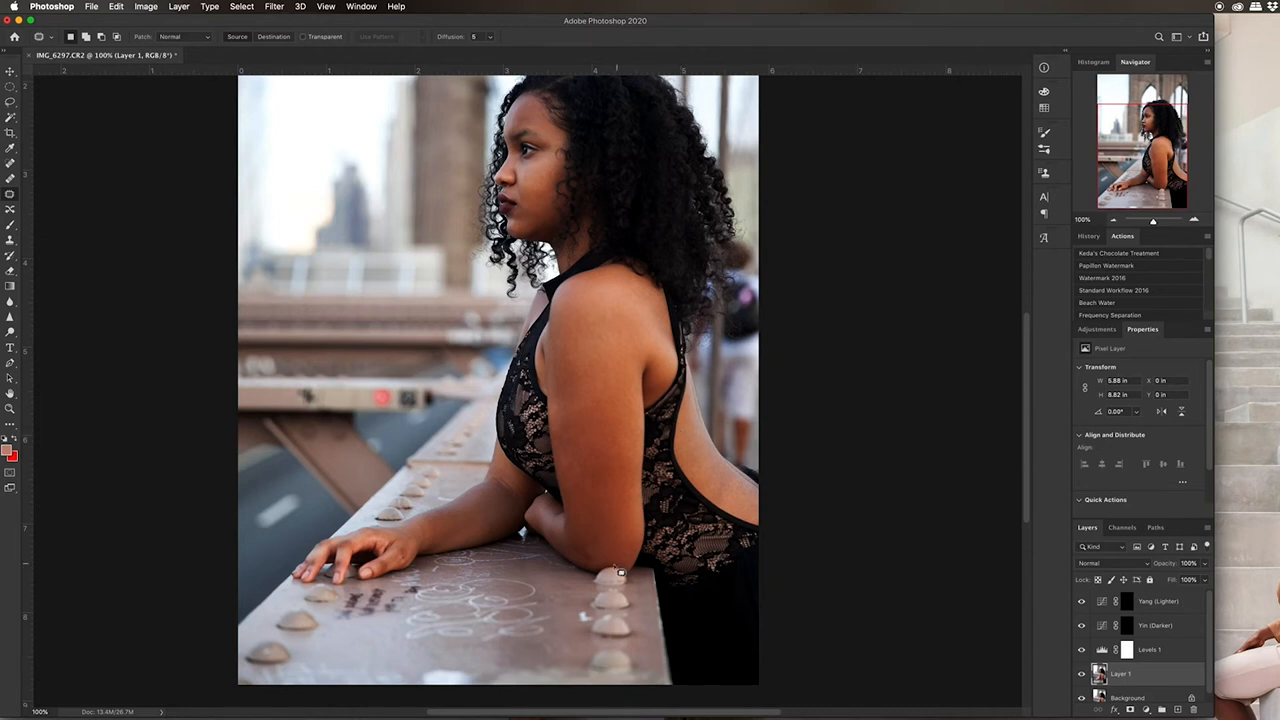
{"action": "mouse_move", "coordinate": [598, 570]}
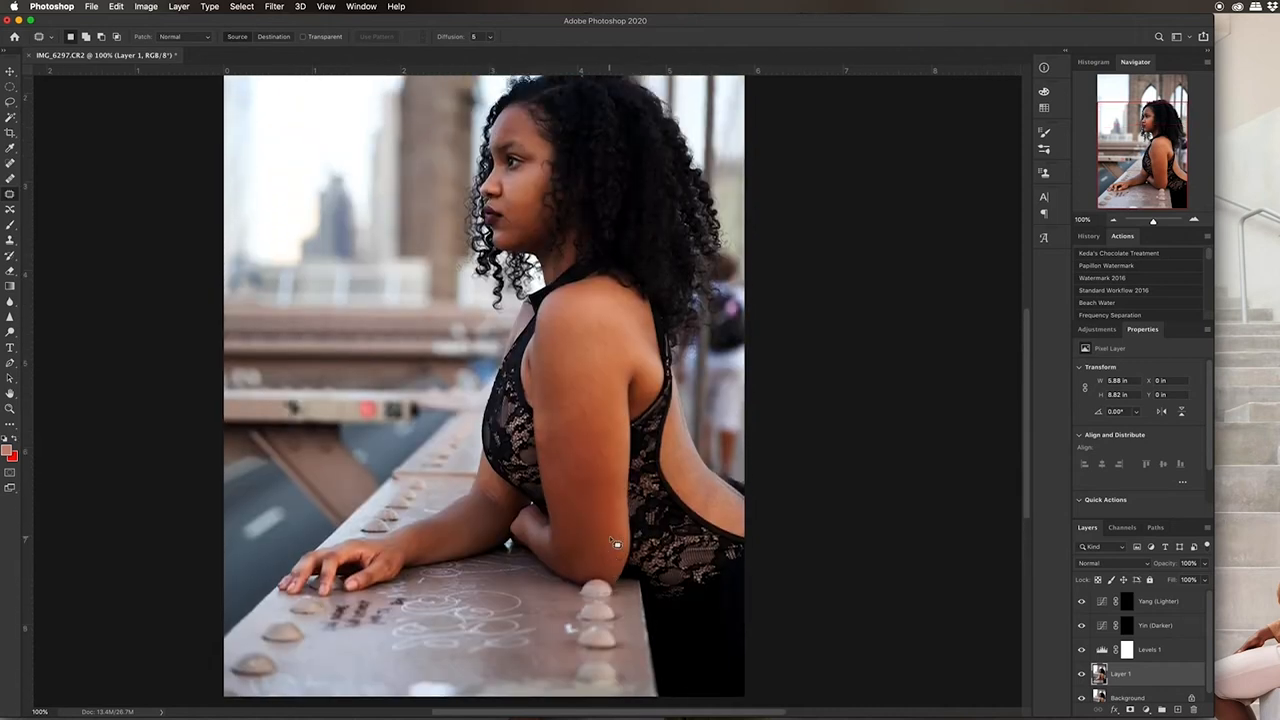
{"action": "mouse_move", "coordinate": [573, 449]}
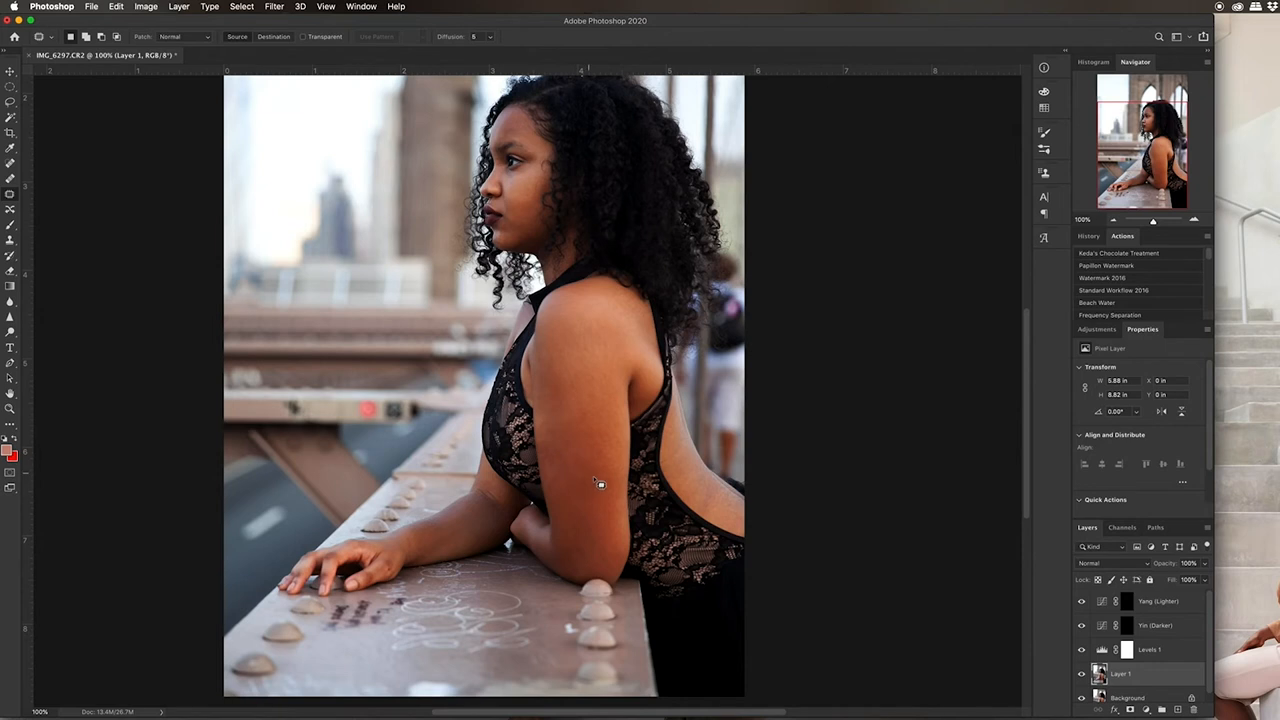
{"action": "mouse_move", "coordinate": [567, 458]}
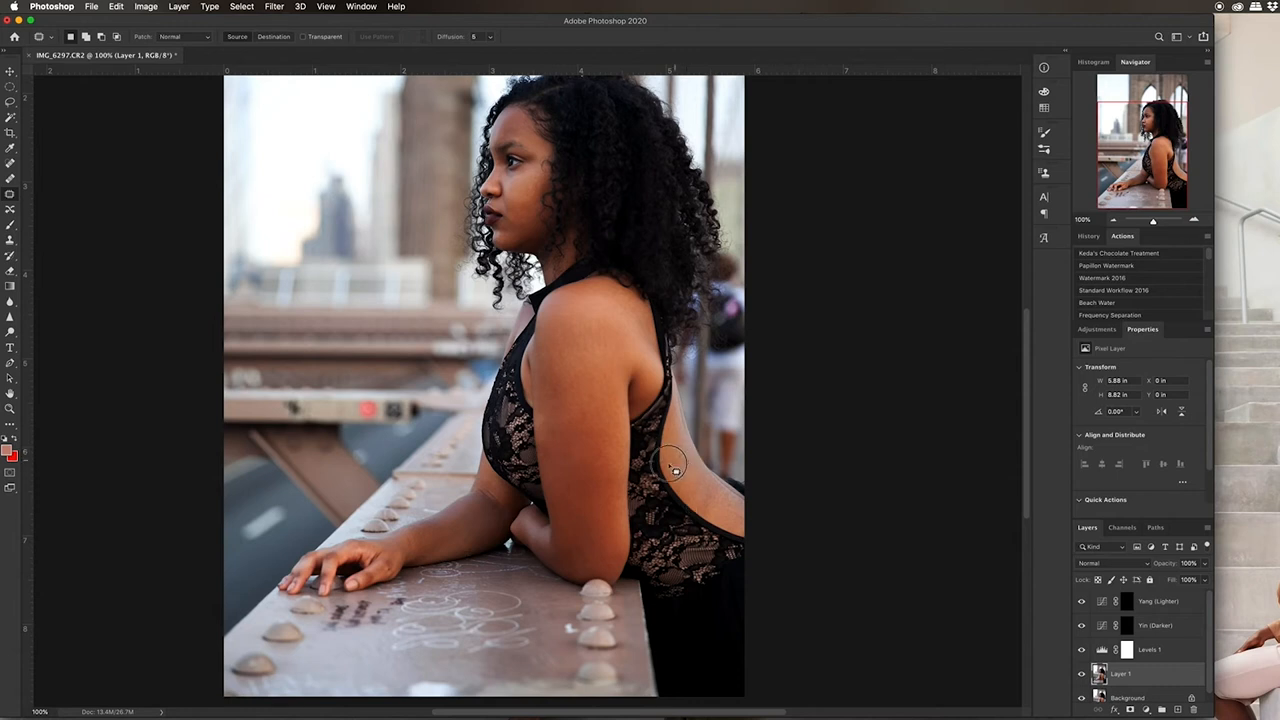
{"action": "mouse_move", "coordinate": [690, 448]}
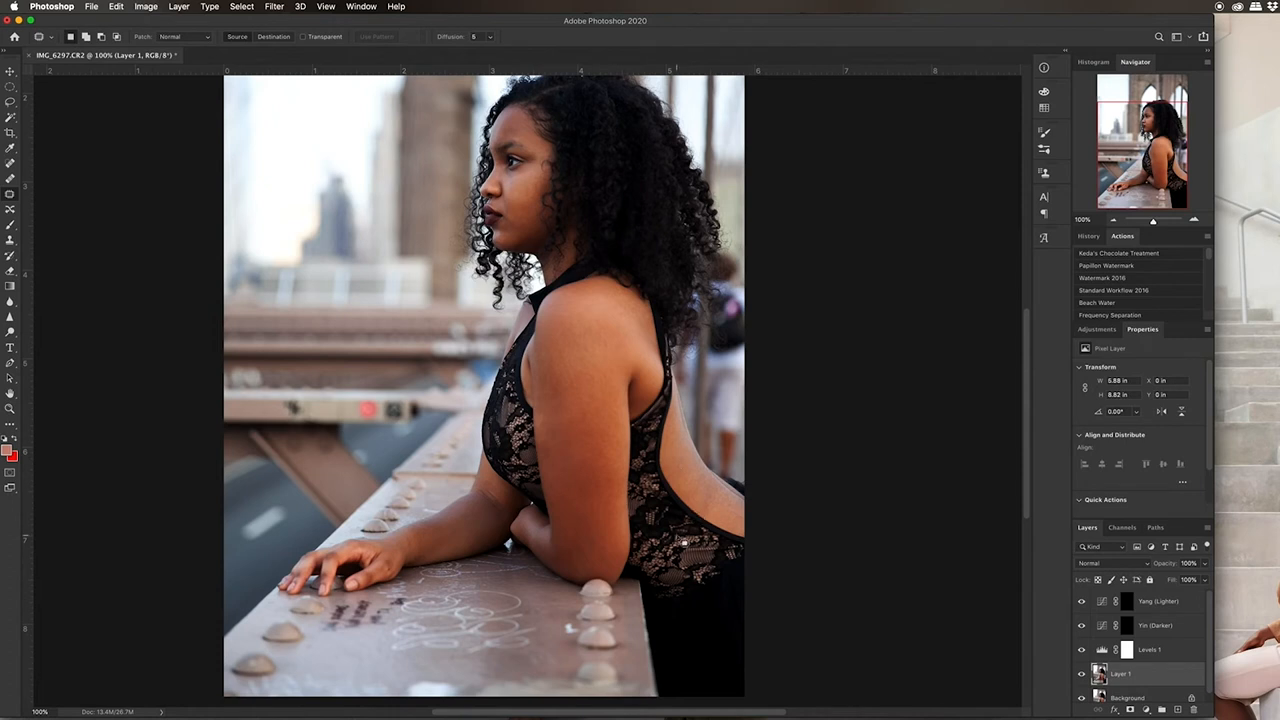
{"action": "mouse_move", "coordinate": [568, 417]}
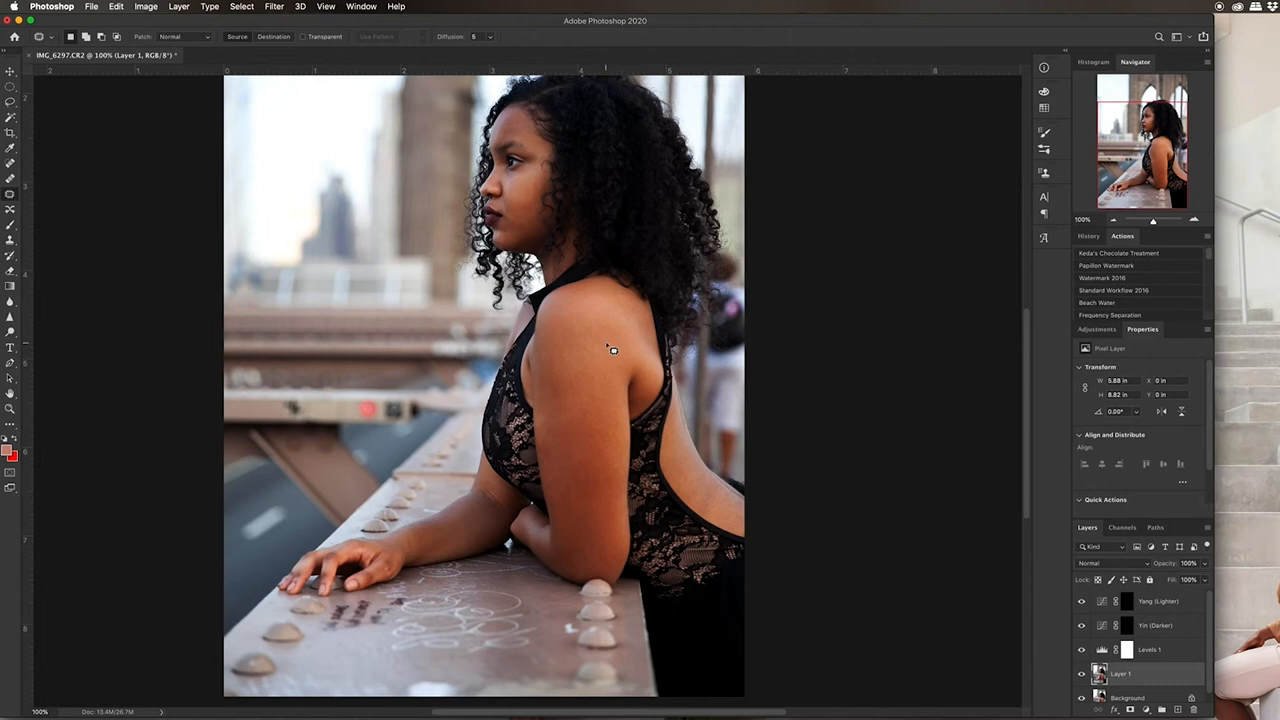
{"action": "mouse_move", "coordinate": [567, 477]}
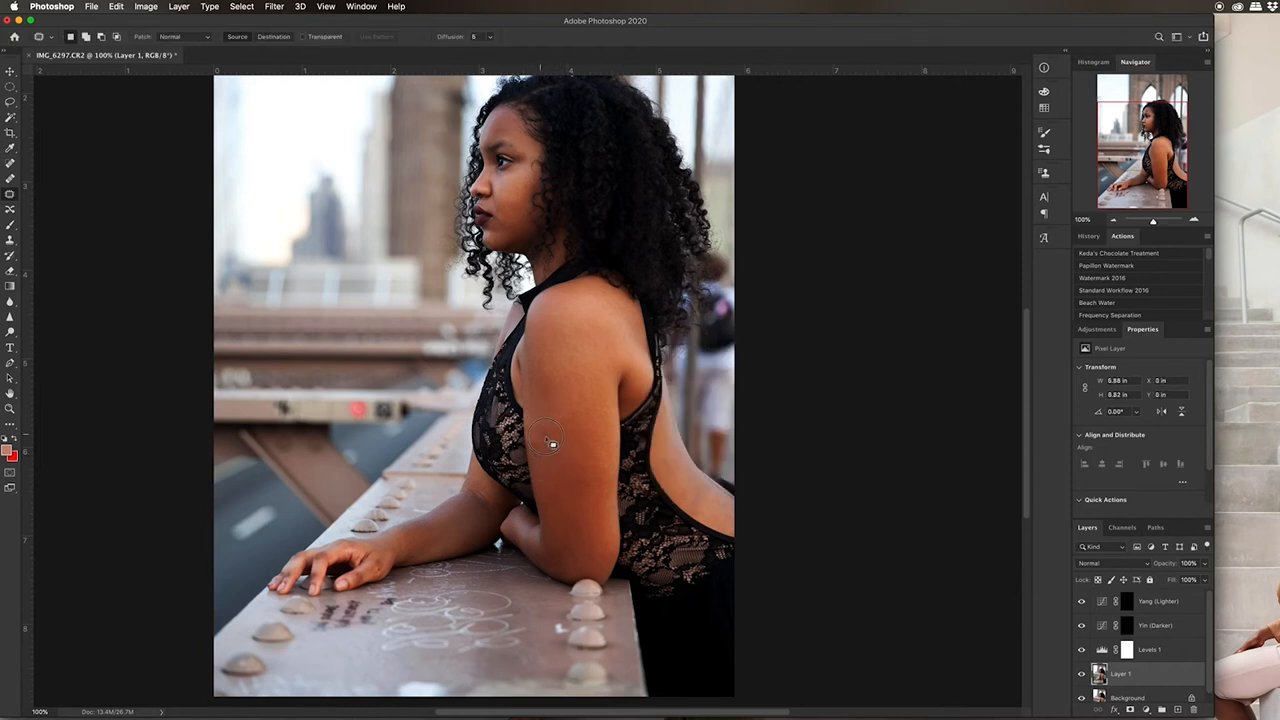
{"action": "left_click_drag", "start_coordinate": [525, 415], "coordinate": [570, 470]}
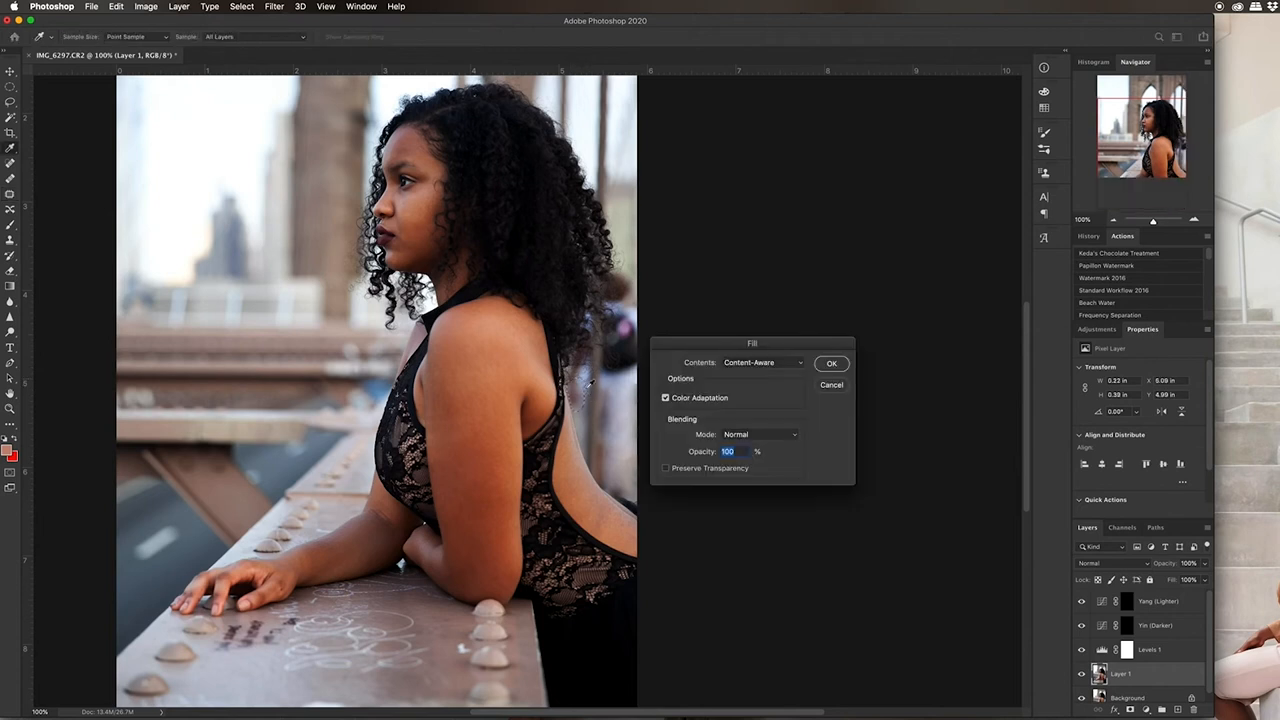
Commit the content-aware fill on the outlined flaw and switch to the Brush tool
{"action": "left_click", "coordinate": [831, 362]}
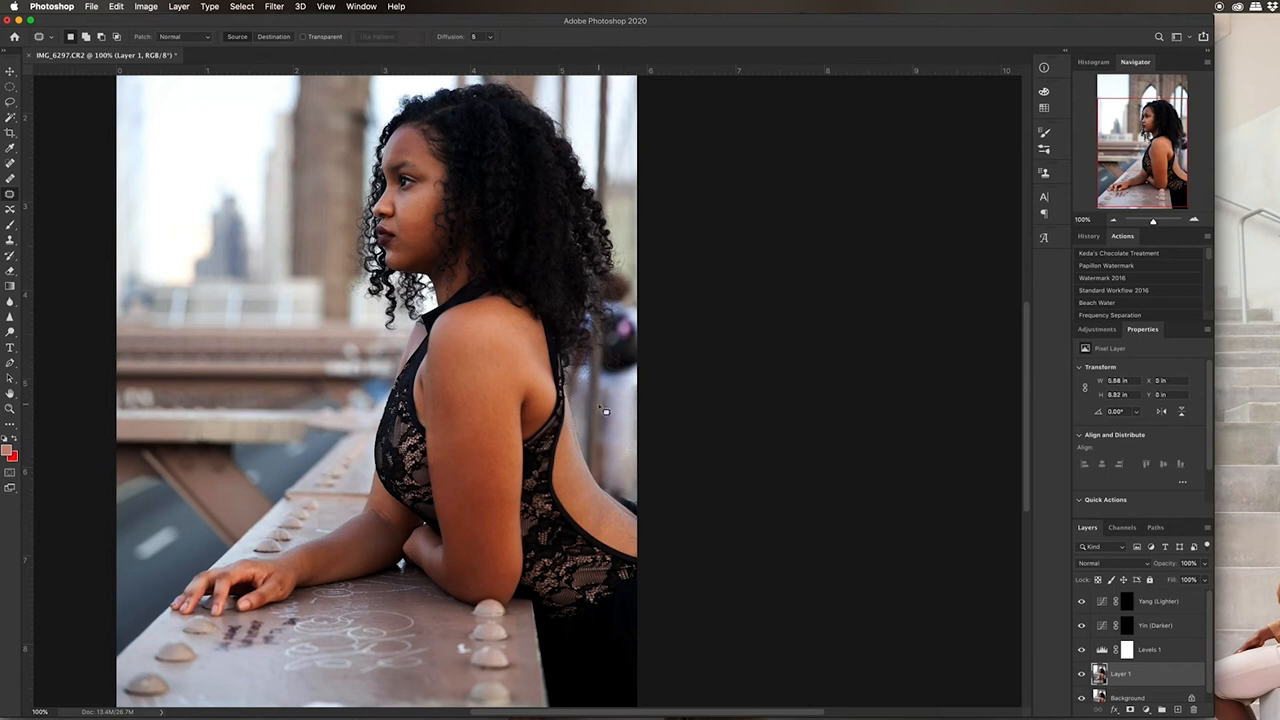
{"action": "mouse_move", "coordinate": [585, 385]}
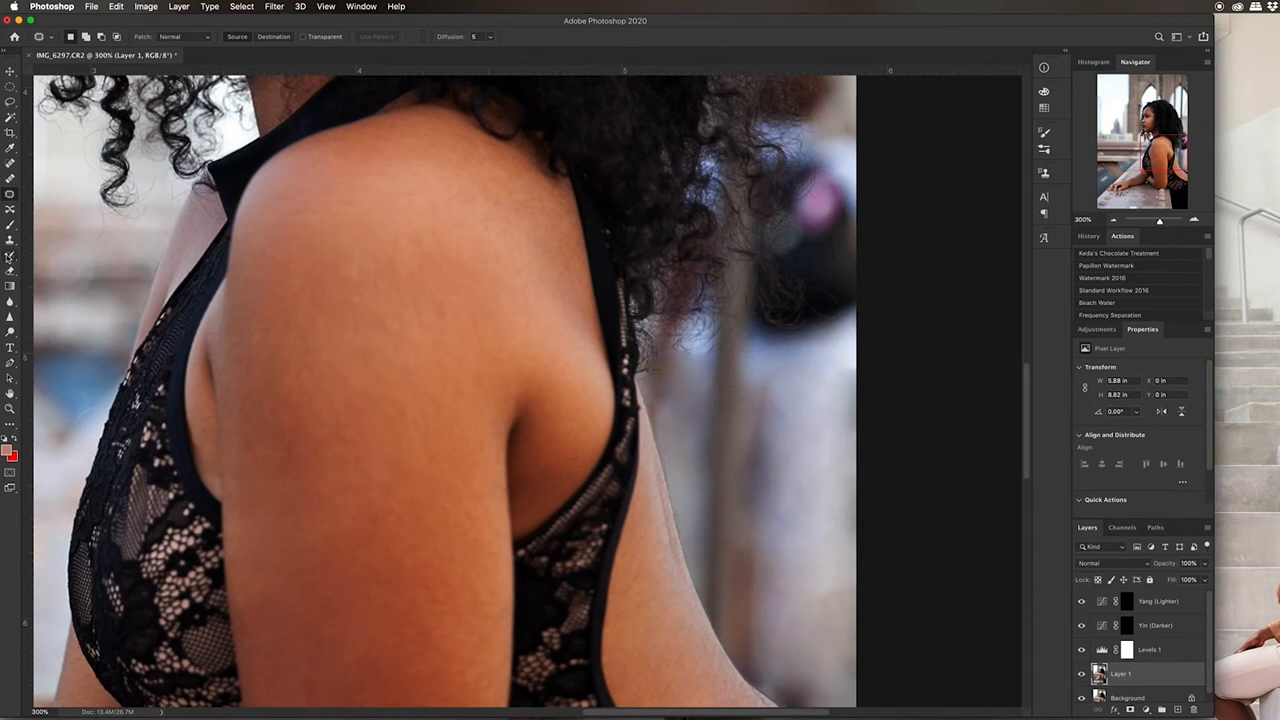
{"action": "left_click", "coordinate": [10, 194]}
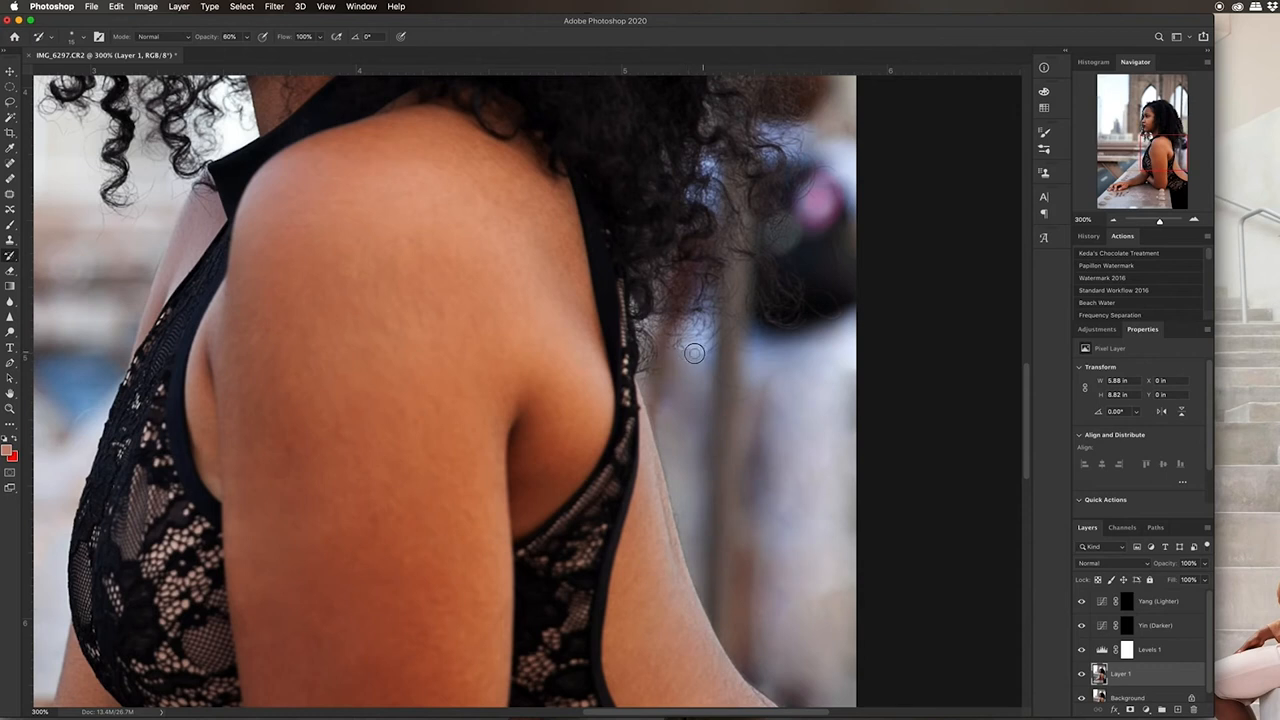
{"action": "mouse_move", "coordinate": [672, 370]}
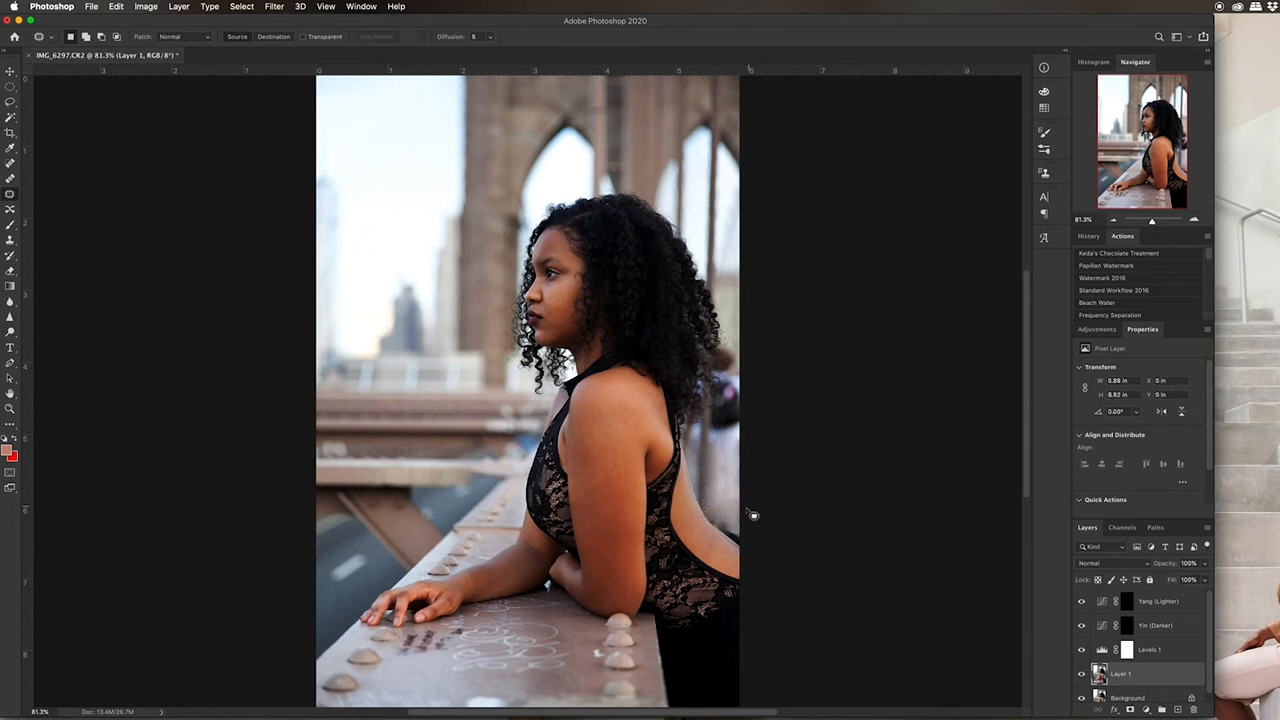
{"action": "mouse_move", "coordinate": [722, 450]}
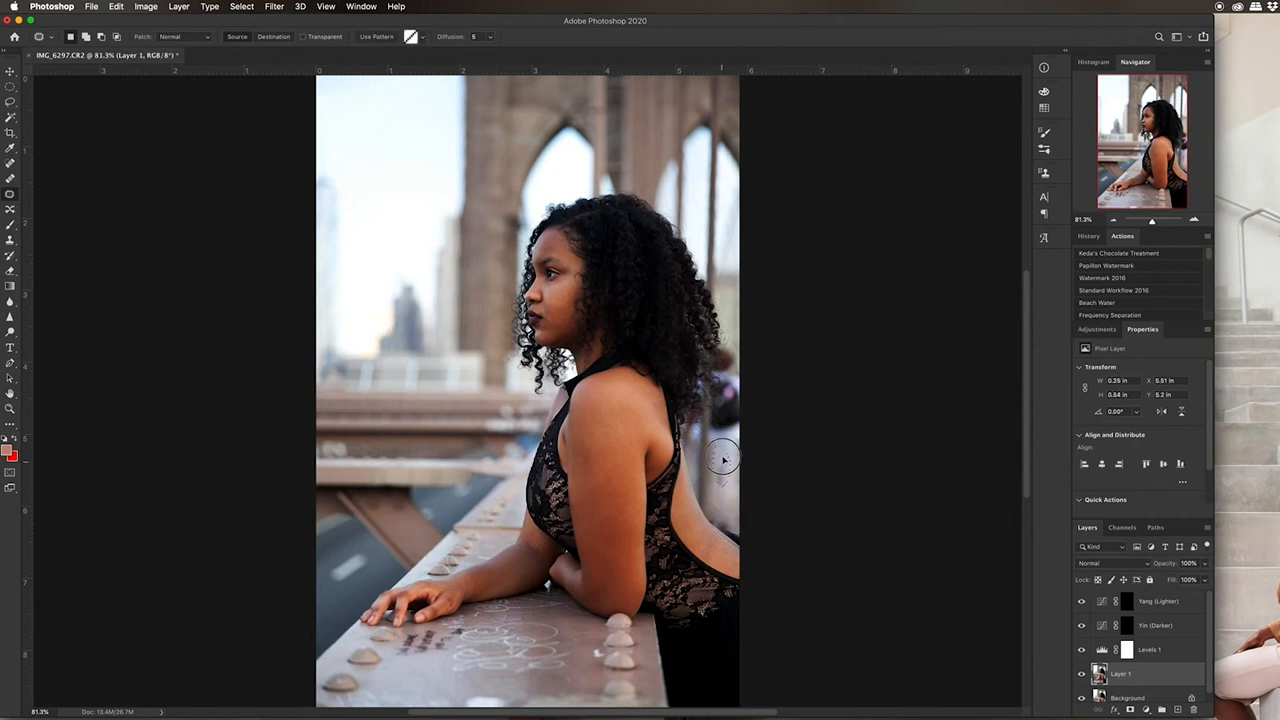
{"action": "mouse_move", "coordinate": [723, 513]}
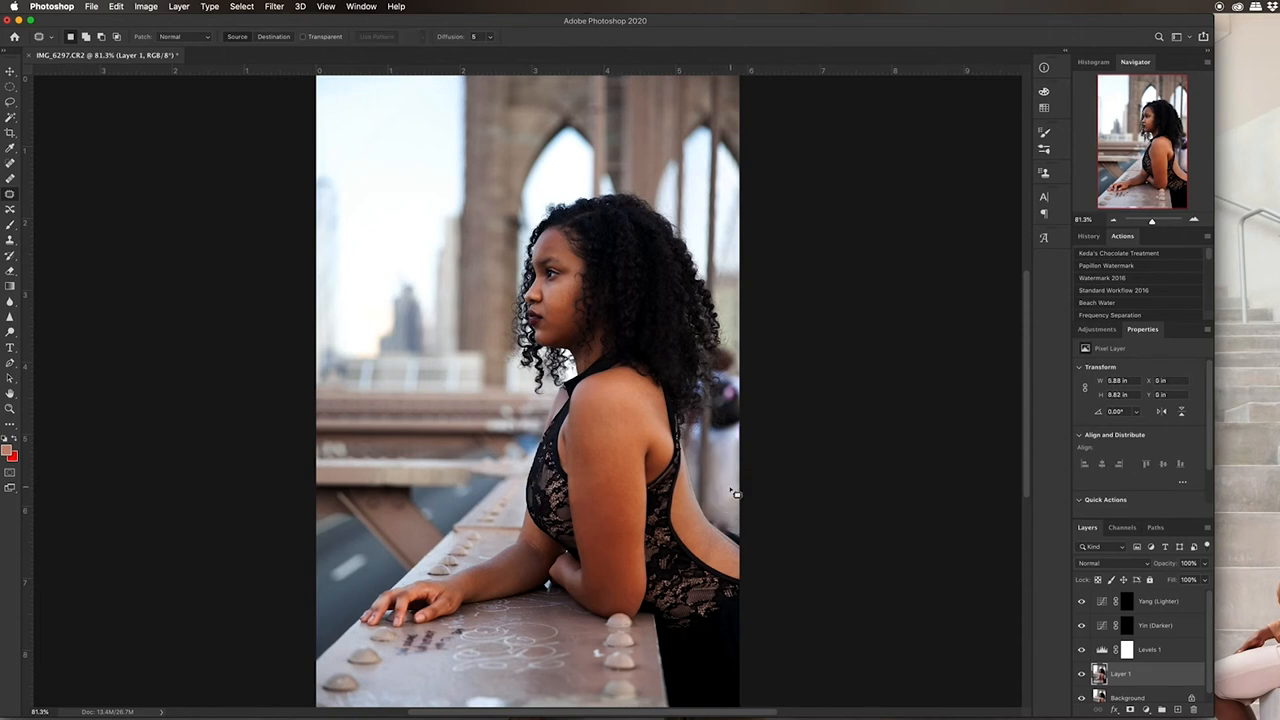
{"action": "mouse_move", "coordinate": [785, 484]}
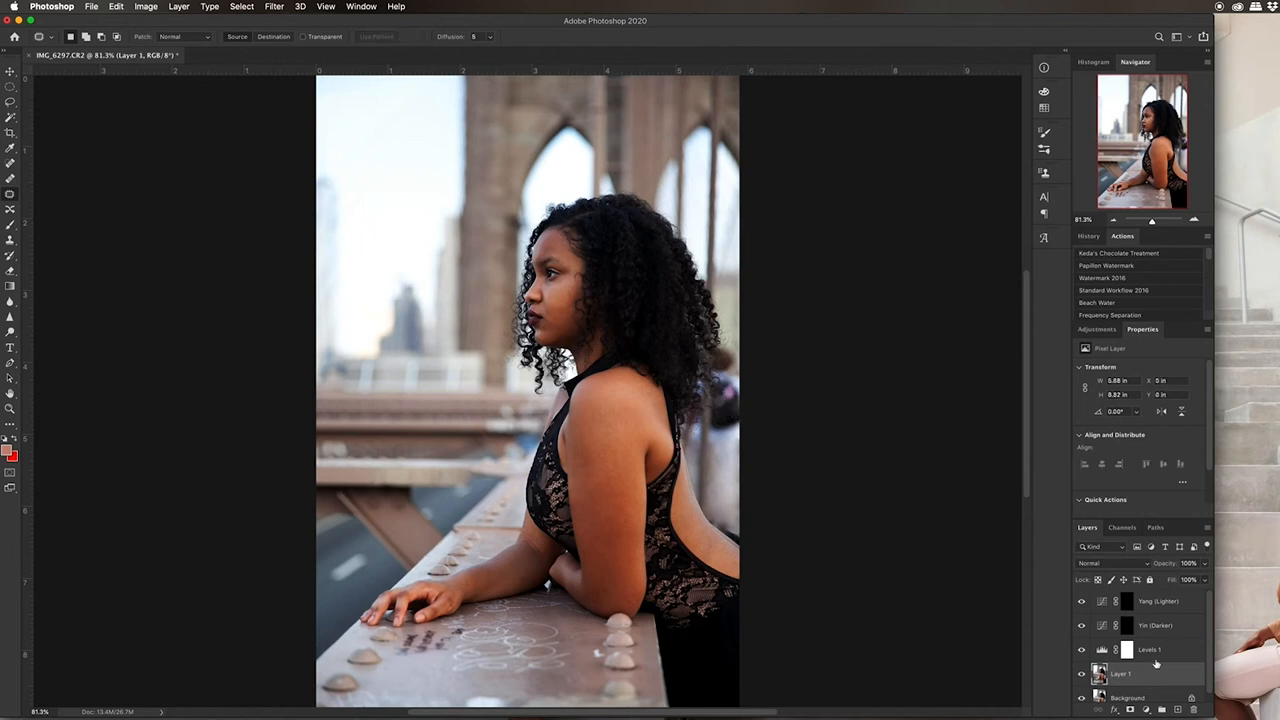
Add a Hue/Saturation adjustment above Layer 1 at -70 saturation and target its mask
{"action": "left_click", "coordinate": [1096, 329]}
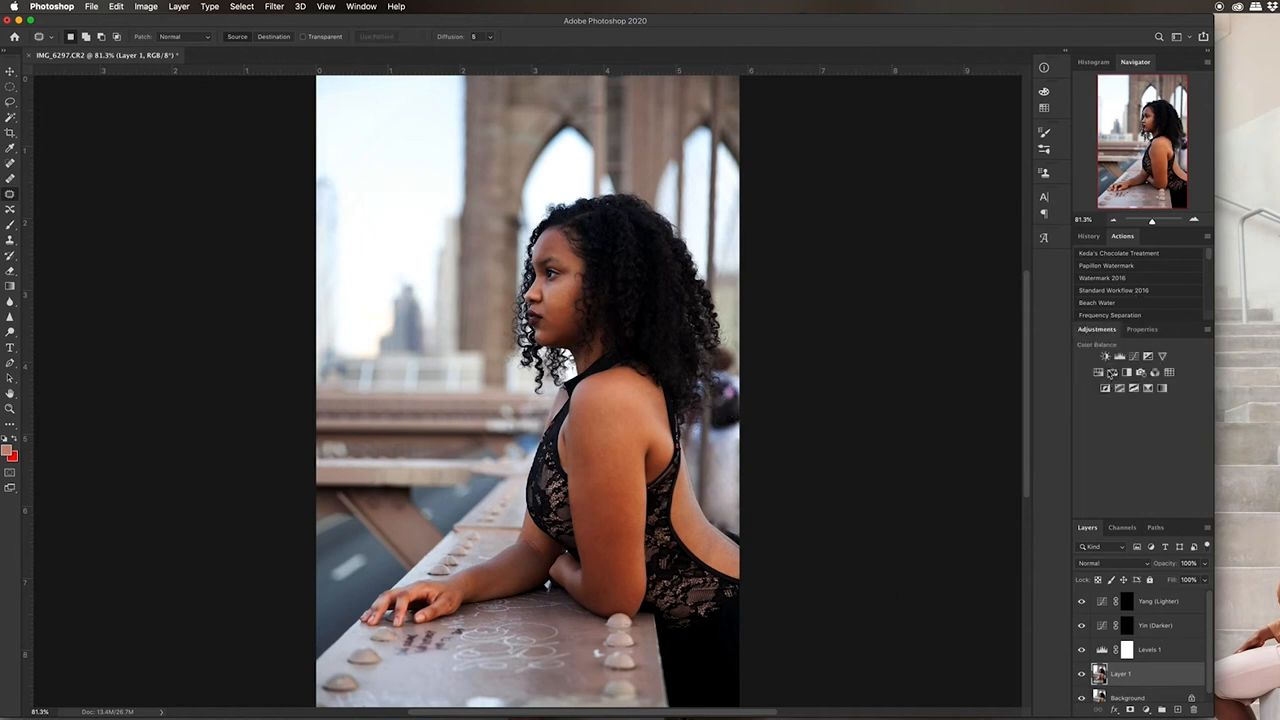
{"action": "left_click", "coordinate": [1111, 356]}
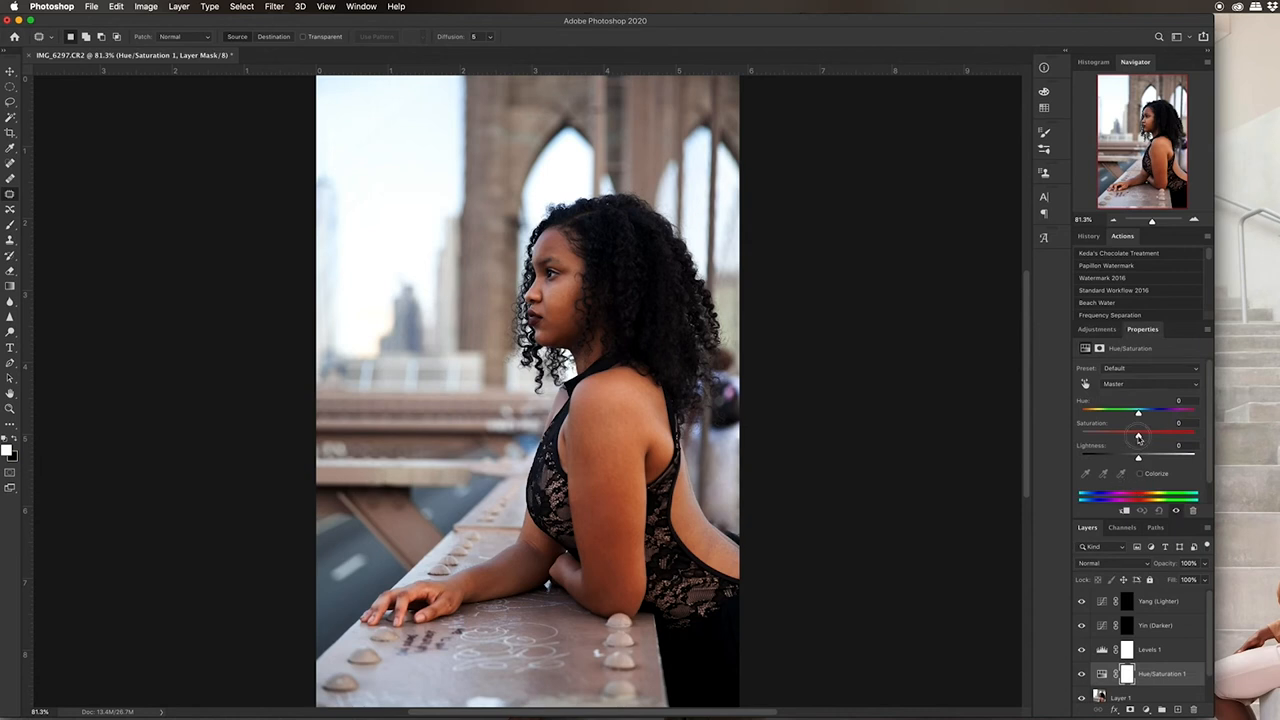
{"action": "left_click_drag", "start_coordinate": [1138, 434], "coordinate": [1100, 434]}
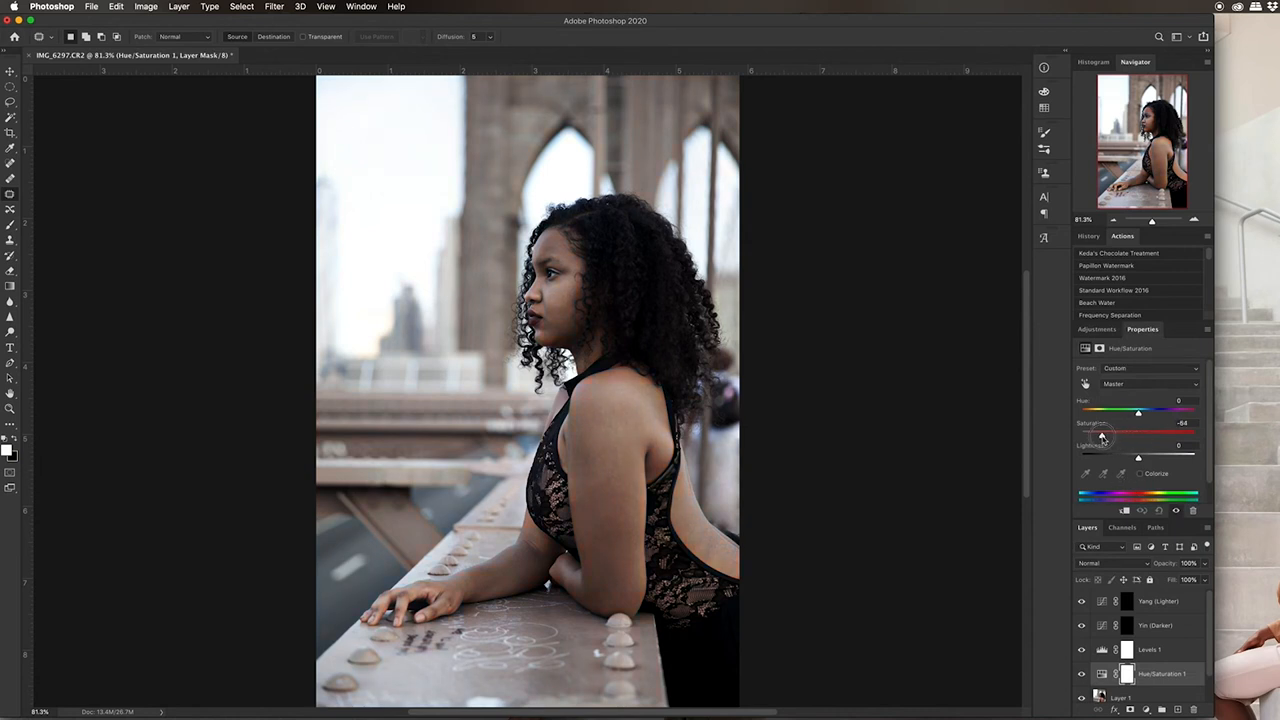
{"action": "left_click_drag", "start_coordinate": [1100, 434], "coordinate": [1098, 434]}
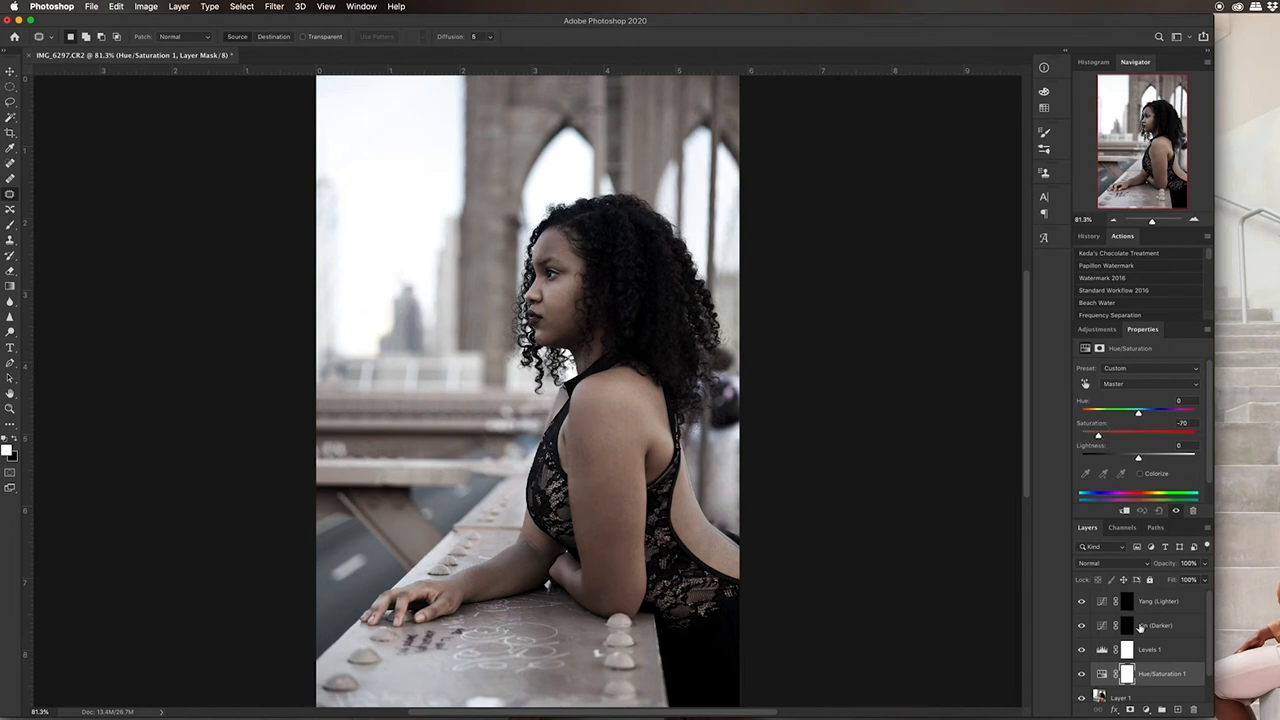
{"action": "left_click", "coordinate": [1126, 673]}
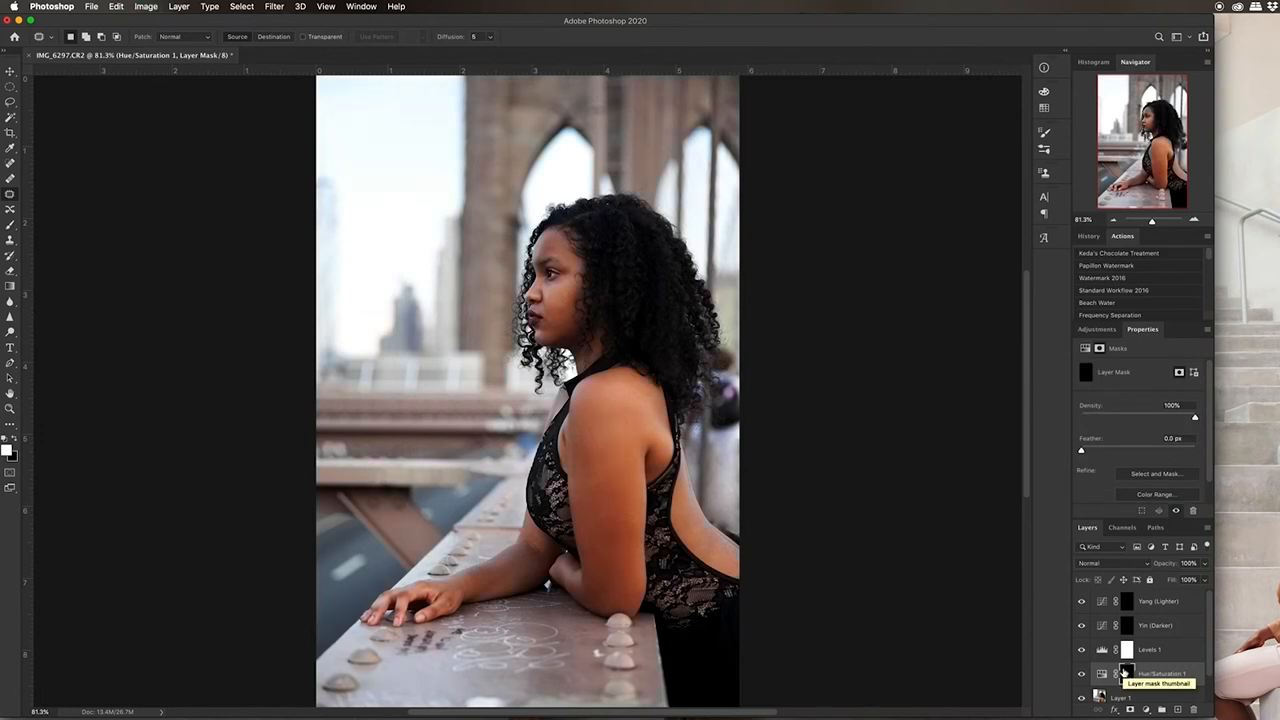
{"action": "mouse_move", "coordinate": [1102, 673]}
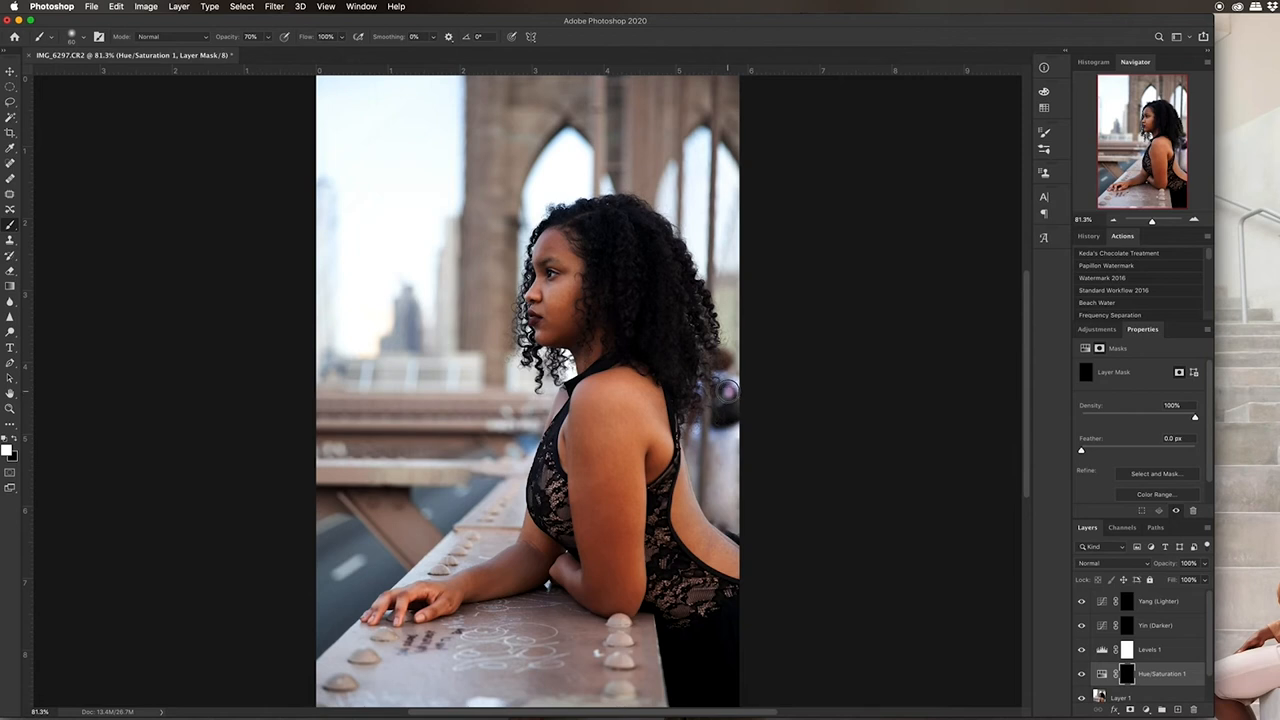
{"action": "mouse_move", "coordinate": [728, 392]}
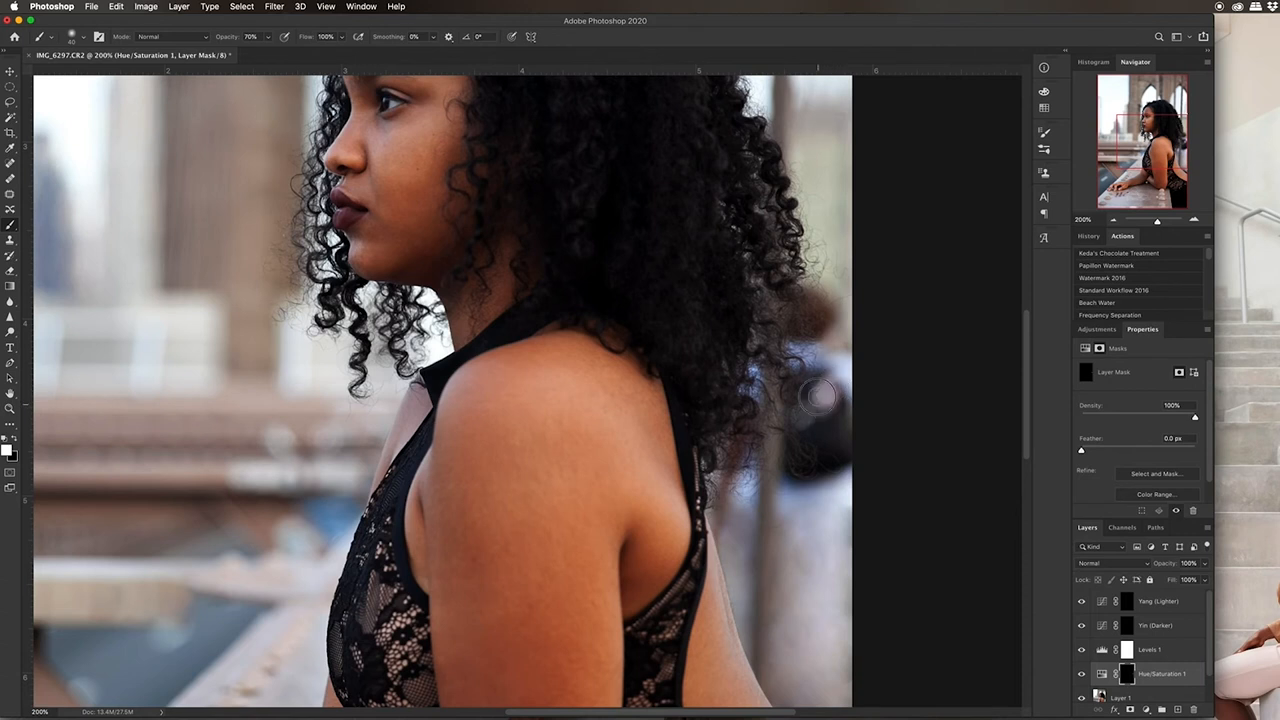
{"action": "mouse_move", "coordinate": [820, 410]}
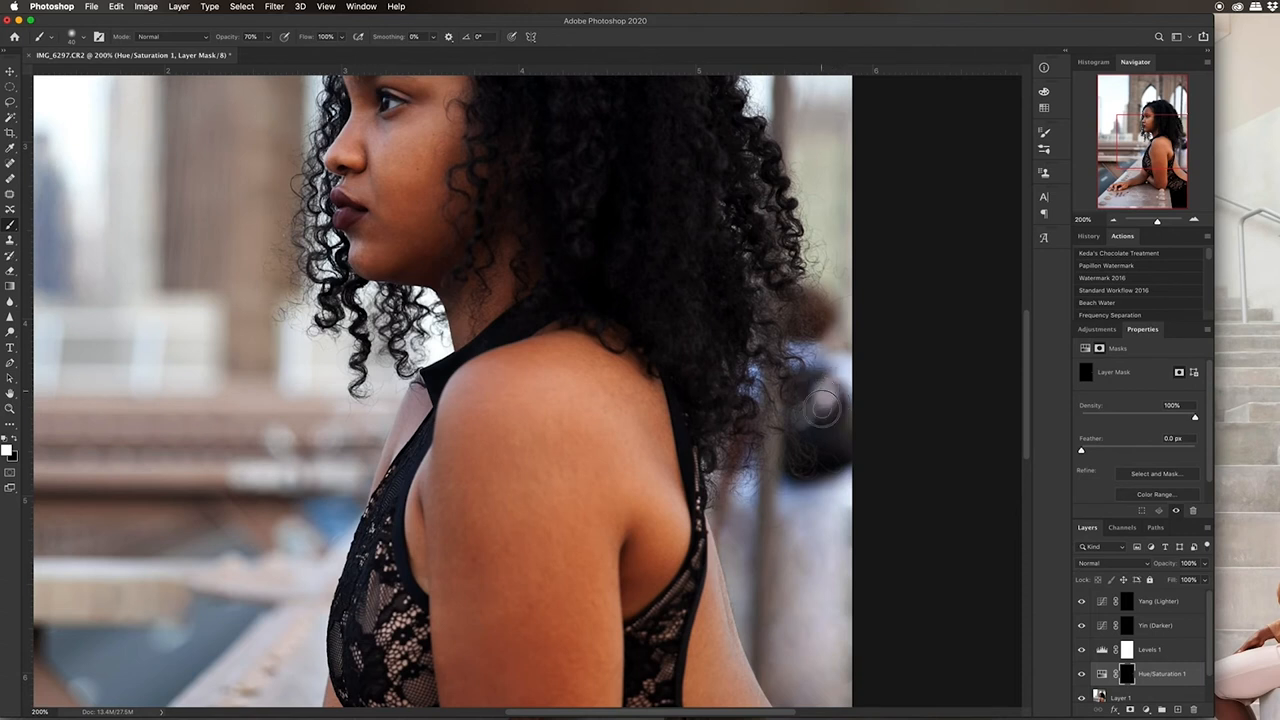
{"action": "mouse_move", "coordinate": [835, 400]}
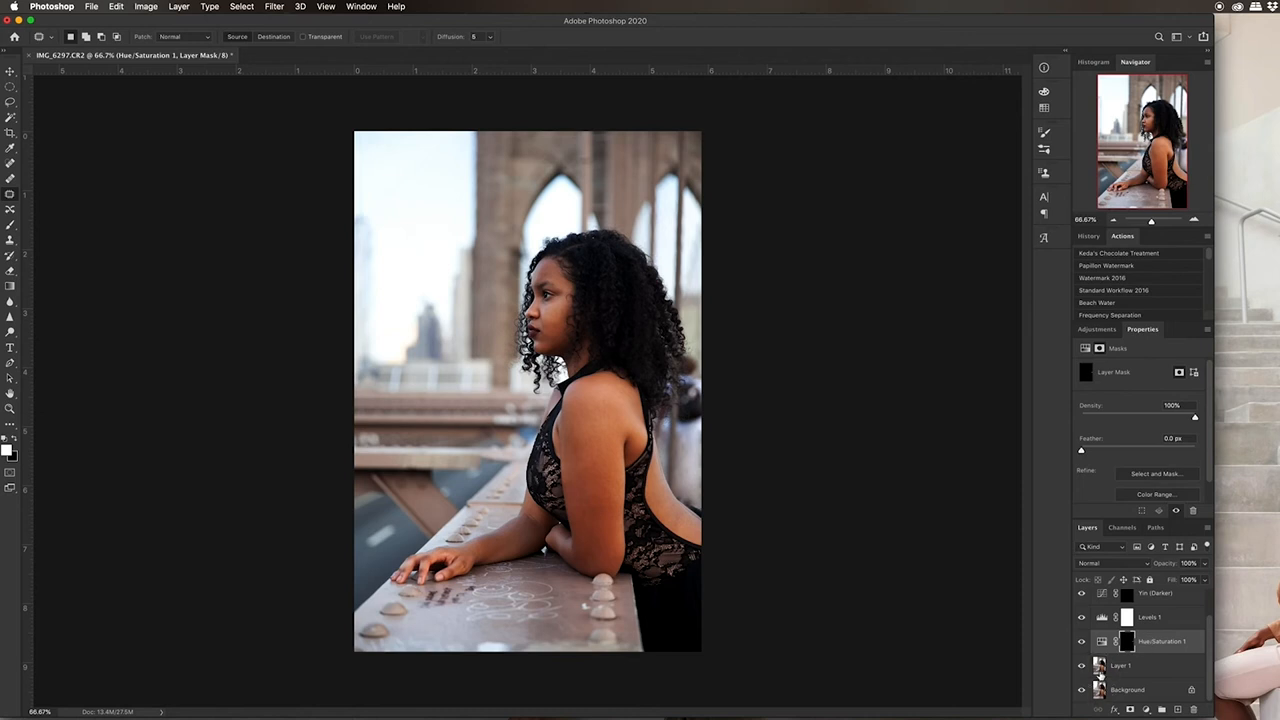
Select Layer 1 to resume retouching her face and hair
{"action": "left_click", "coordinate": [1120, 665]}
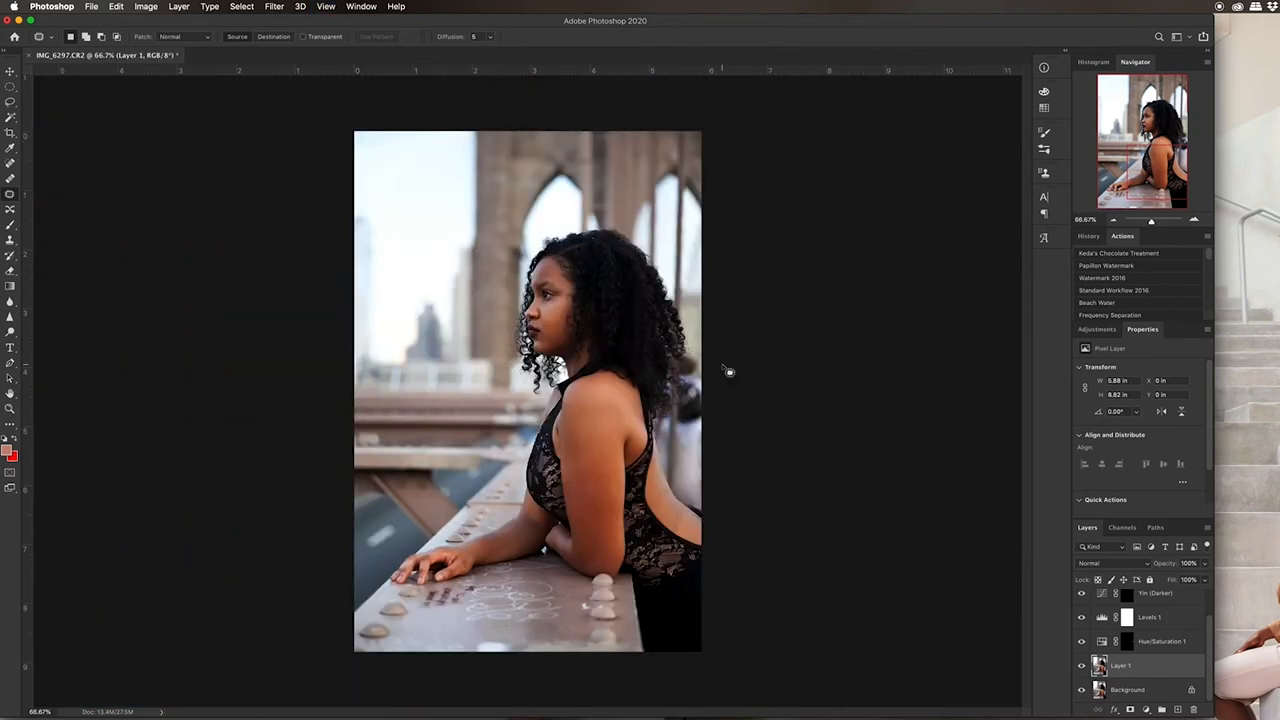
{"action": "mouse_move", "coordinate": [1110, 634]}
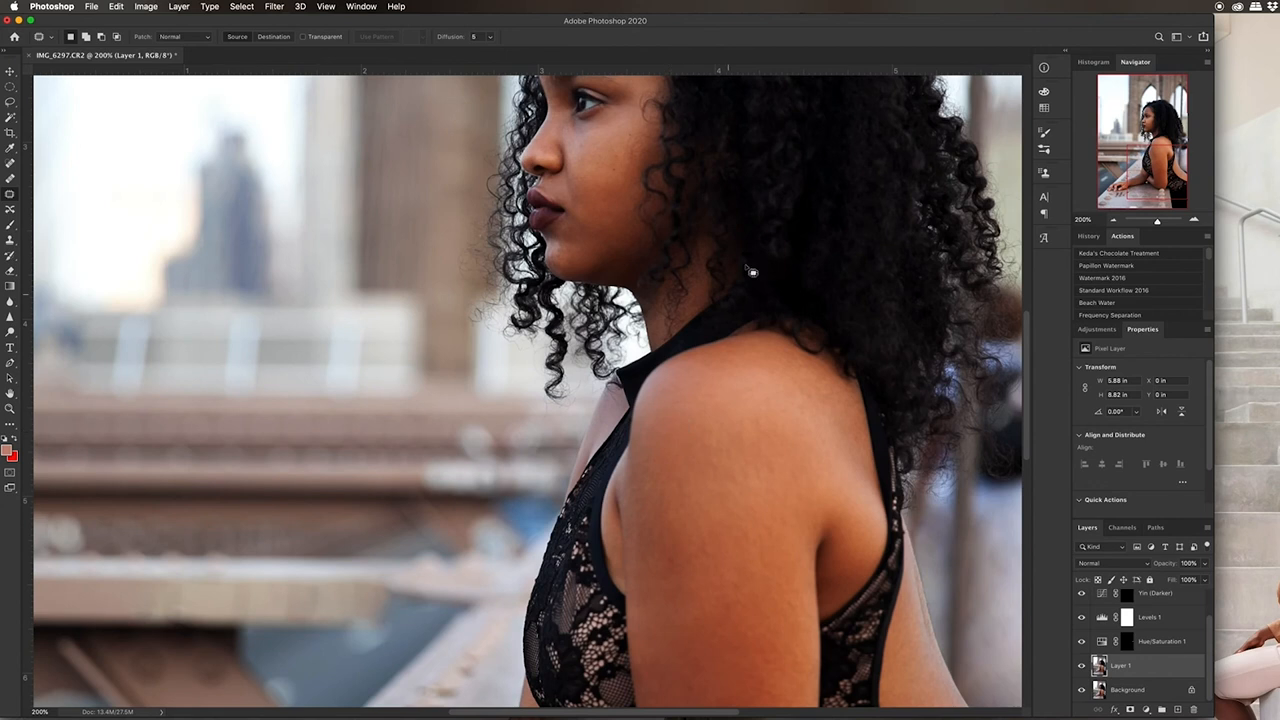
{"action": "mouse_move", "coordinate": [752, 271]}
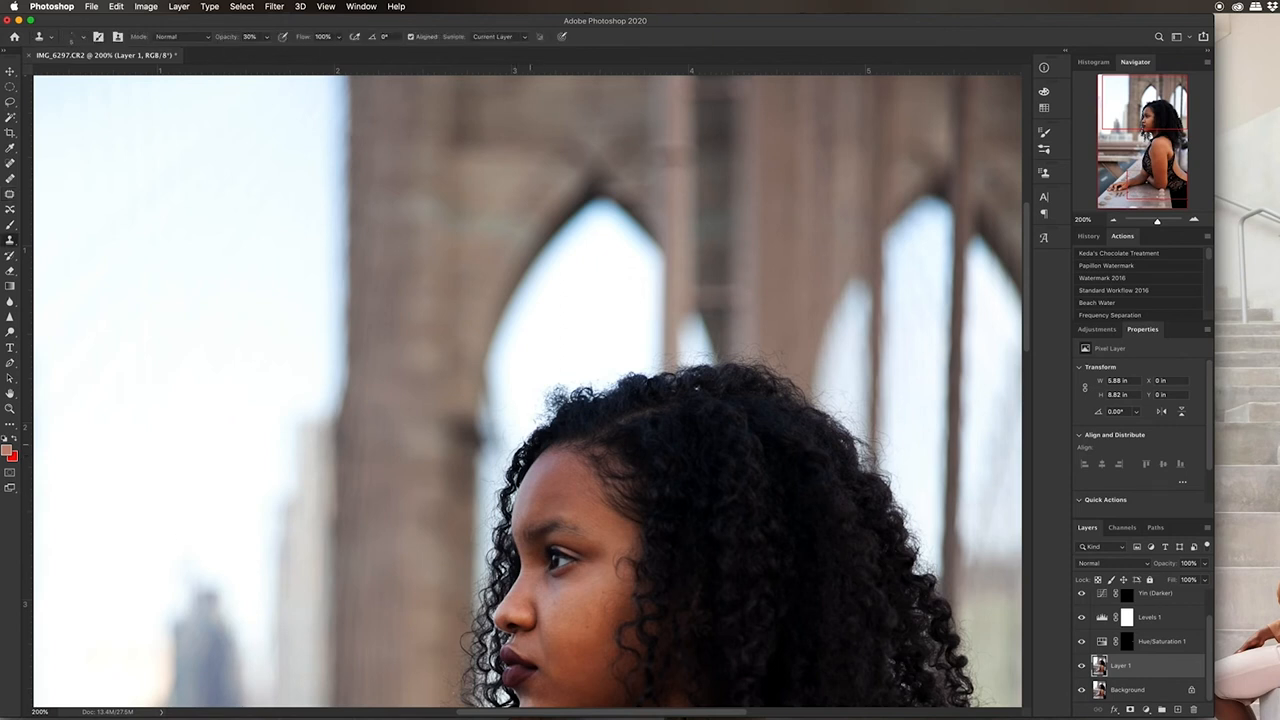
{"action": "mouse_move", "coordinate": [543, 371]}
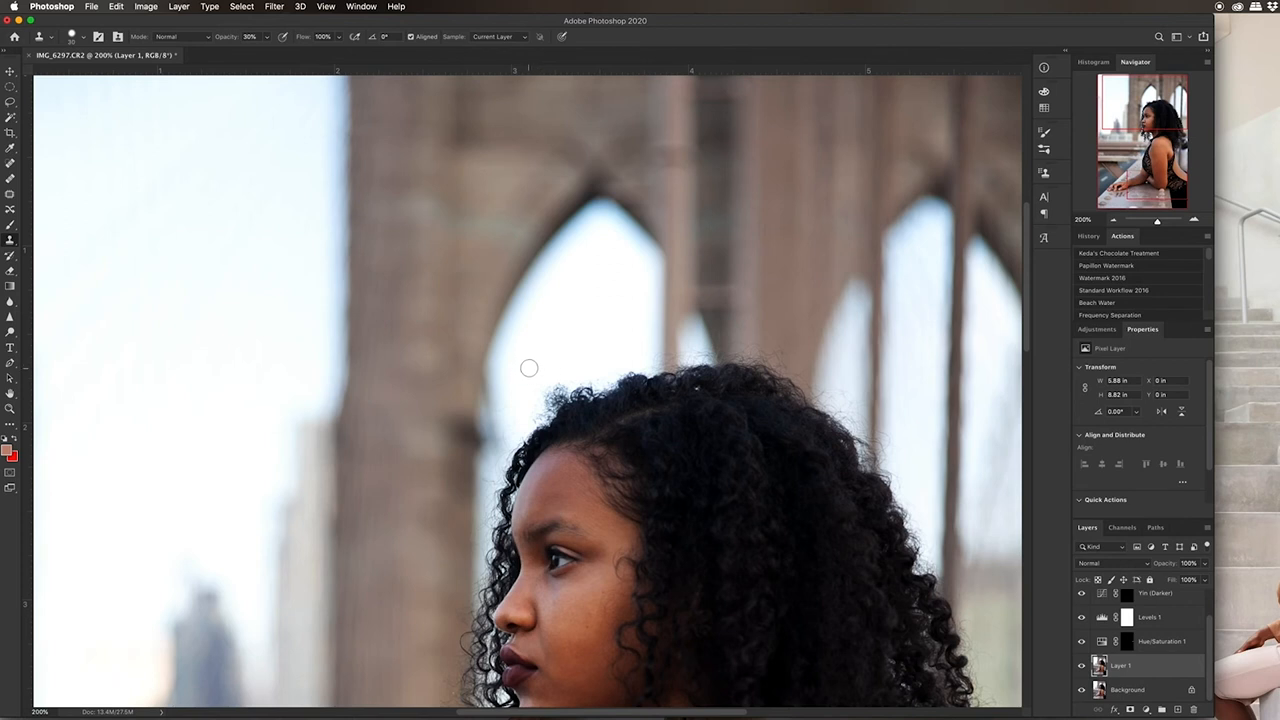
{"action": "mouse_move", "coordinate": [535, 364]}
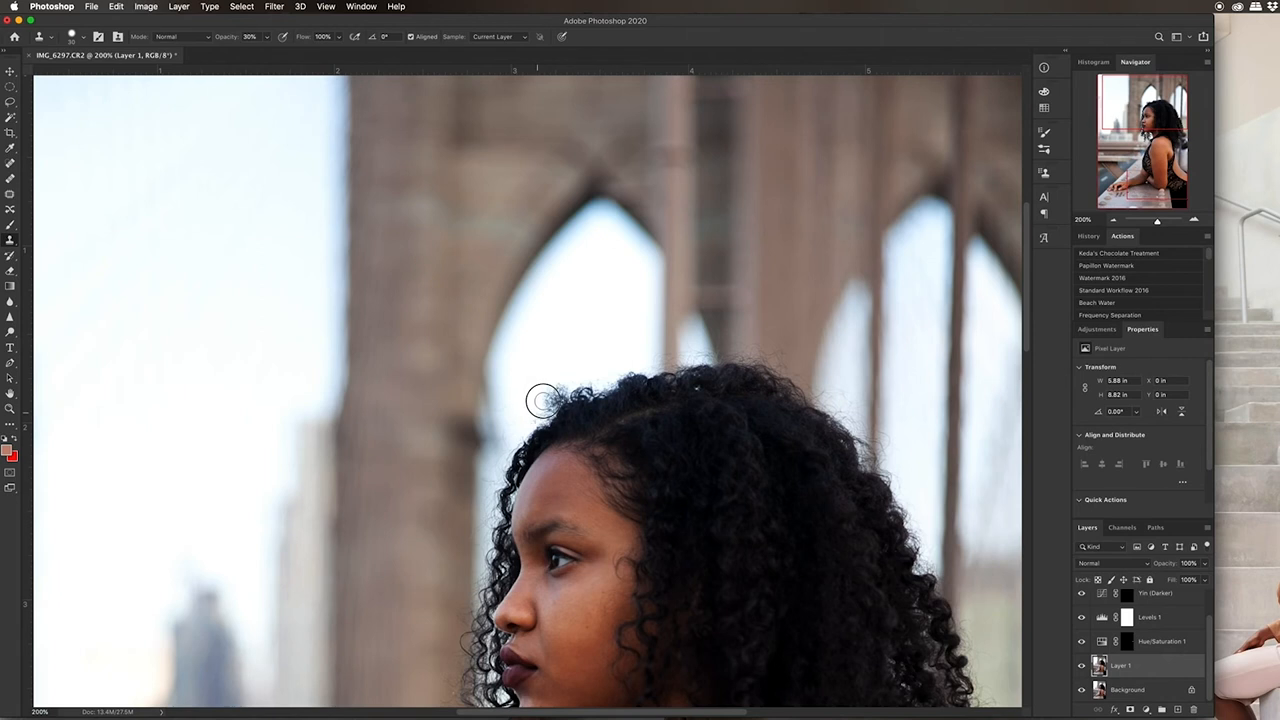
{"action": "mouse_move", "coordinate": [507, 378]}
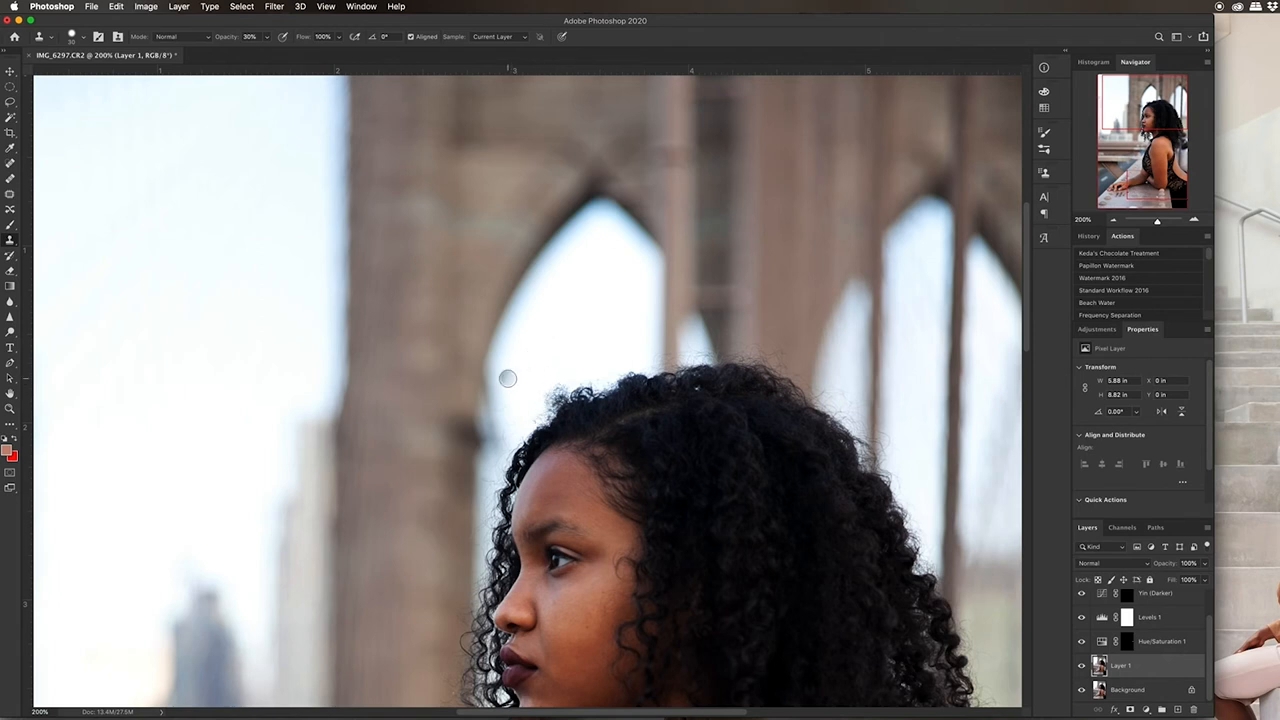
Set the Clone Stamp to 20 px with 69% hardness to clone out the flyaway hairs
{"action": "left_click", "coordinate": [546, 485]}
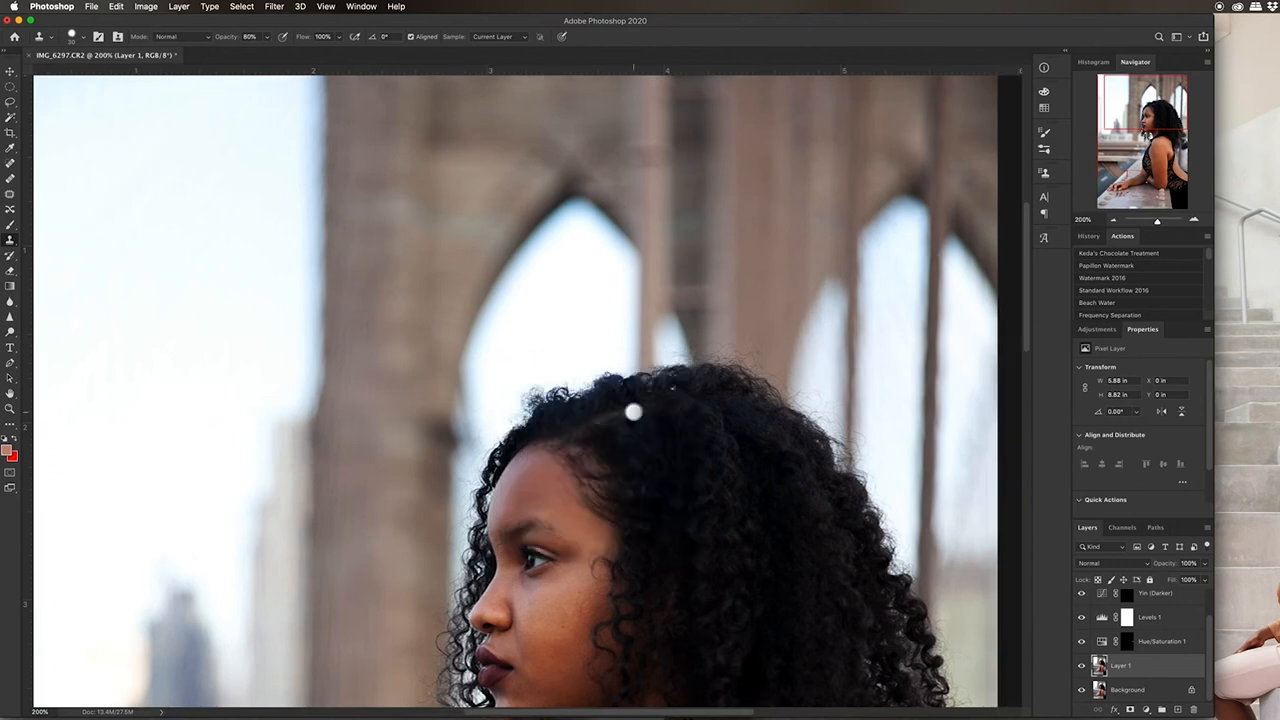
{"action": "mouse_move", "coordinate": [504, 360]}
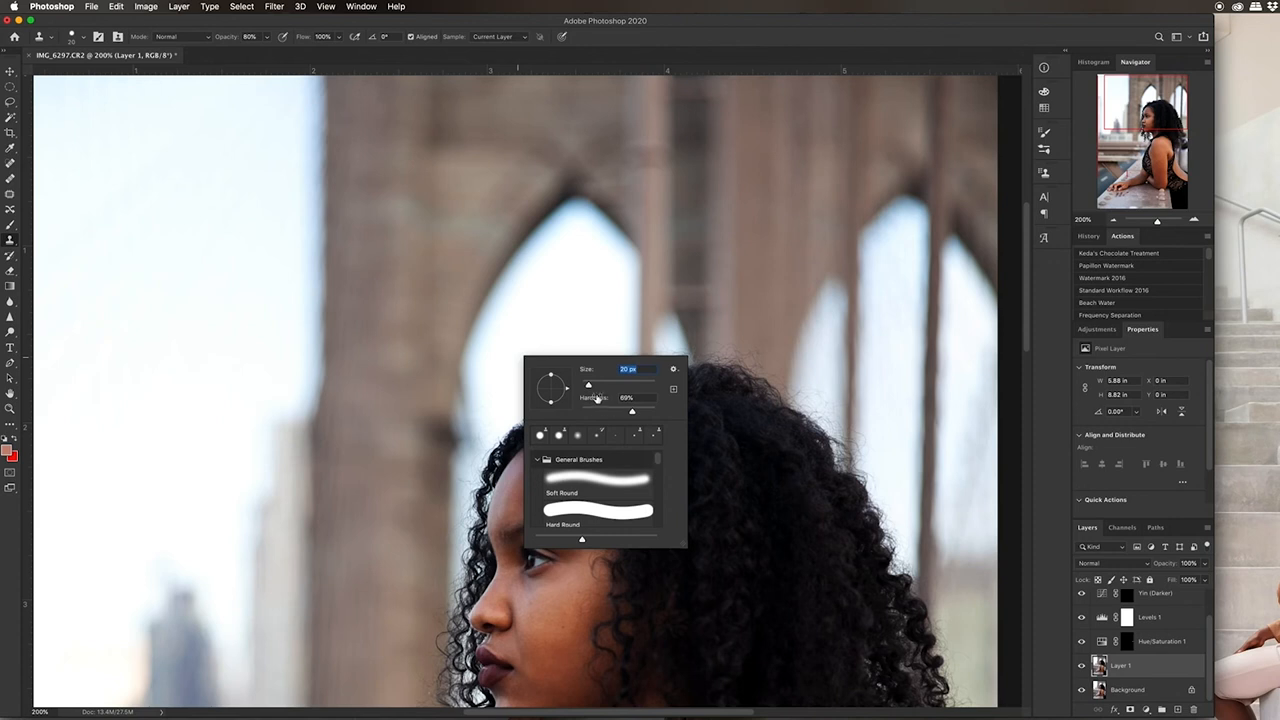
{"action": "left_click", "coordinate": [492, 381]}
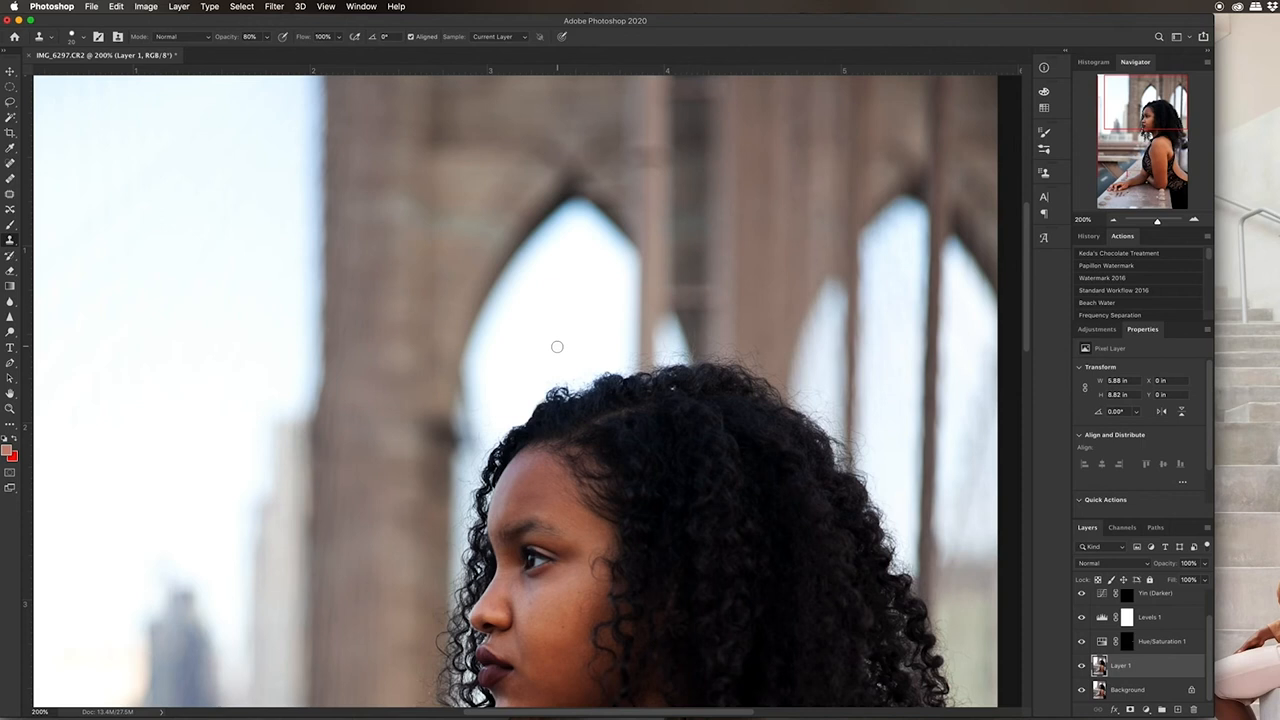
{"action": "mouse_move", "coordinate": [541, 383]}
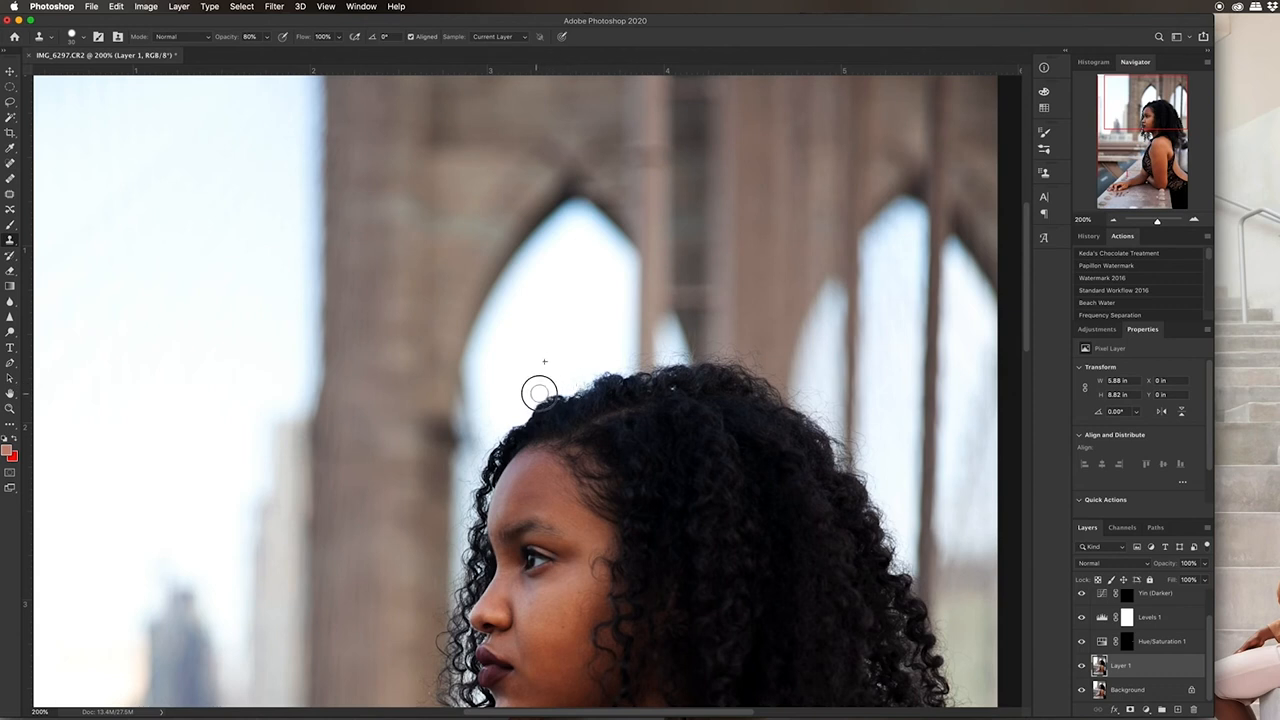
{"action": "mouse_move", "coordinate": [545, 390]}
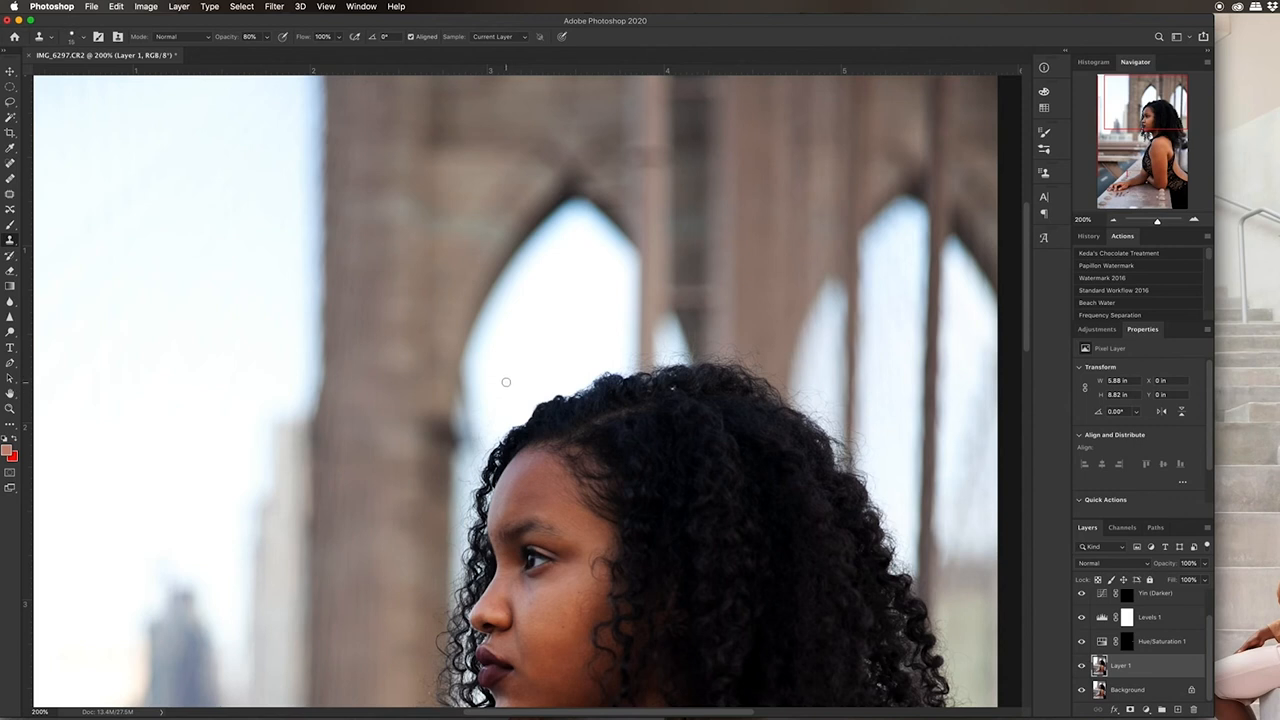
{"action": "mouse_move", "coordinate": [475, 407]}
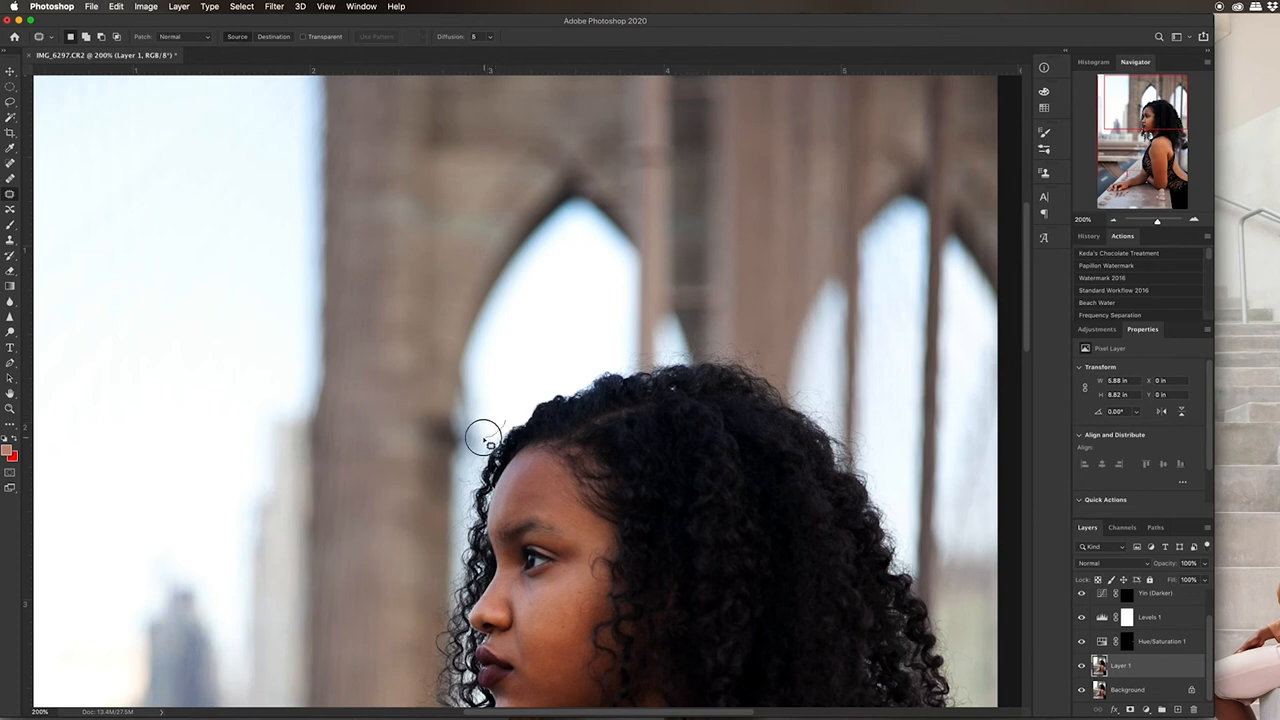
{"action": "mouse_move", "coordinate": [530, 395]}
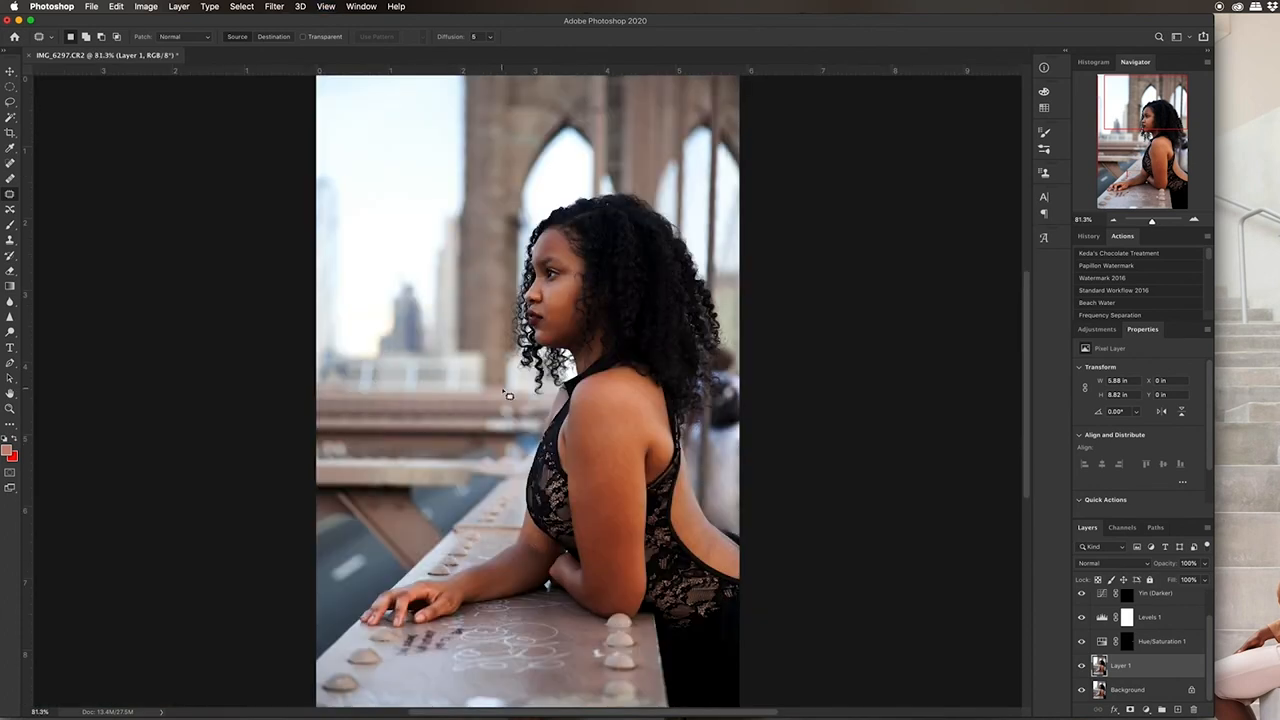
{"action": "mouse_move", "coordinate": [758, 505]}
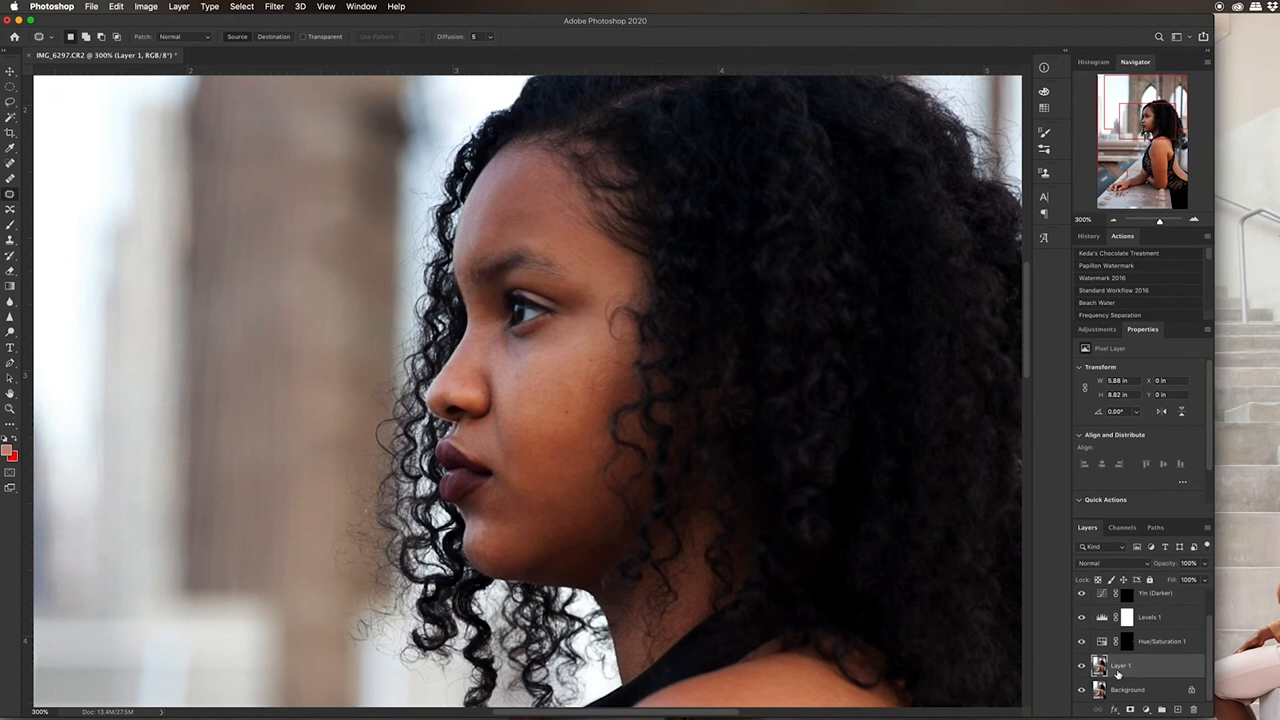
{"action": "mouse_move", "coordinate": [1119, 673]}
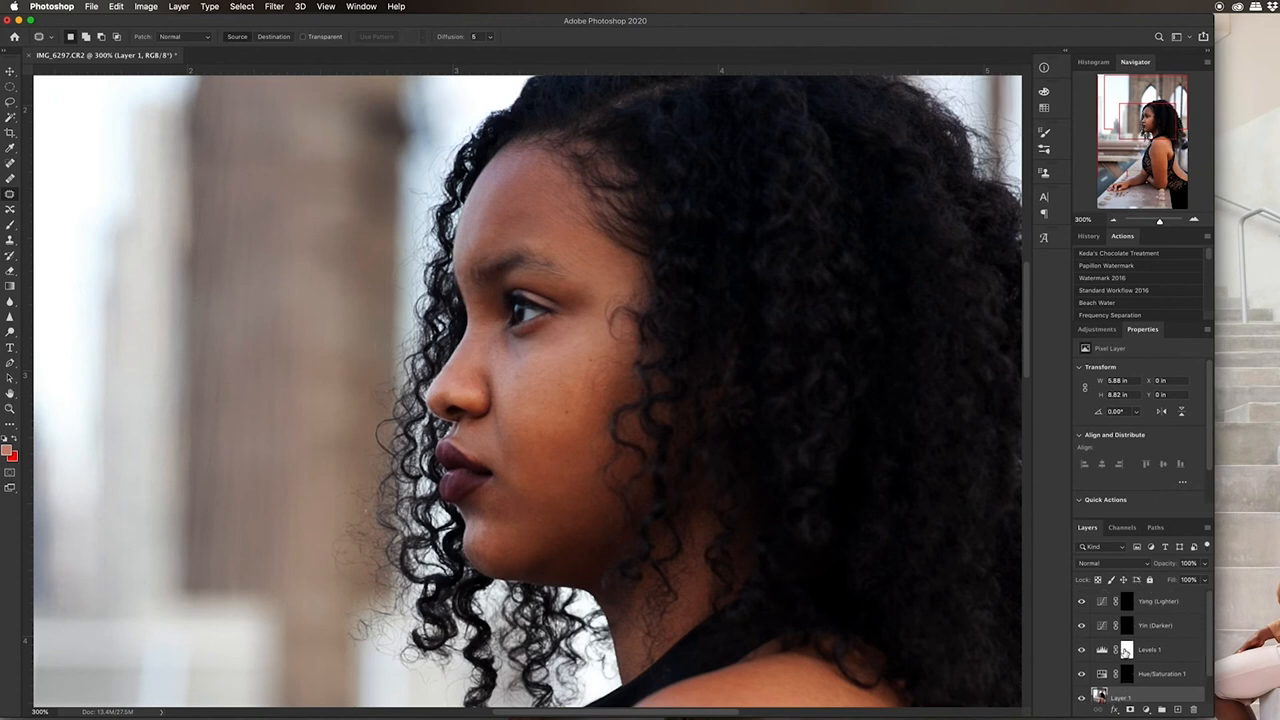
Brighten the face on the Yang (Lighter) mask, then target the Yin (Darker) mask
{"action": "left_click", "coordinate": [1126, 600]}
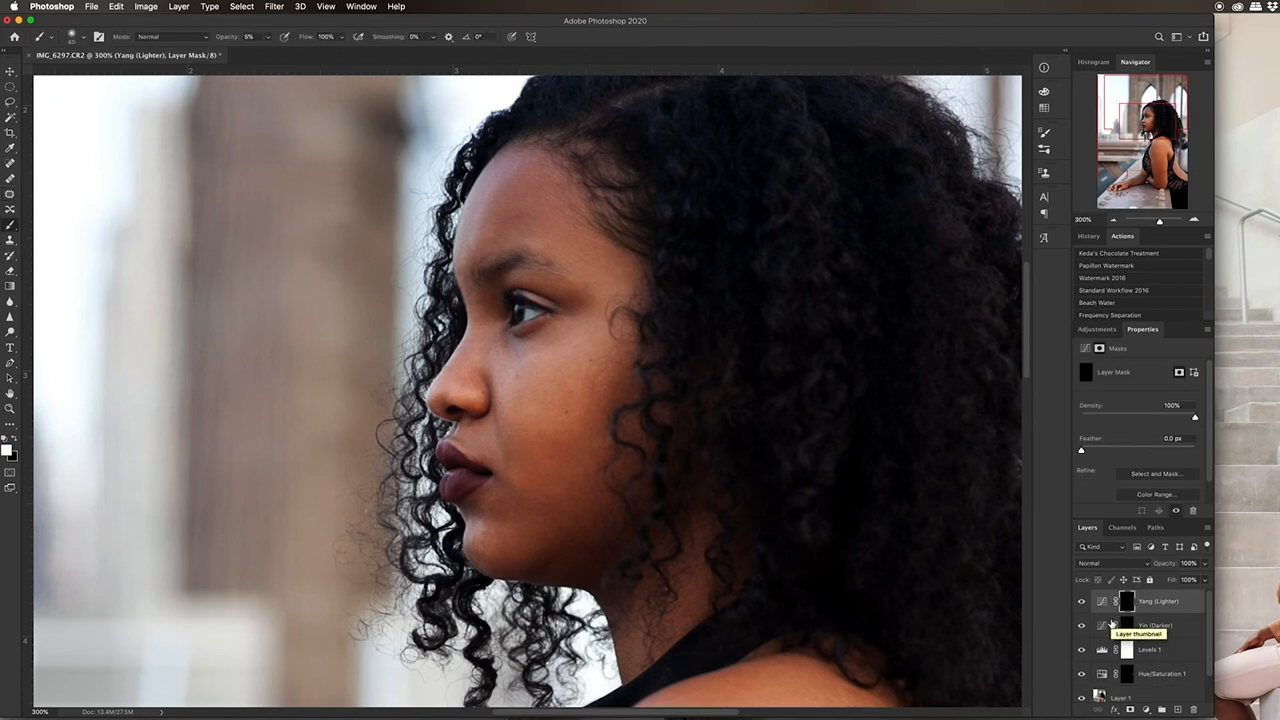
{"action": "mouse_move", "coordinate": [653, 461]}
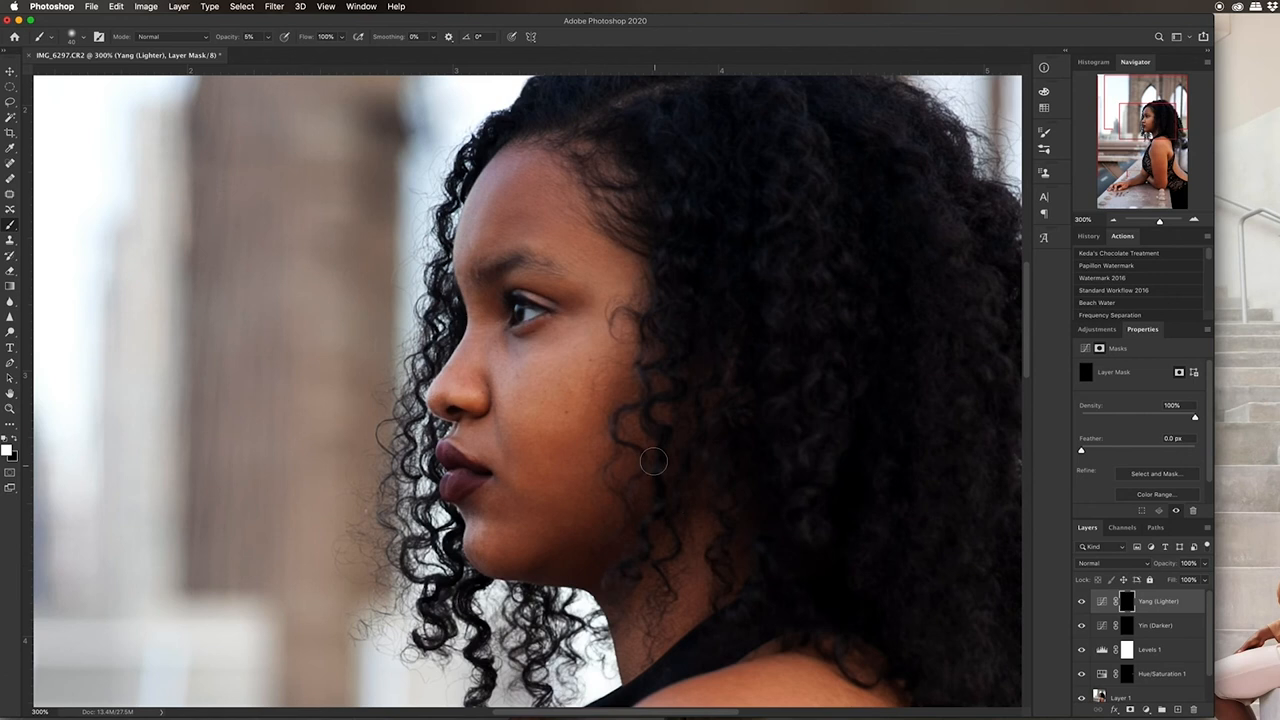
{"action": "mouse_move", "coordinate": [528, 443]}
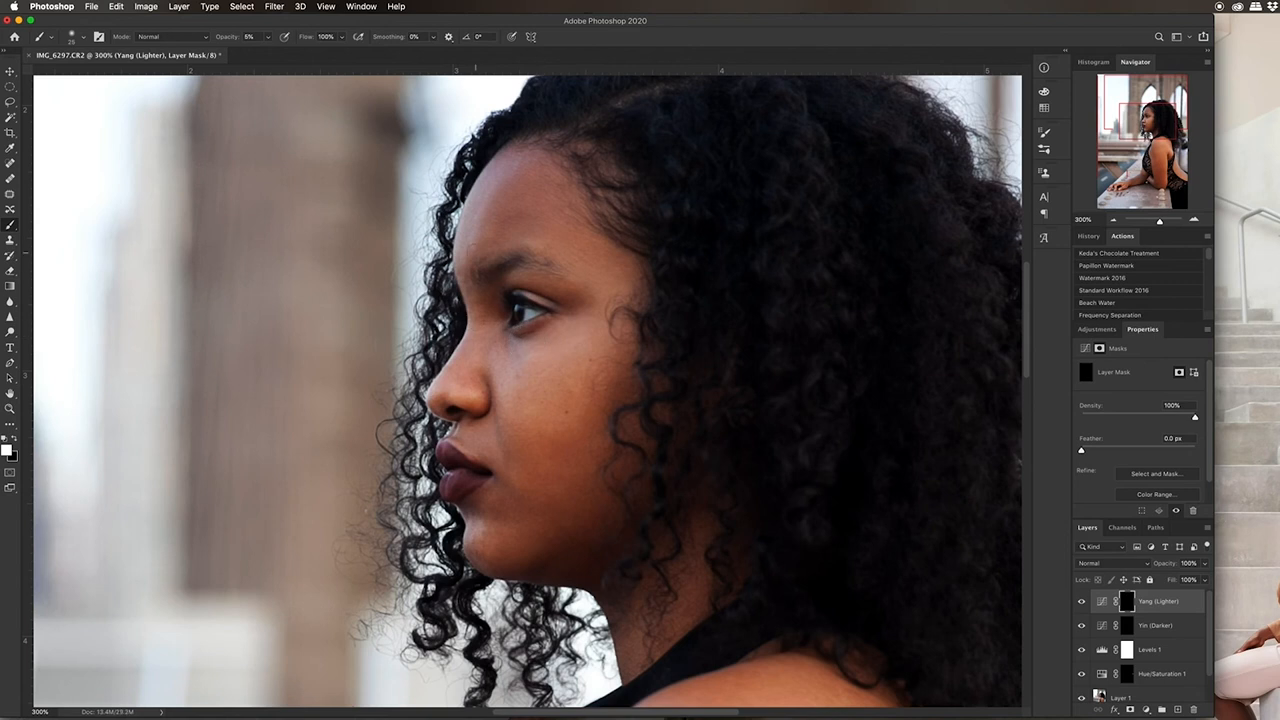
{"action": "mouse_move", "coordinate": [527, 330]}
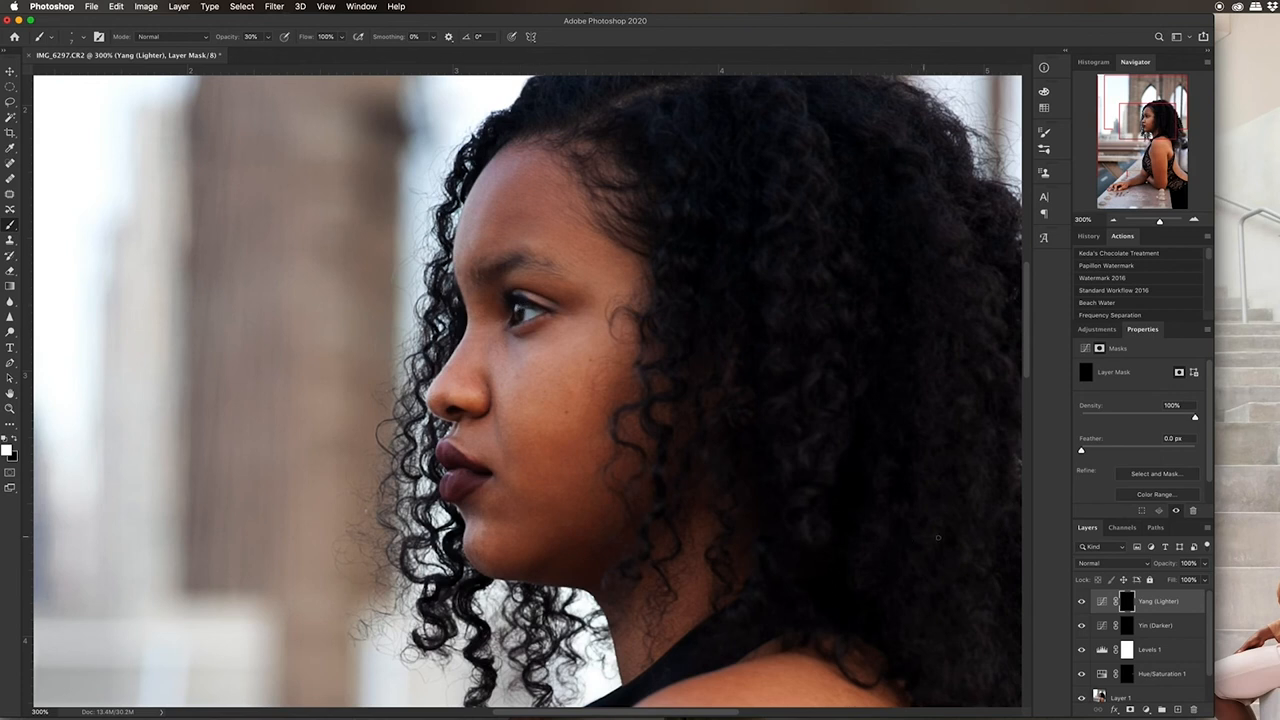
{"action": "left_click", "coordinate": [1155, 625]}
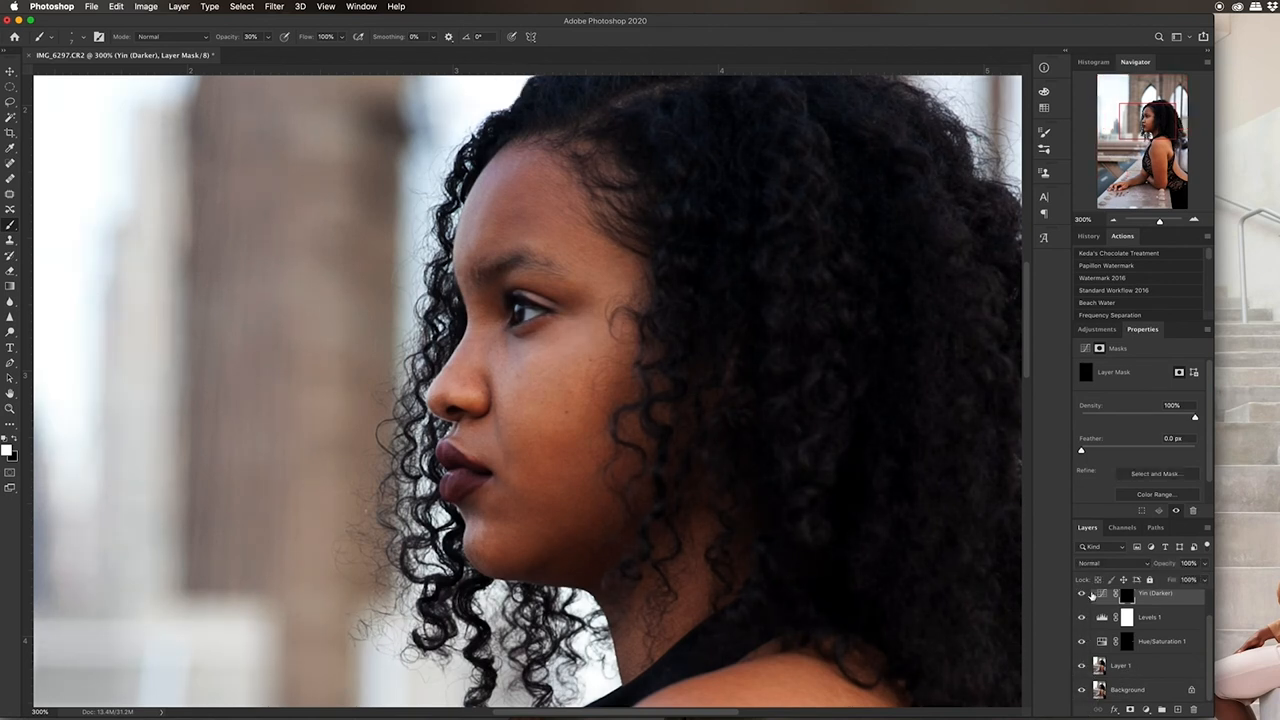
Select Layer 1 for patching facial blemishes
{"action": "left_click", "coordinate": [1081, 593]}
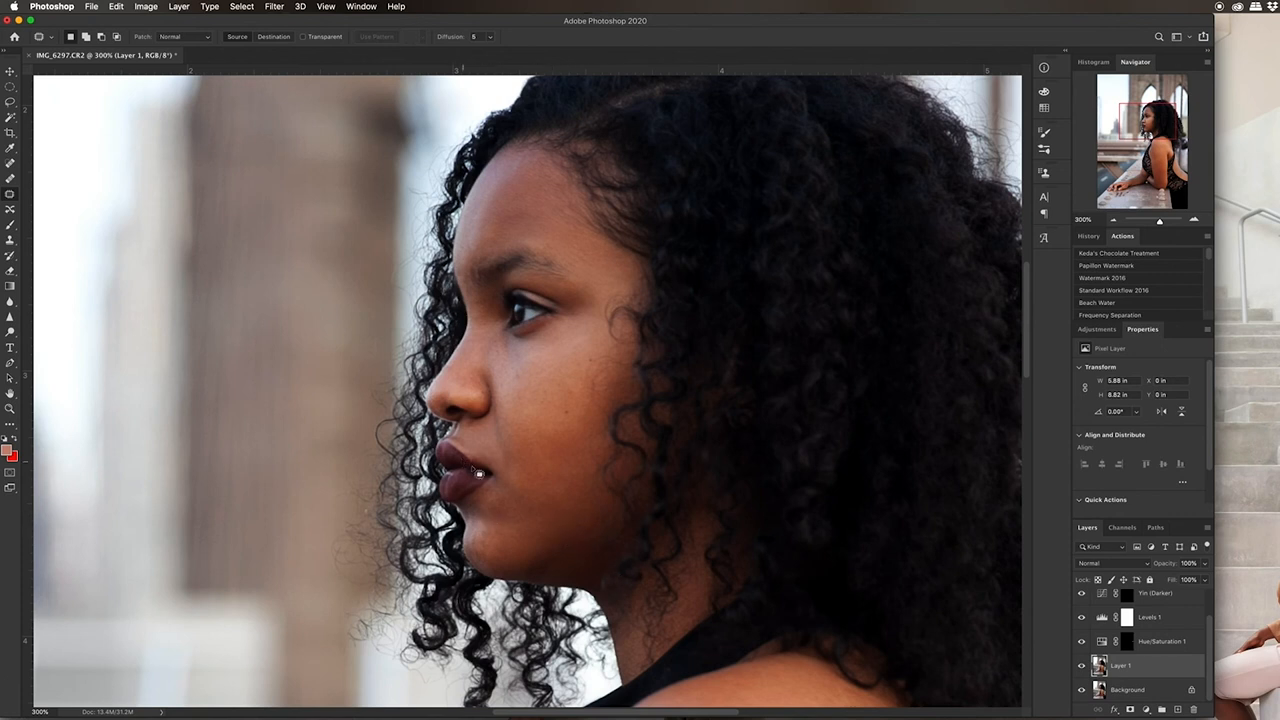
{"action": "mouse_move", "coordinate": [511, 502]}
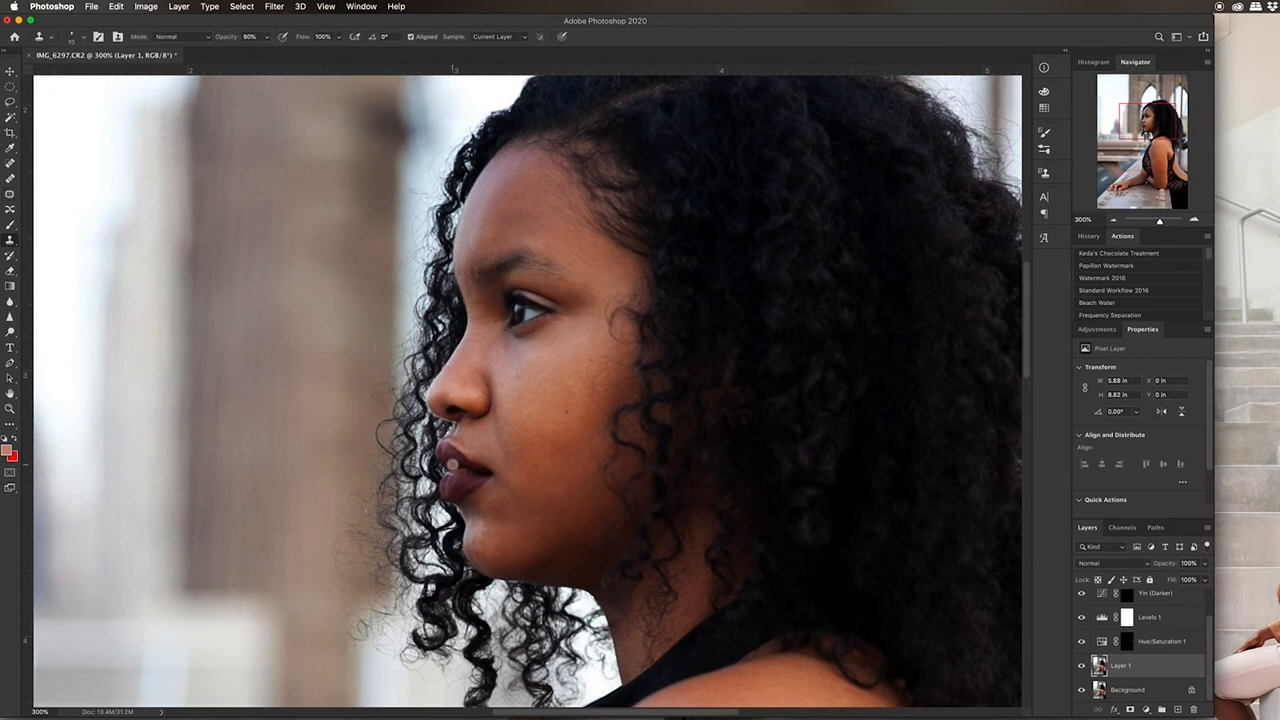
Set the Clone Stamp opacity to 20% for fixing blemishes on Layer 1
{"action": "type", "text": "20"}
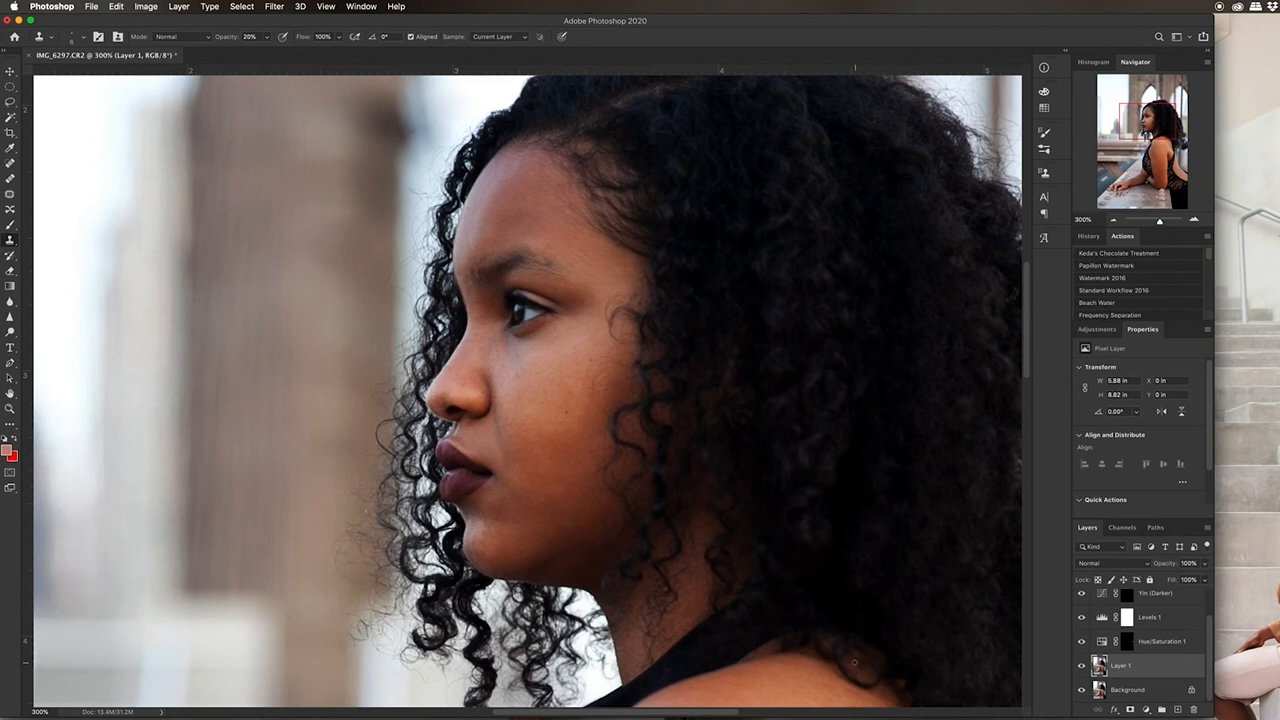
{"action": "mouse_move", "coordinate": [472, 500]}
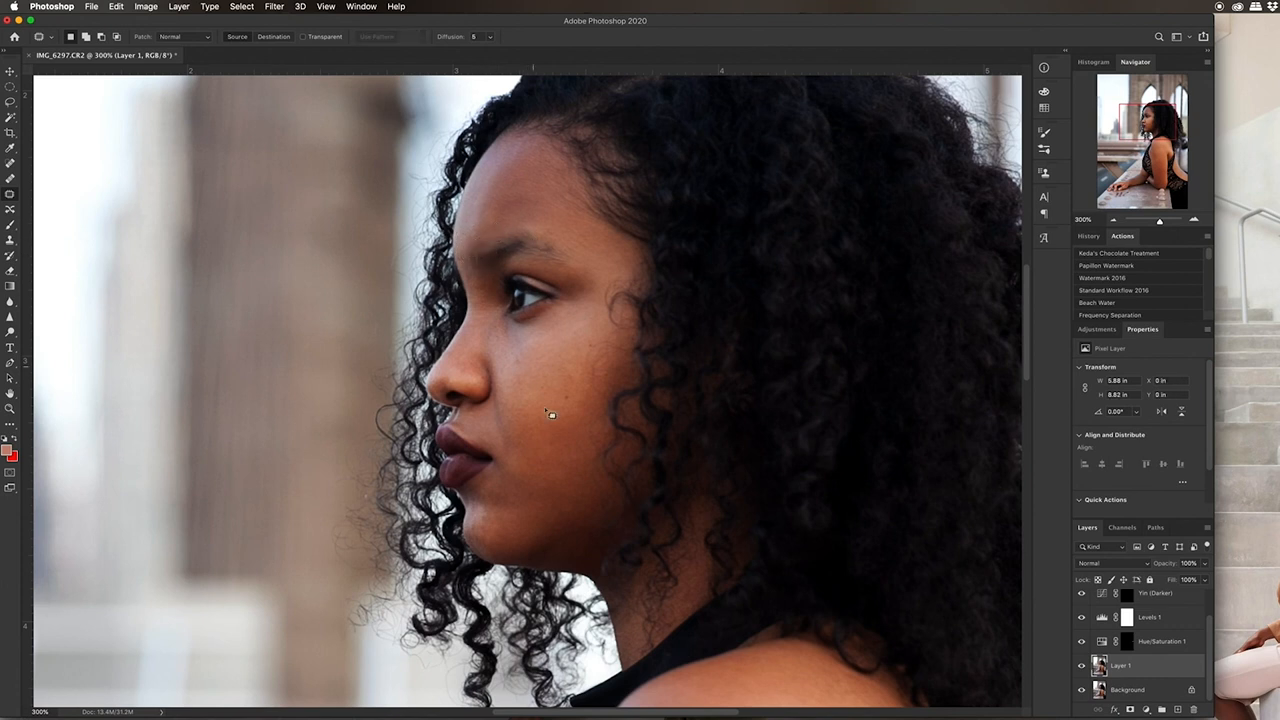
{"action": "mouse_move", "coordinate": [475, 444]}
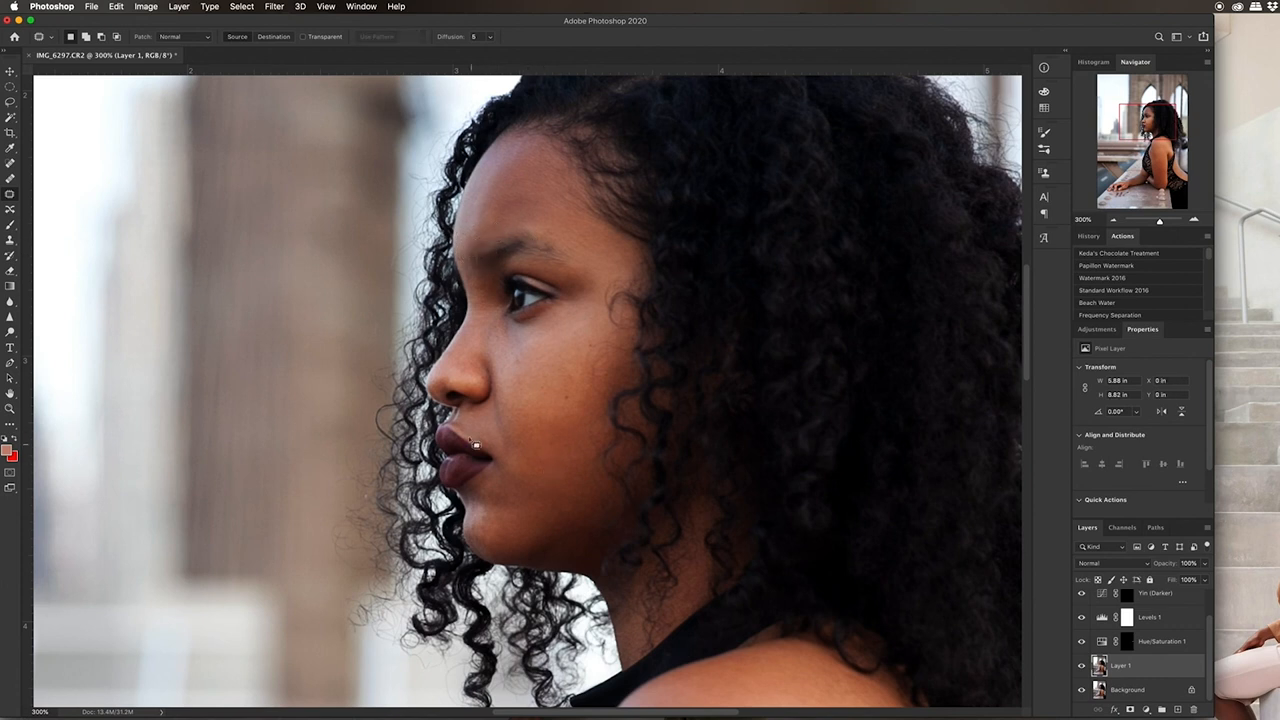
{"action": "mouse_move", "coordinate": [485, 417]}
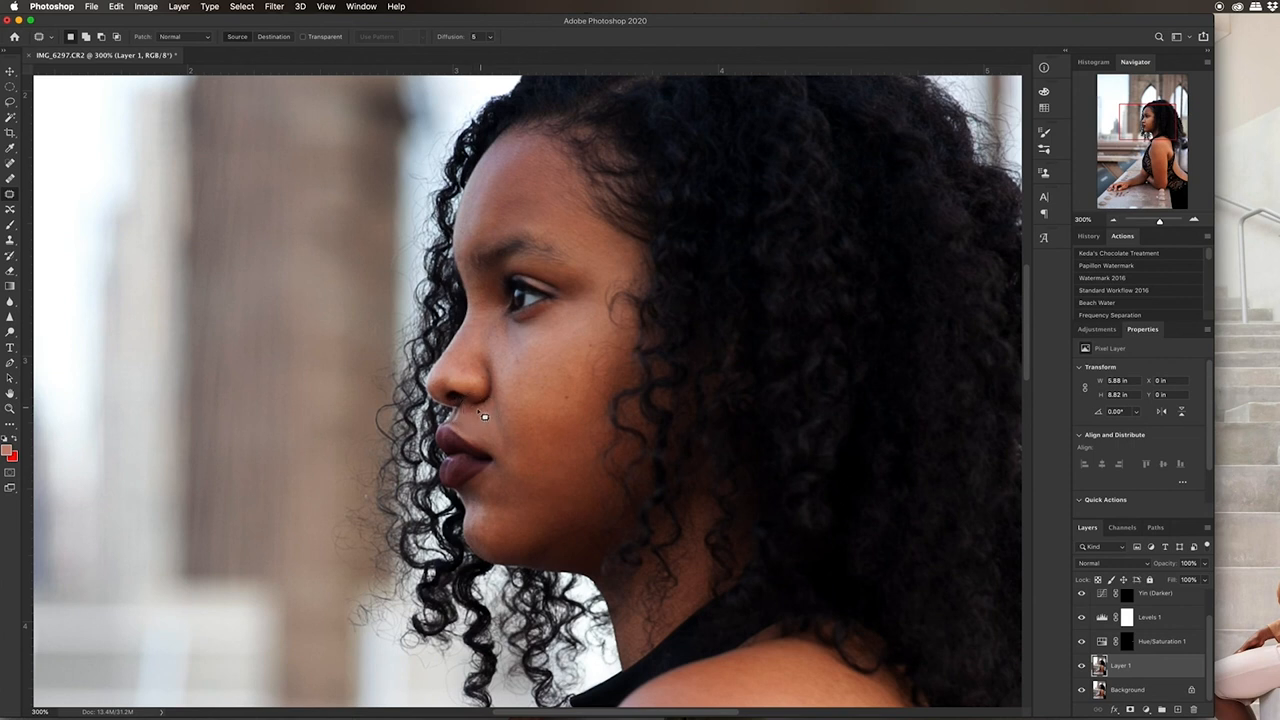
{"action": "mouse_move", "coordinate": [512, 428]}
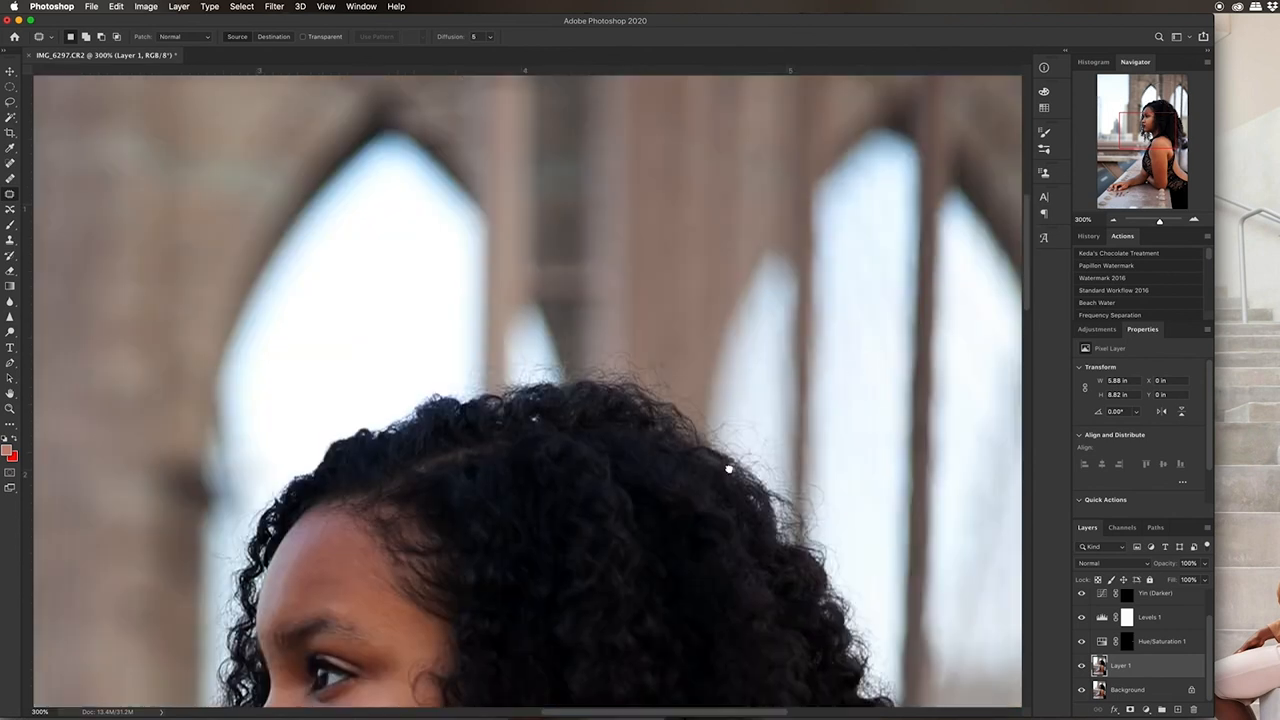
{"action": "mouse_move", "coordinate": [553, 415]}
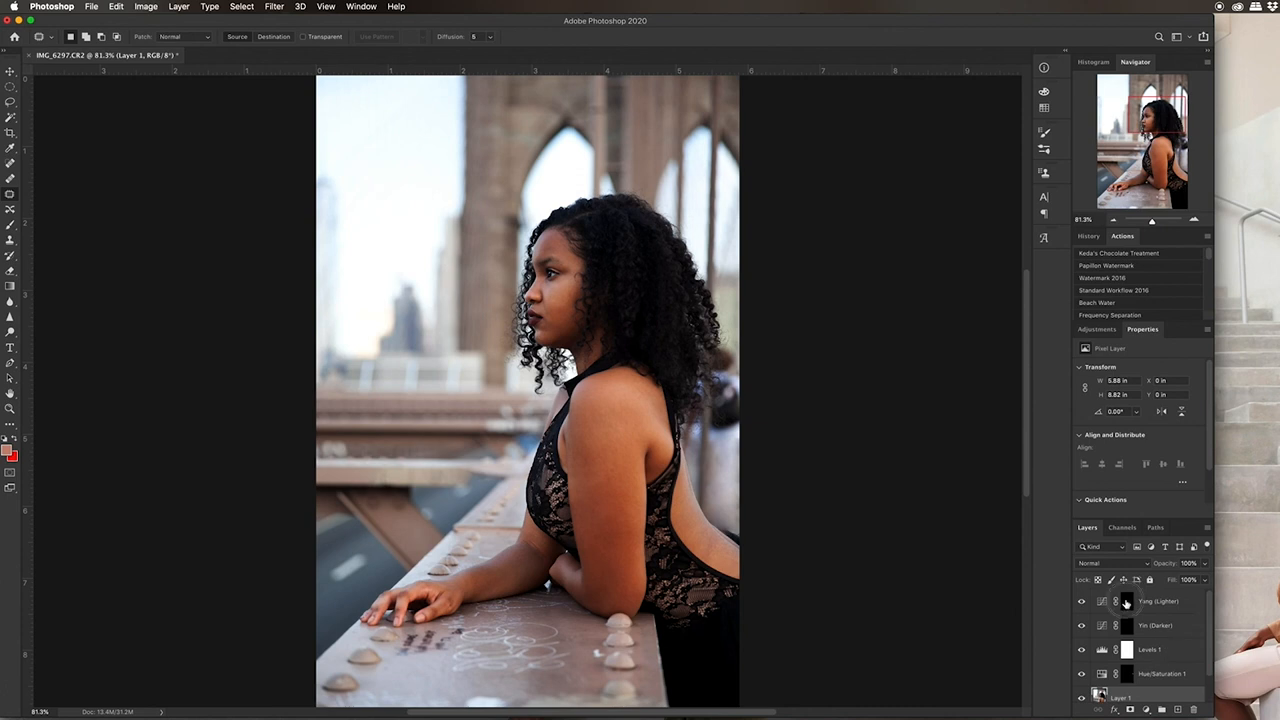
Lighten the cheek at 5% on the Yang (Lighter) mask, then target the Yin (Darker) mask
{"action": "left_click", "coordinate": [1127, 601]}
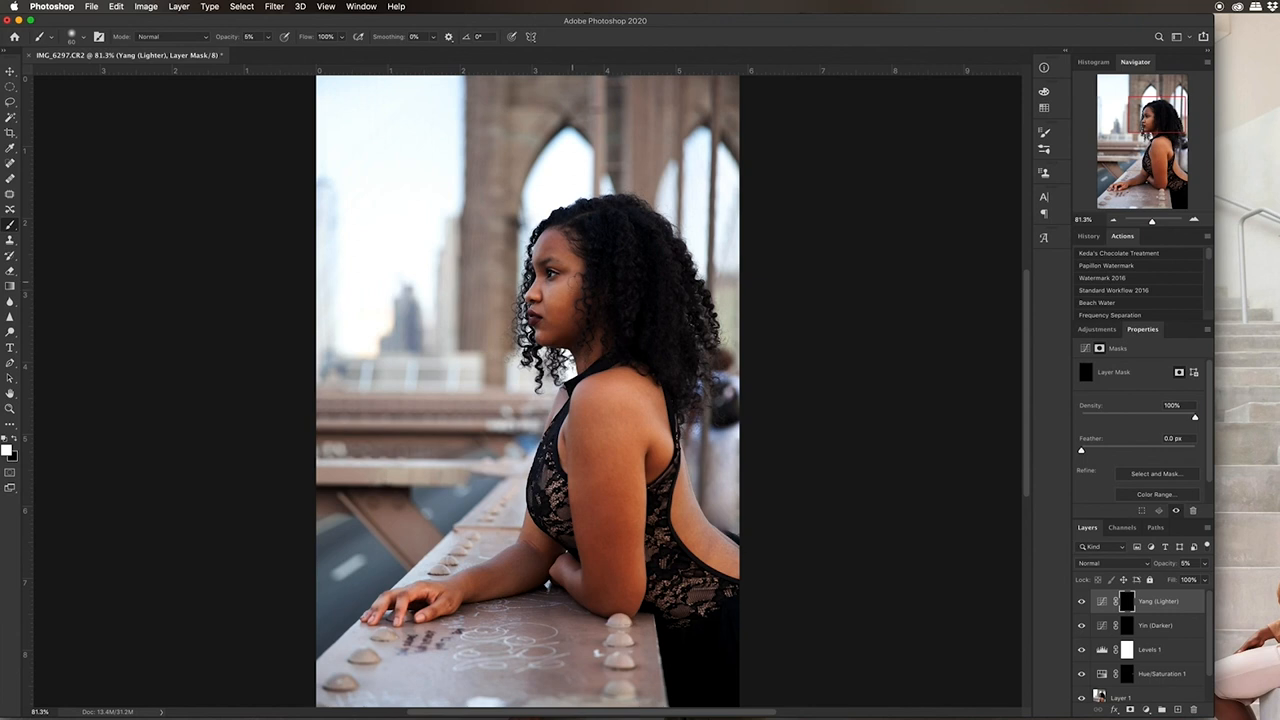
{"action": "mouse_move", "coordinate": [570, 285]}
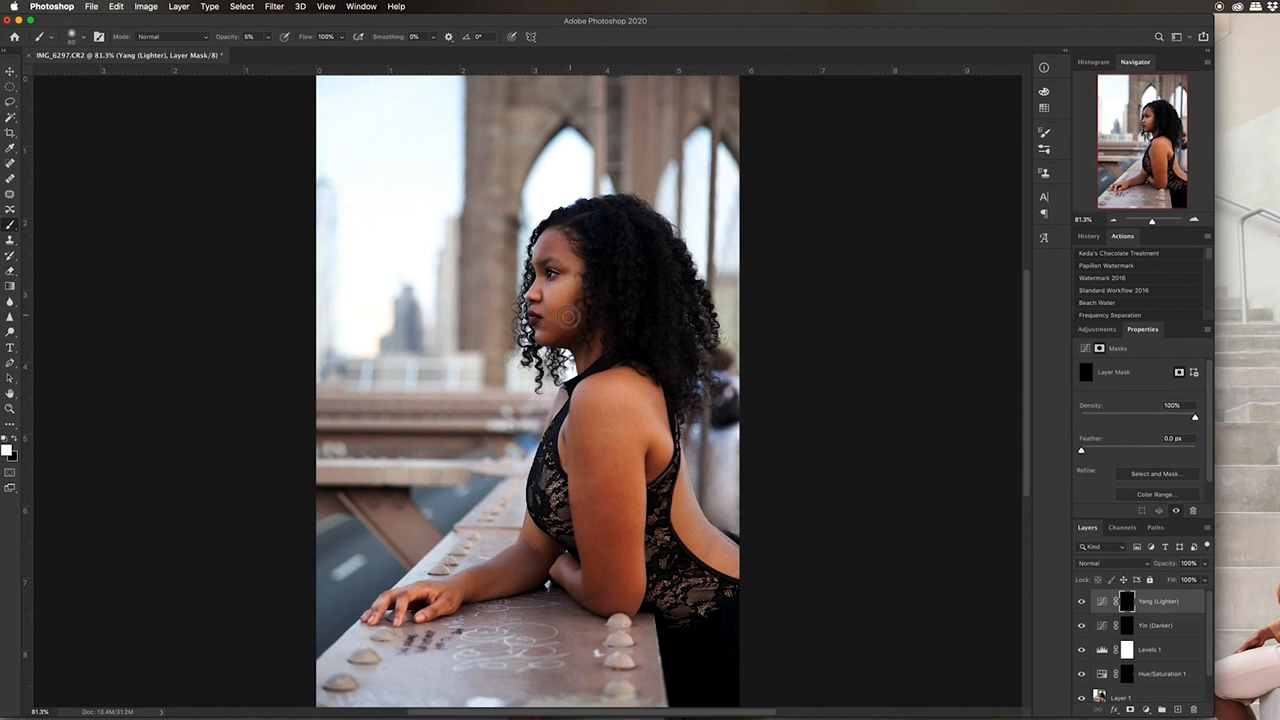
{"action": "mouse_move", "coordinate": [578, 307]}
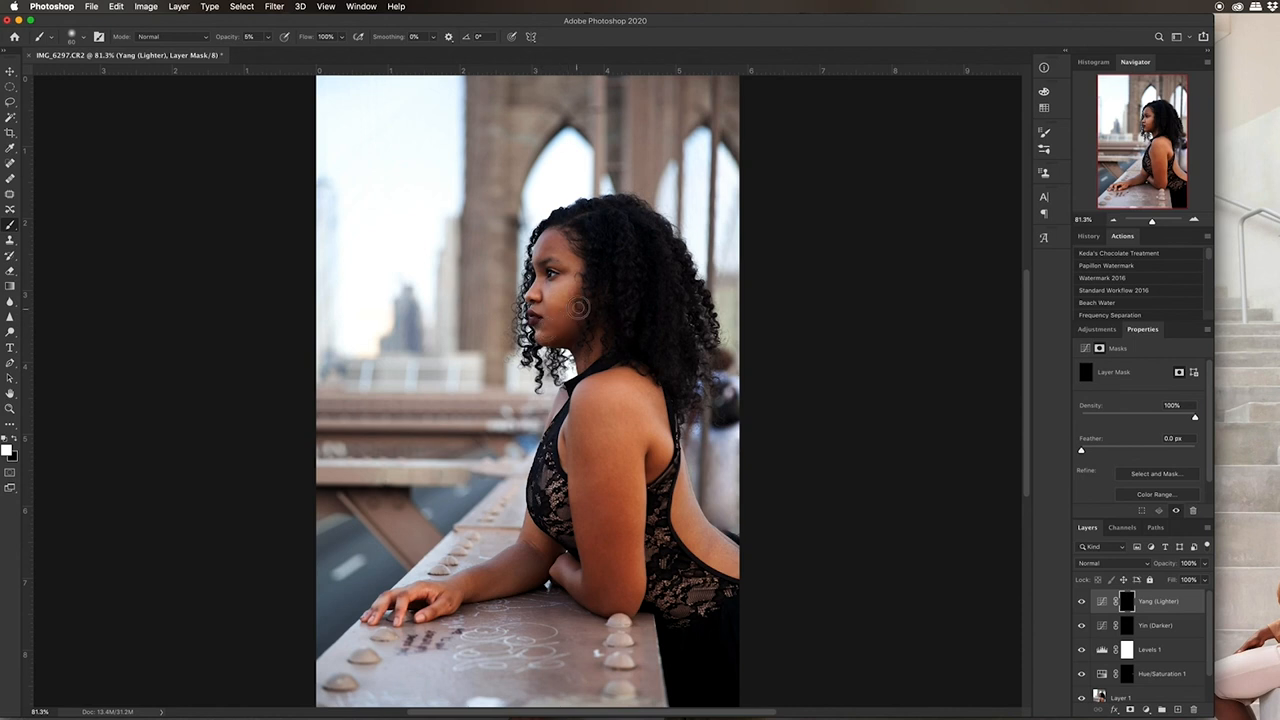
{"action": "left_click", "coordinate": [1155, 625]}
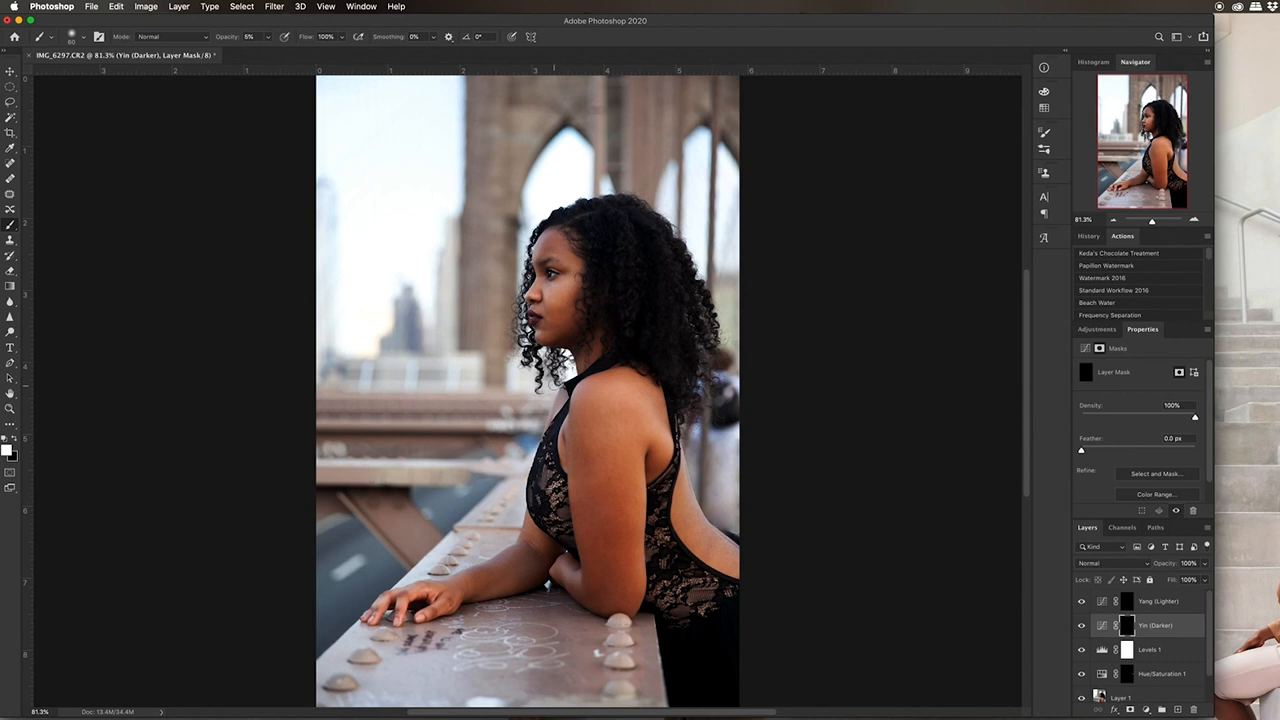
{"action": "mouse_move", "coordinate": [618, 387]}
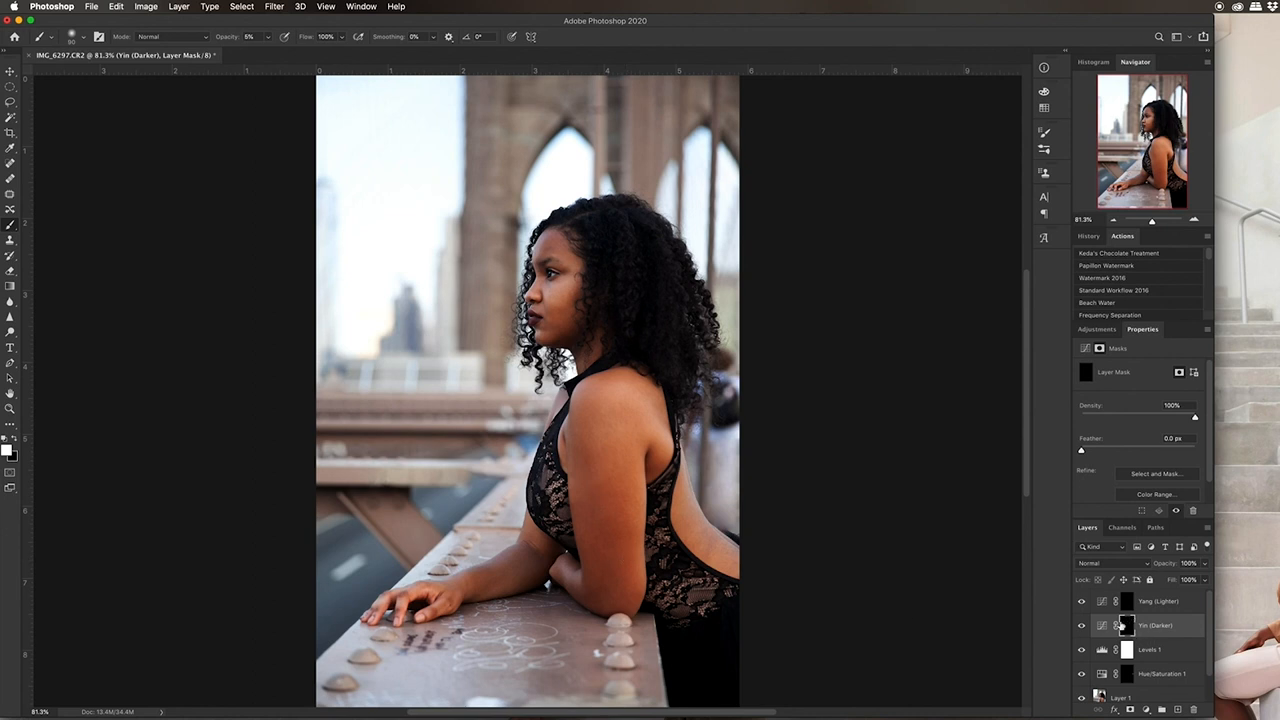
Target the Yin (Darker) layer's mask for darkening
{"action": "left_click", "coordinate": [1157, 601]}
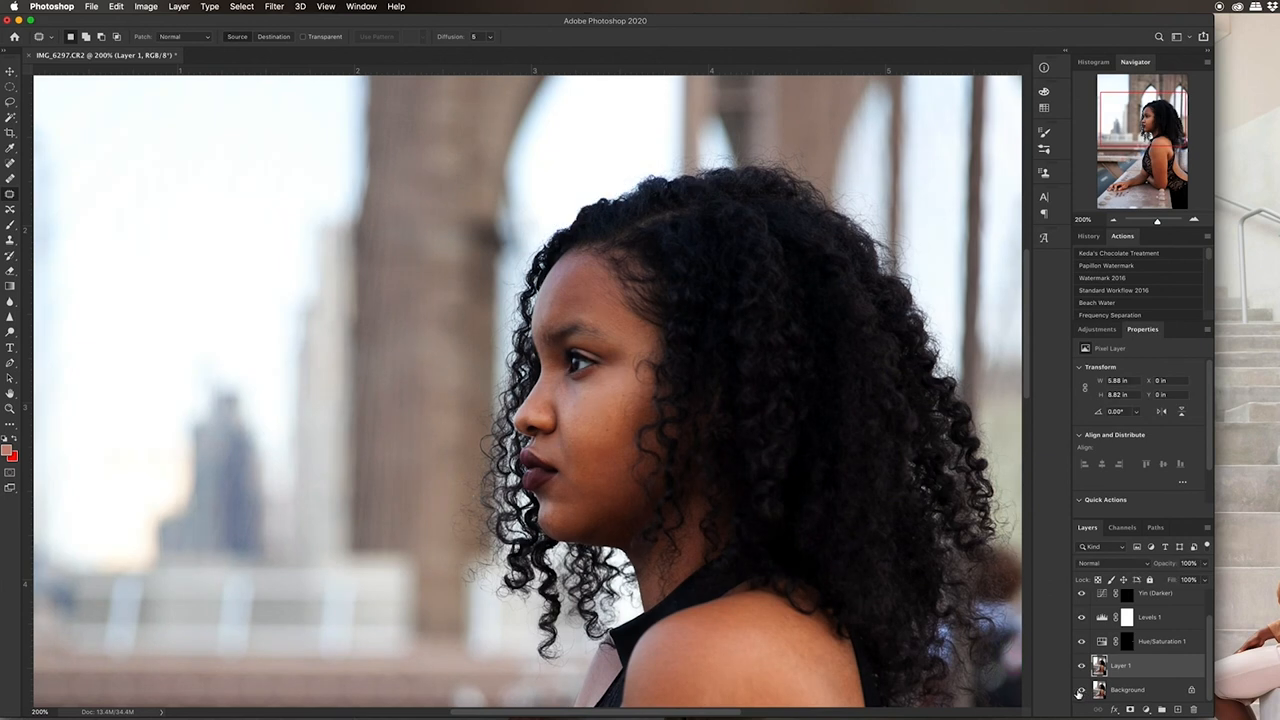
{"action": "mouse_move", "coordinate": [1080, 698]}
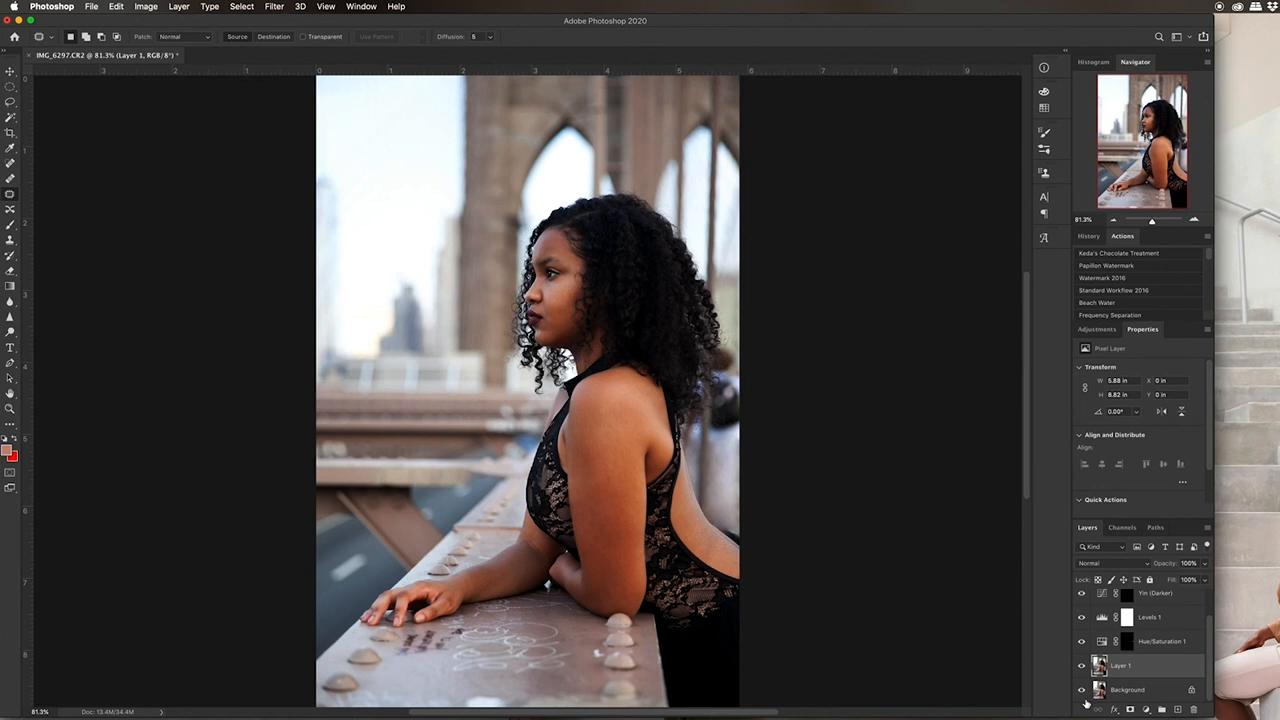
{"action": "mouse_move", "coordinate": [1085, 700]}
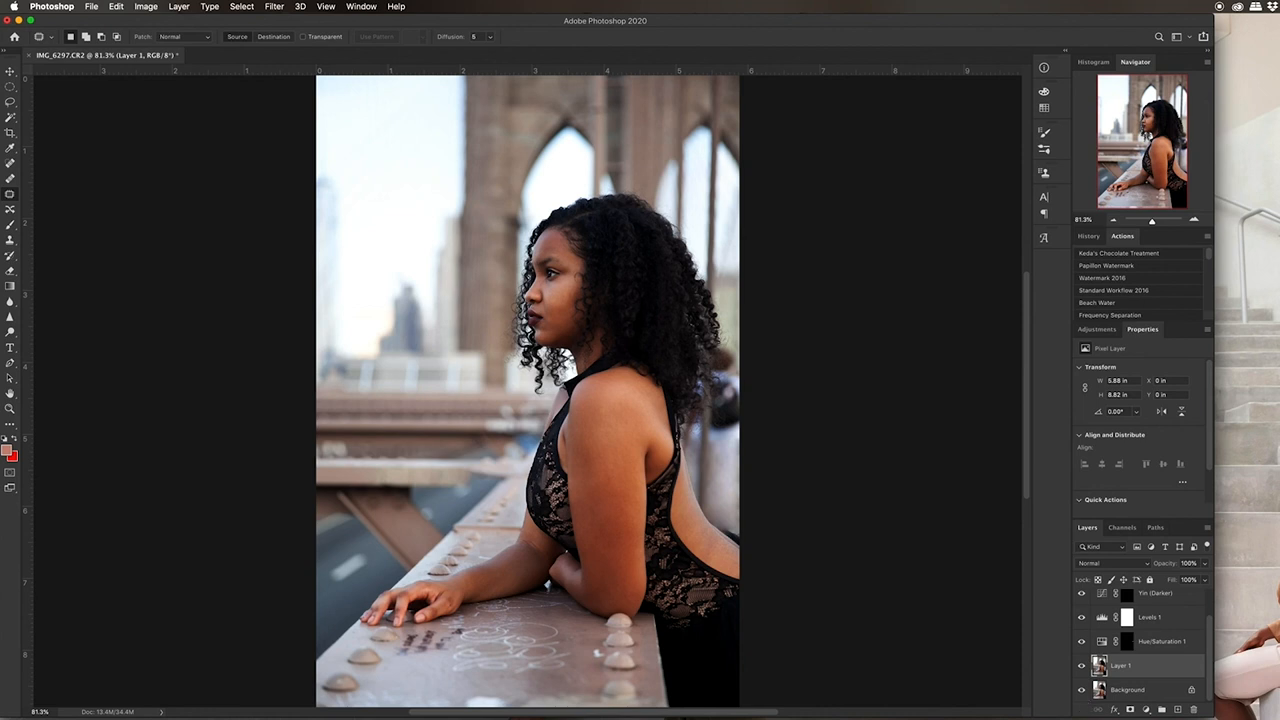
{"action": "mouse_move", "coordinate": [743, 520]}
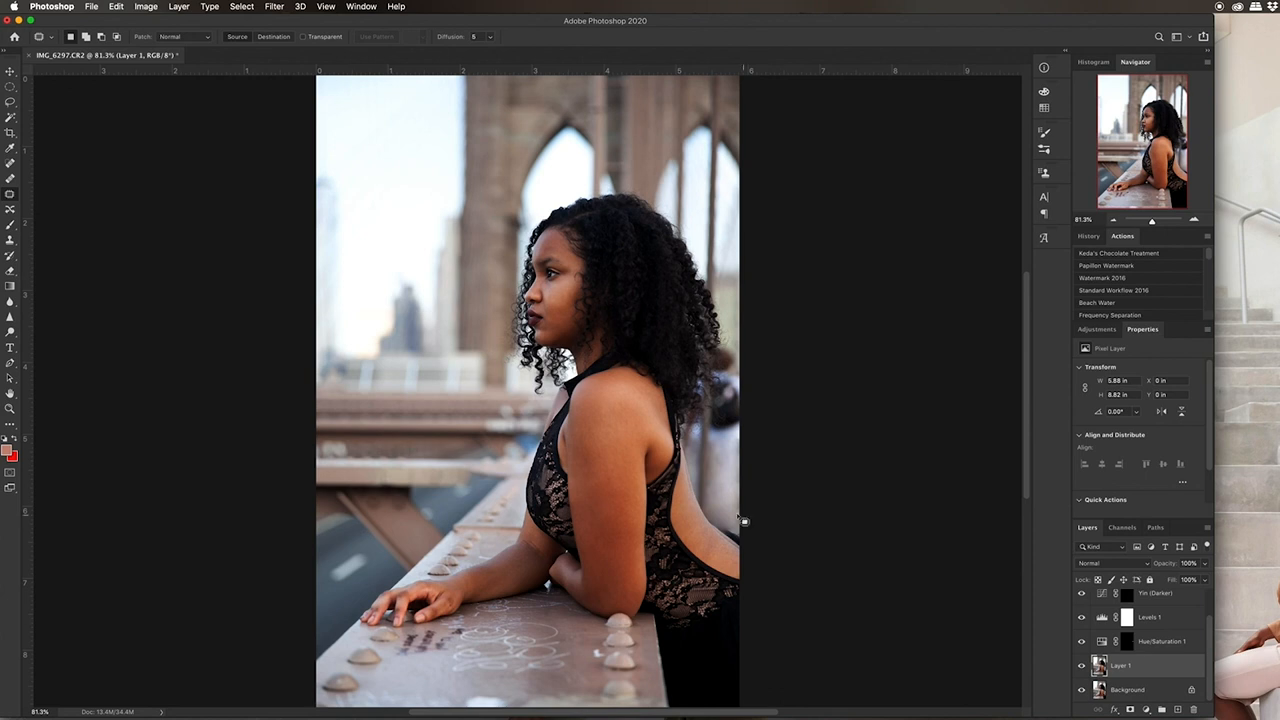
{"action": "mouse_move", "coordinate": [925, 596]}
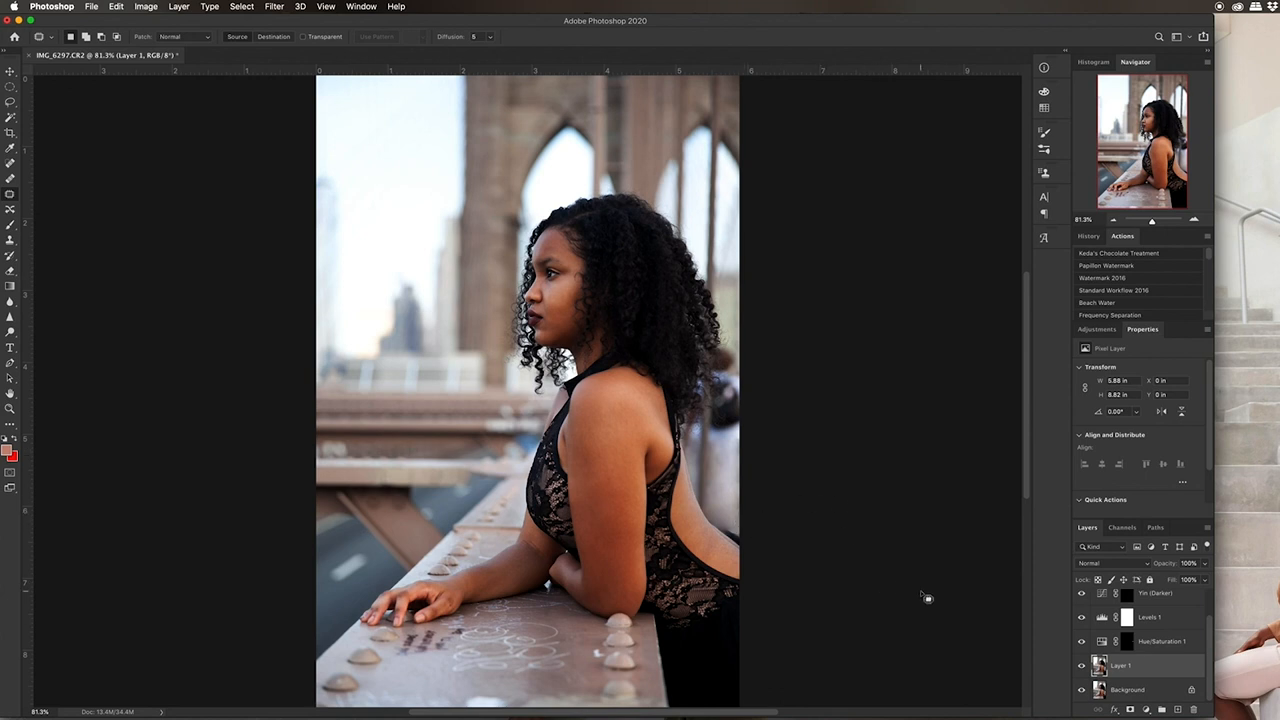